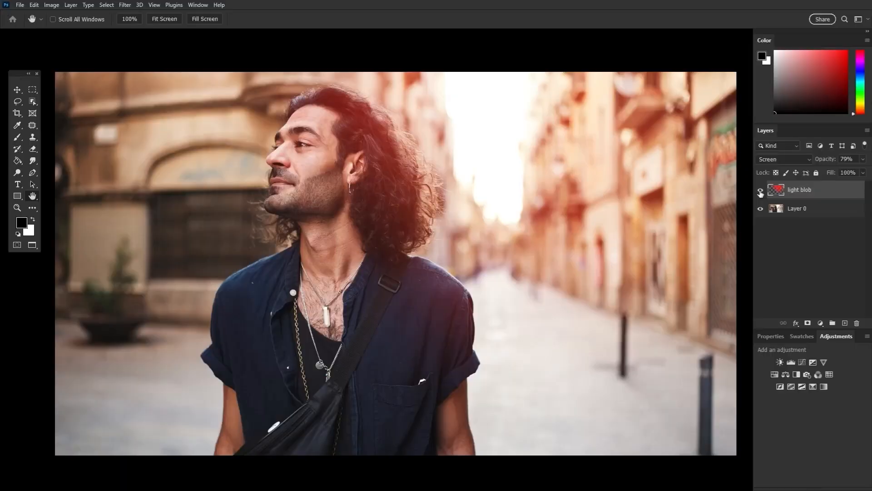
Step: Delete the warm light-blob layer so only Layer 0 remains
click(760, 189)
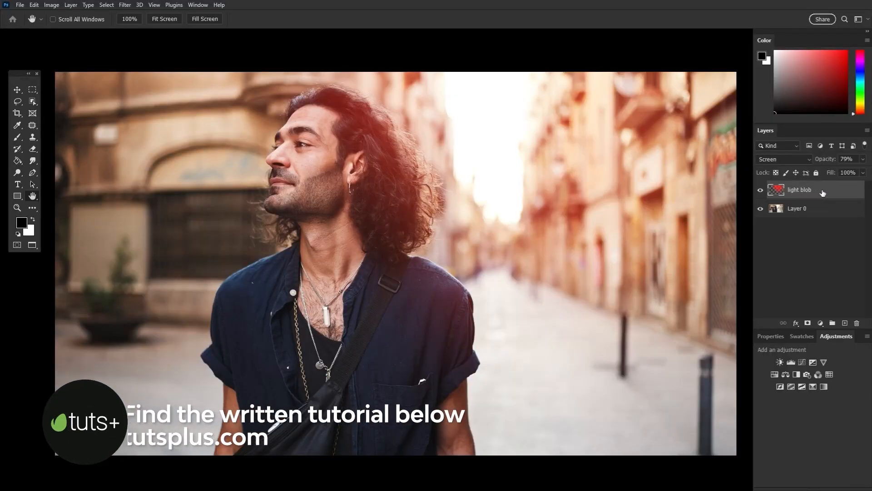
click(856, 322)
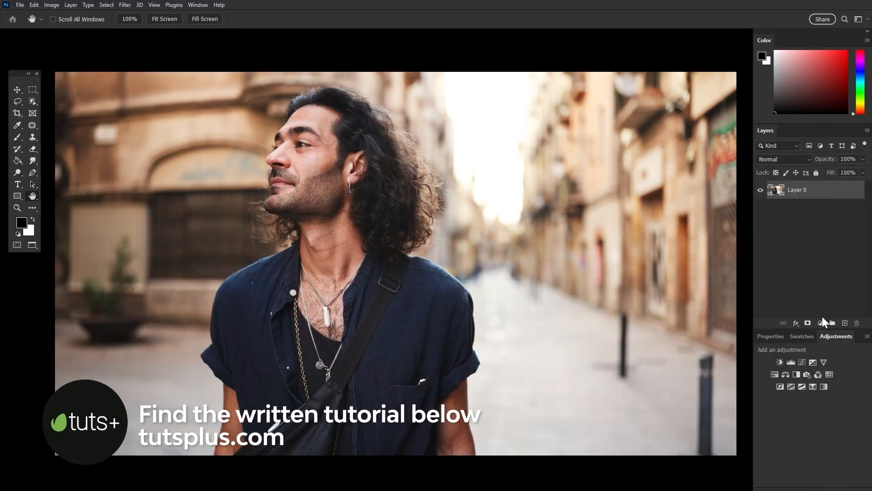
Step: Add a dark-red-to-orange Gradient Map adjustment layer blended in Screen mode
click(825, 386)
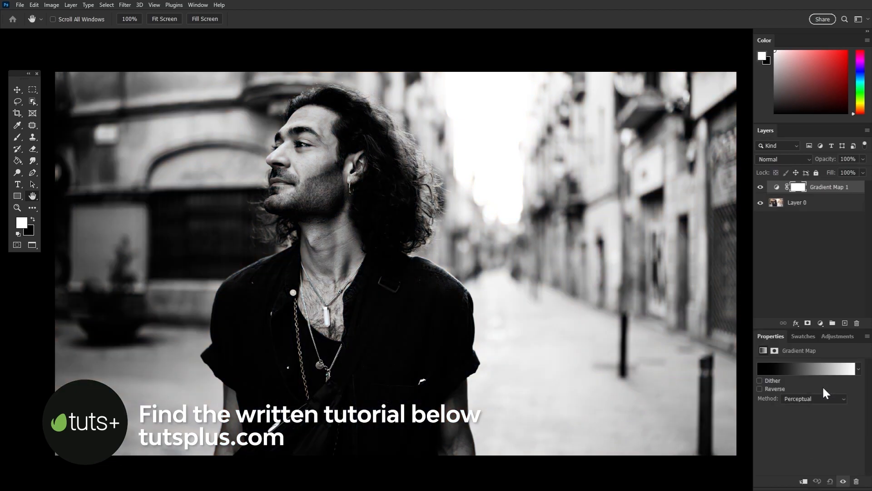
click(783, 159)
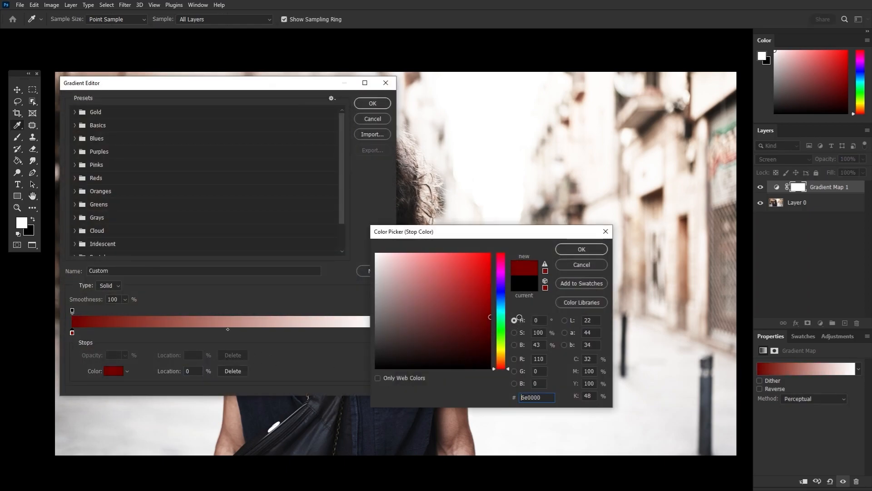
click(580, 248)
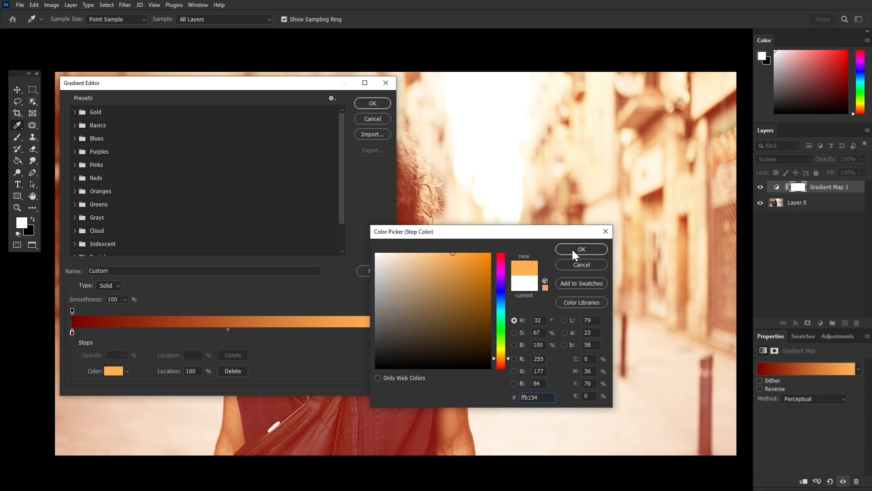
click(581, 249)
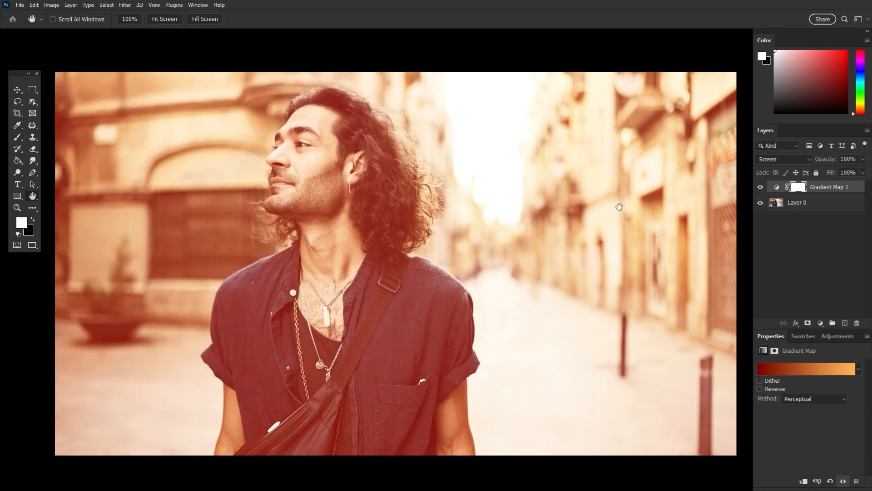
Step: Reopen the Gradient Editor from the Gradient Map's Properties gradient
click(798, 186)
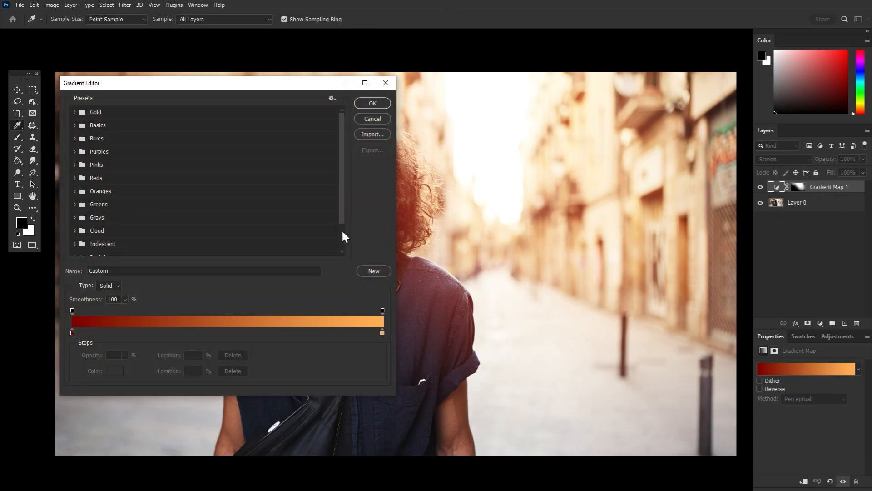
Step: Move the dark red stop to 9% and save the gradient as a new preset
click(310, 332)
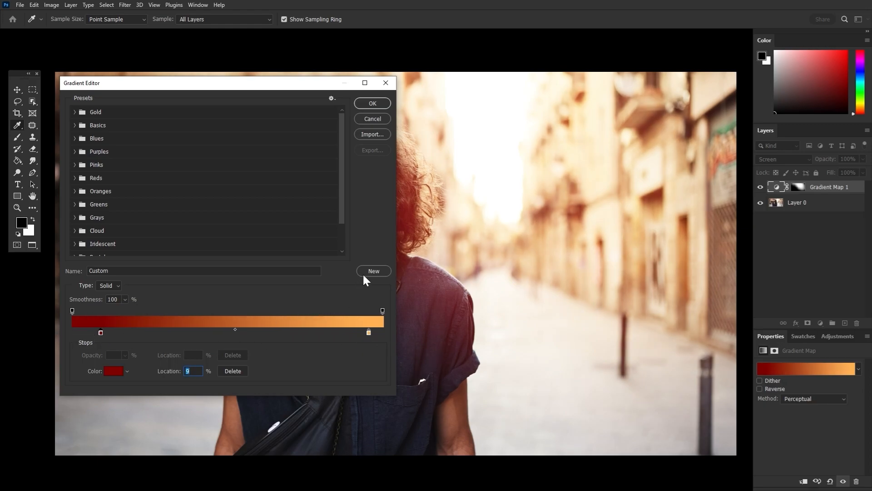
scroll(down, 3)
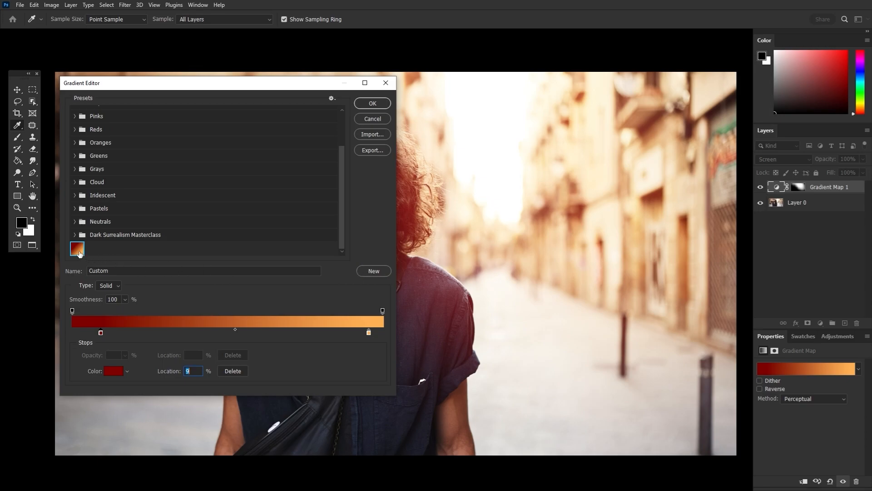
click(371, 103)
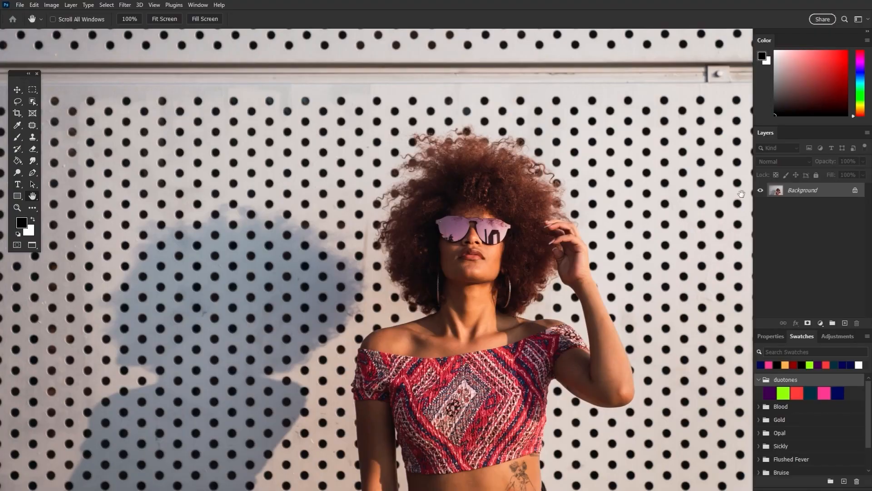
mouse_move(736, 199)
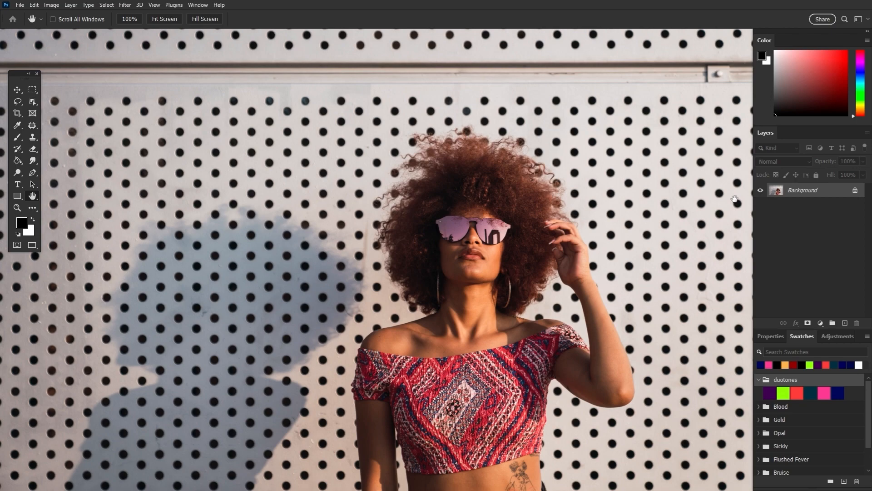
mouse_move(821, 321)
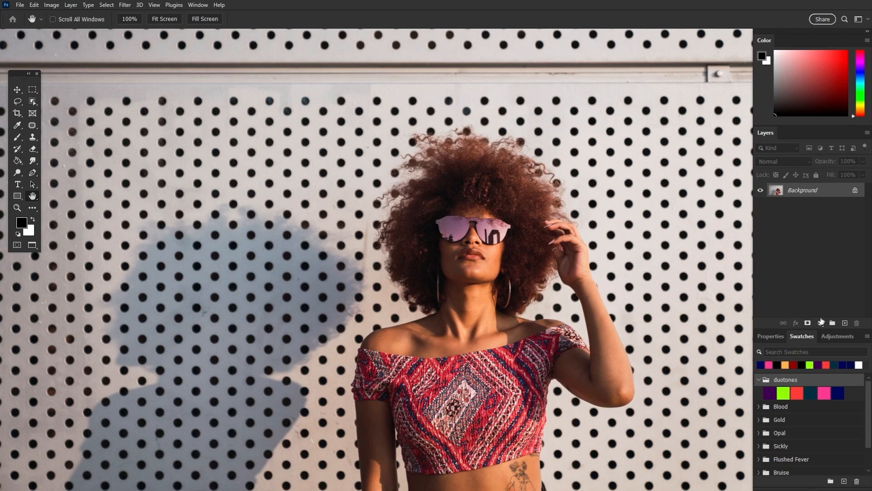
Step: Add two Solid Color fill layers over the new portrait
click(820, 322)
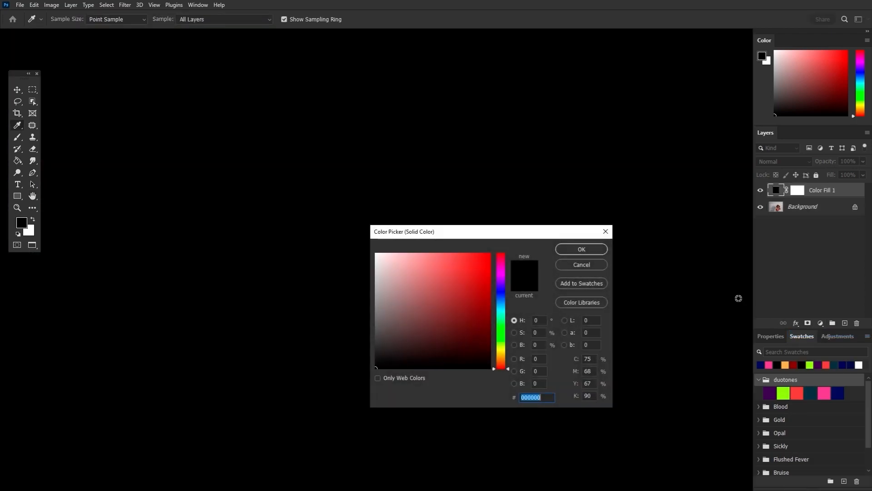
click(820, 323)
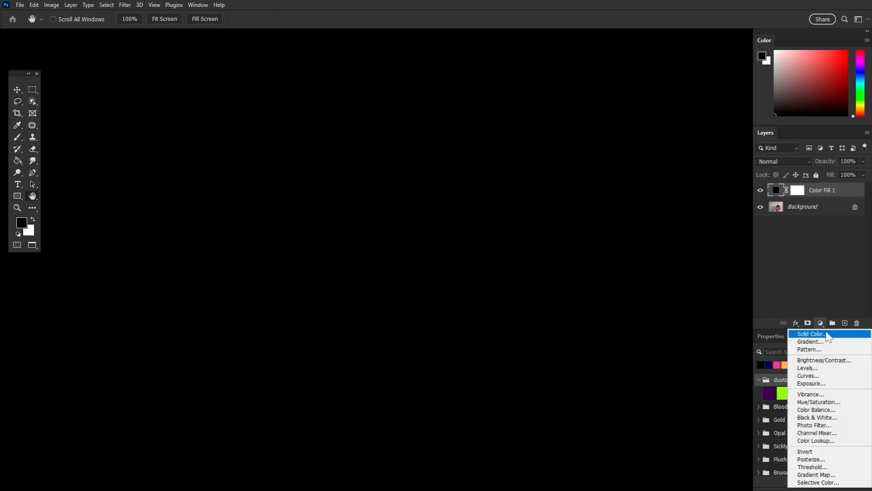
click(810, 334)
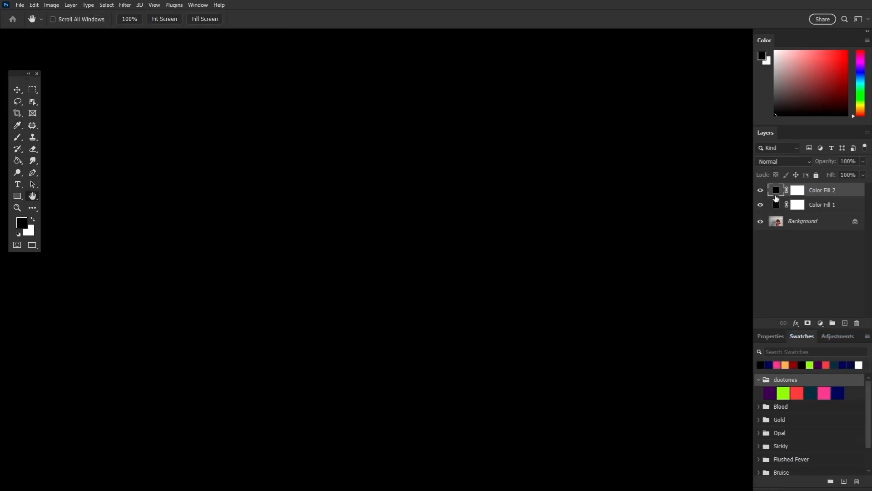
Step: Make Color Fill 2 pink and Color Fill 1 navy #000e57, targeting Color Fill 2's mask
double_click(776, 190)
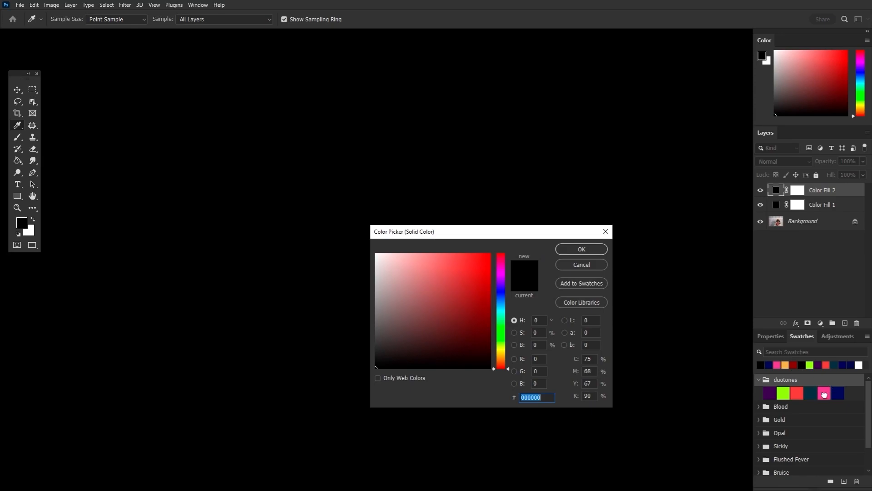
click(580, 248)
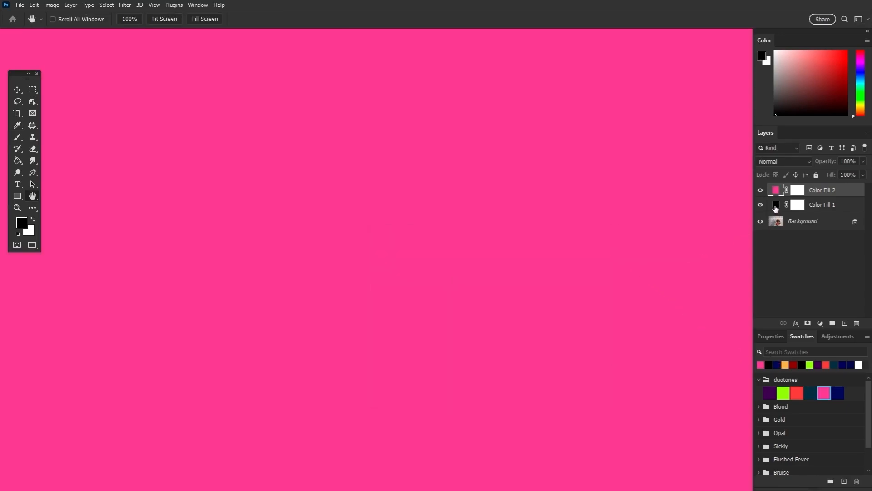
double_click(776, 204)
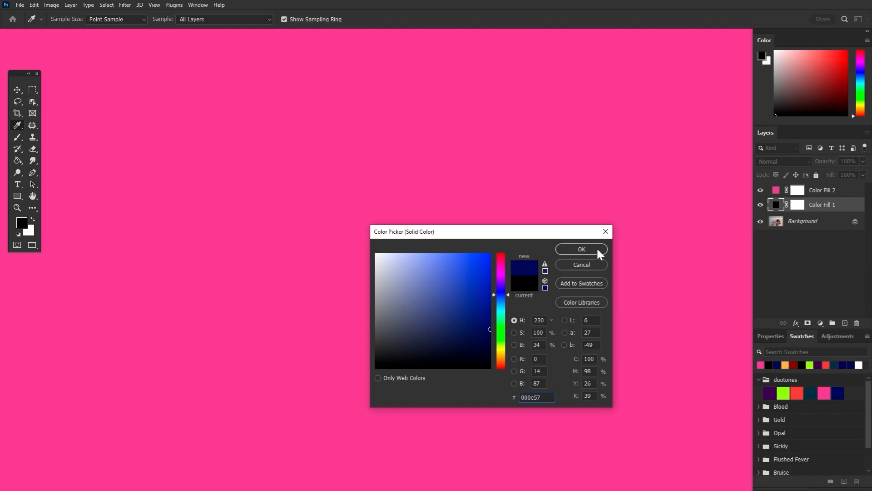
click(580, 249)
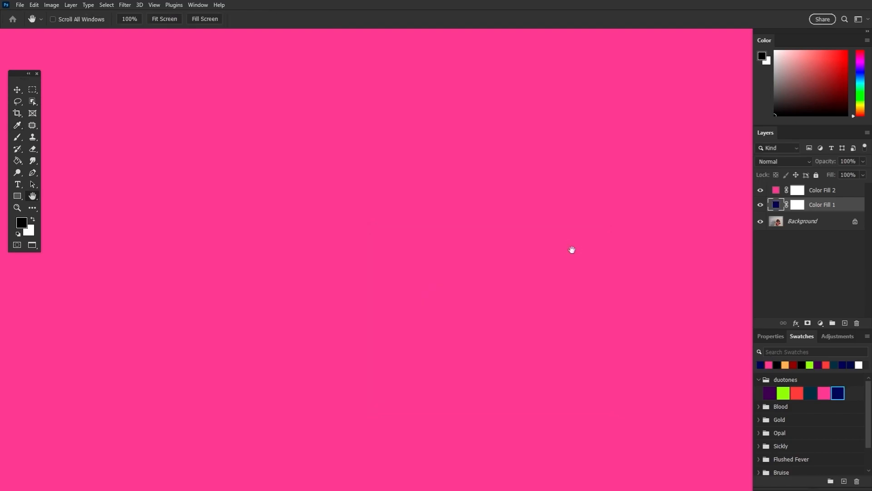
click(797, 190)
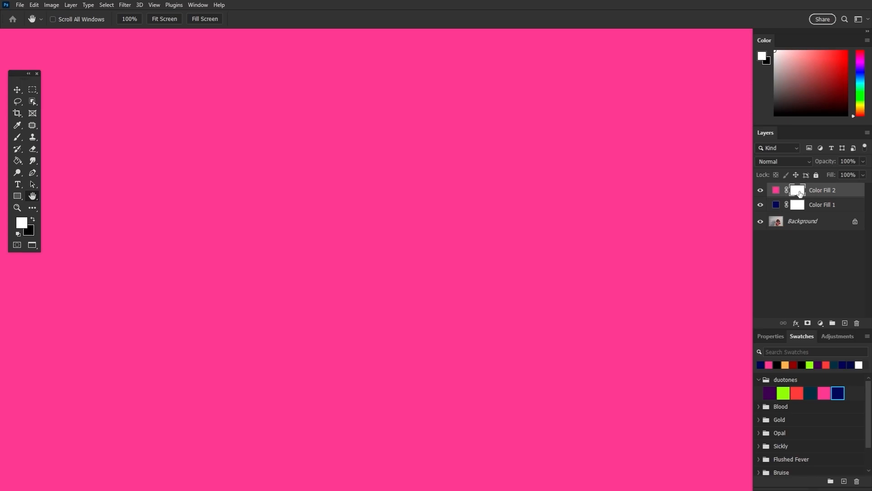
mouse_move(802, 194)
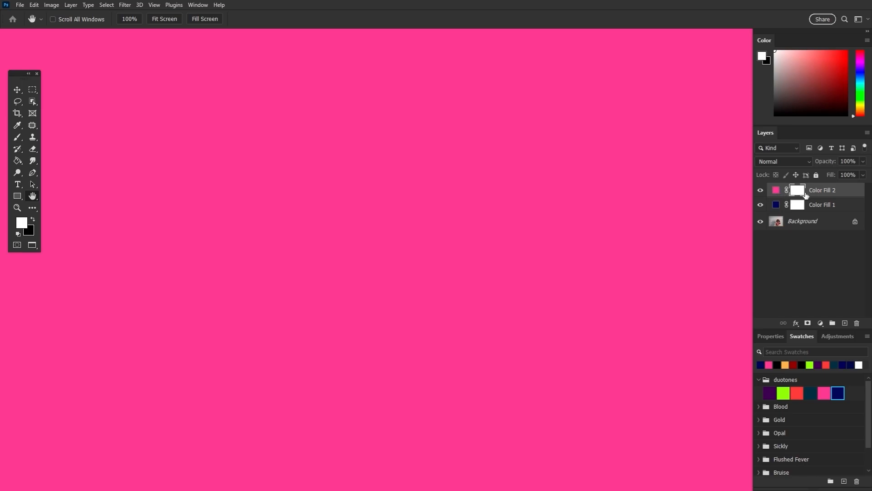
mouse_move(126, 54)
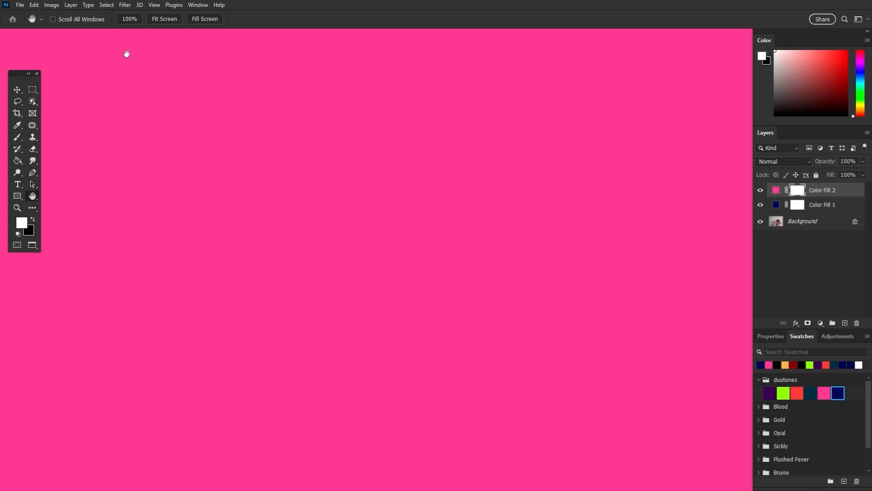
Step: Apply the Background's RGB channel into the pink fill's mask using Multiply at 100%
click(50, 4)
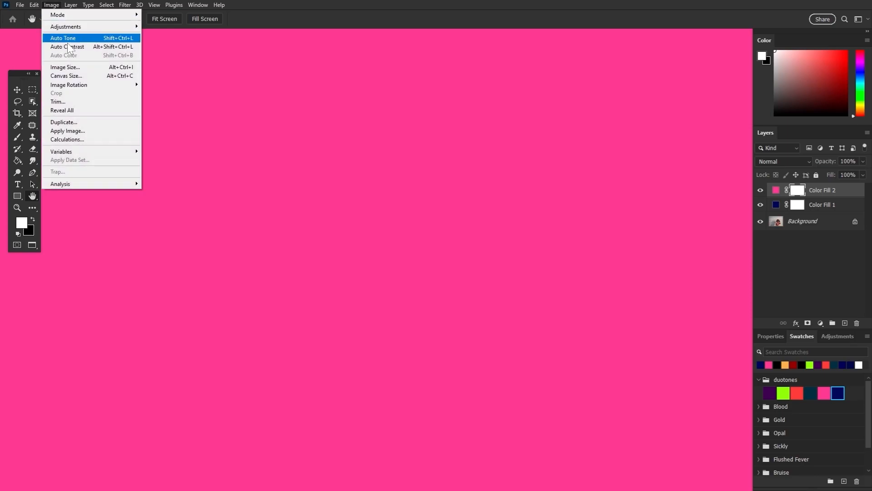
click(66, 131)
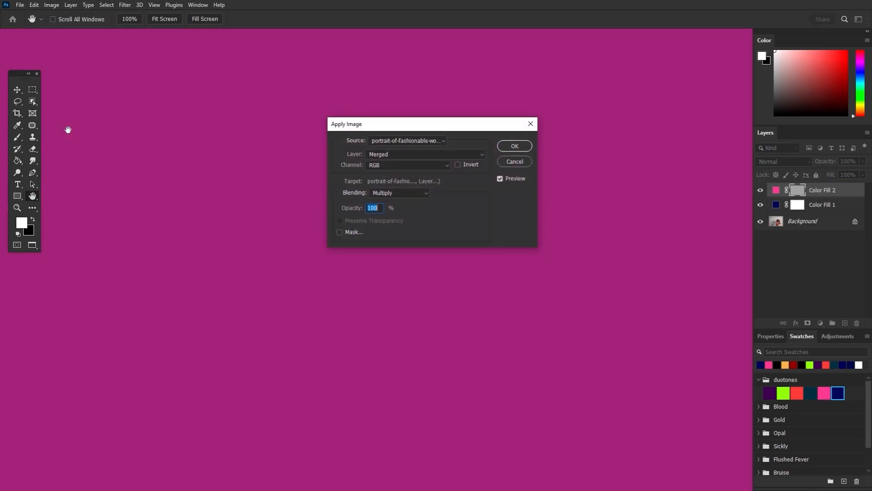
click(479, 154)
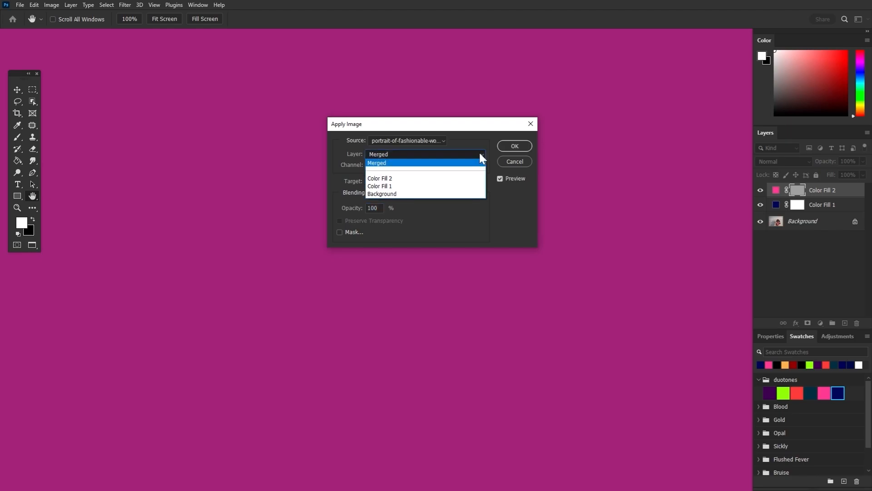
mouse_move(382, 193)
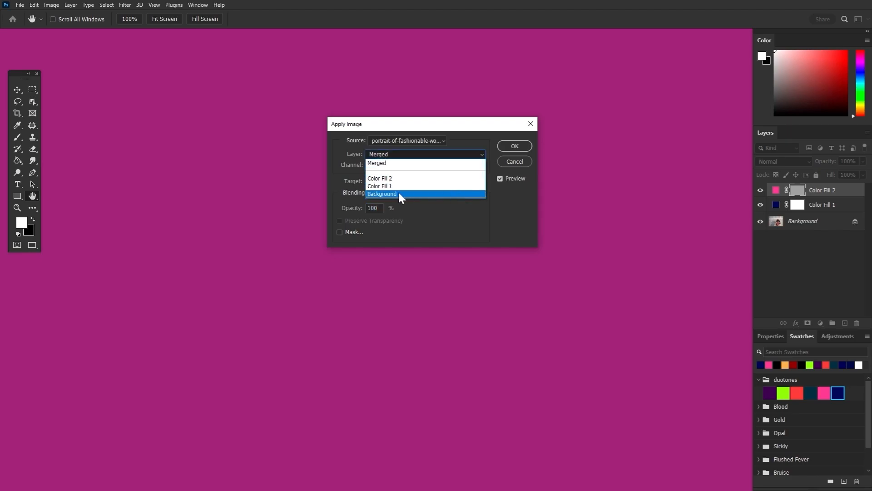
click(382, 193)
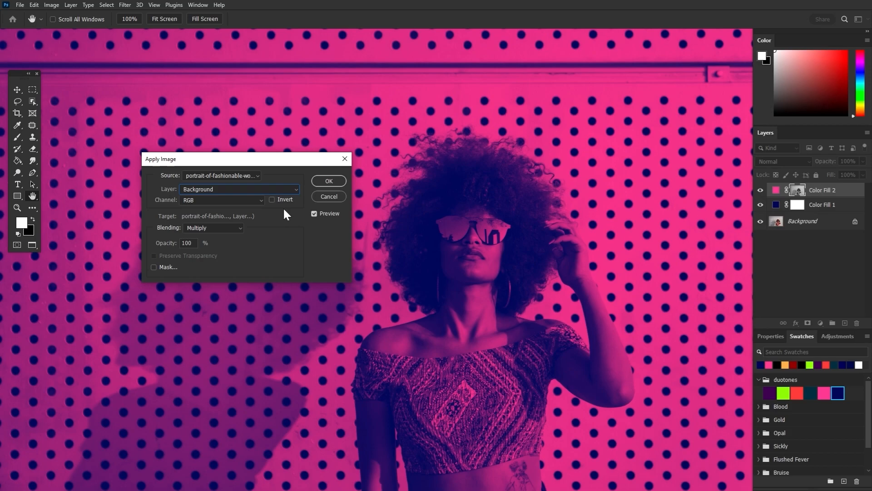
mouse_move(280, 221)
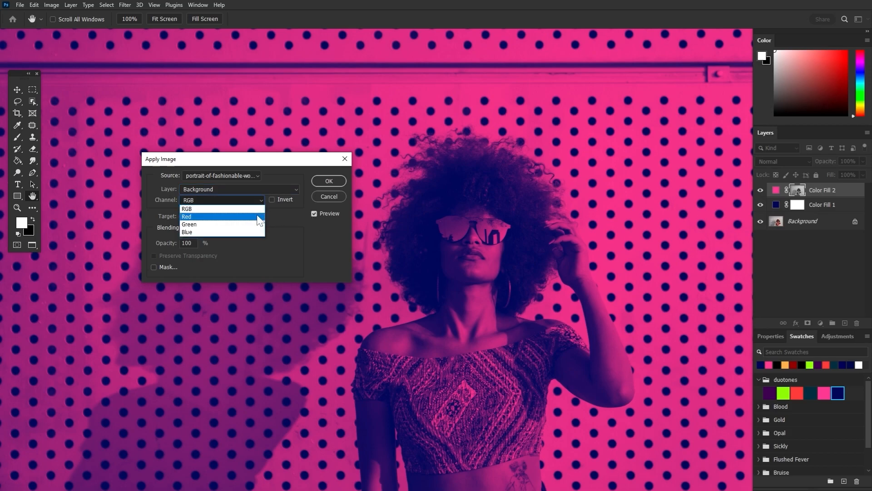
click(189, 224)
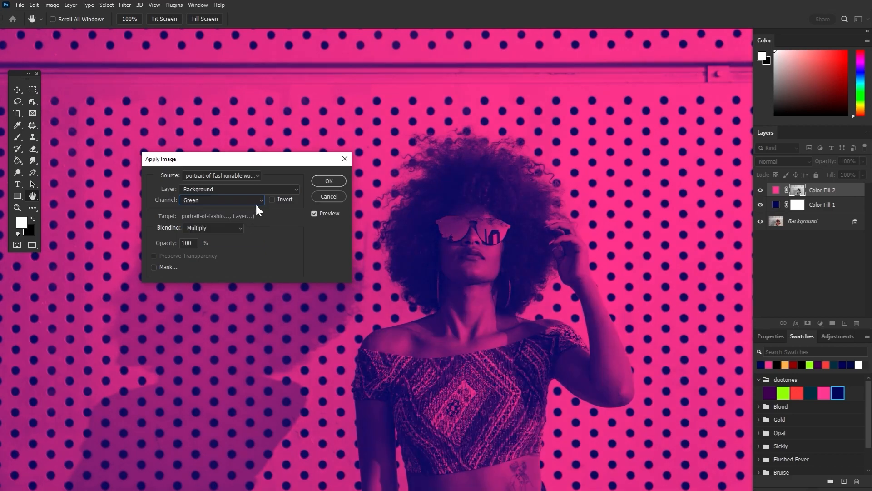
click(221, 200)
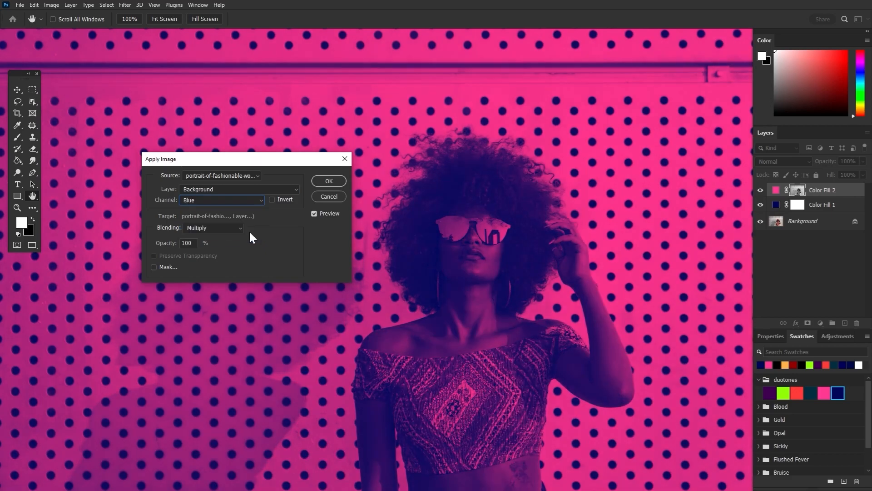
click(222, 200)
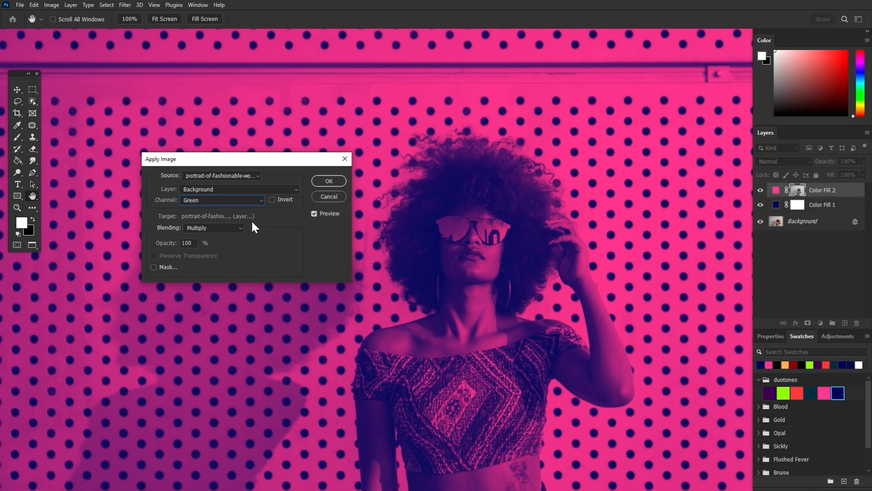
click(221, 200)
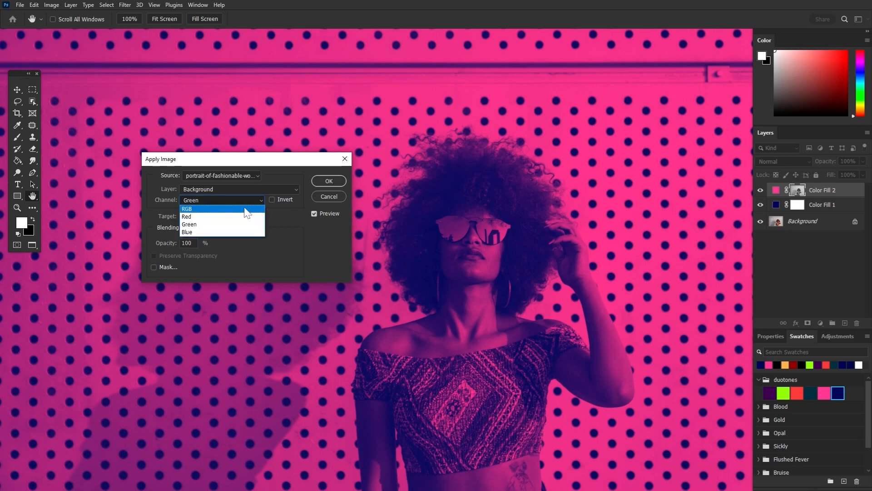
click(187, 208)
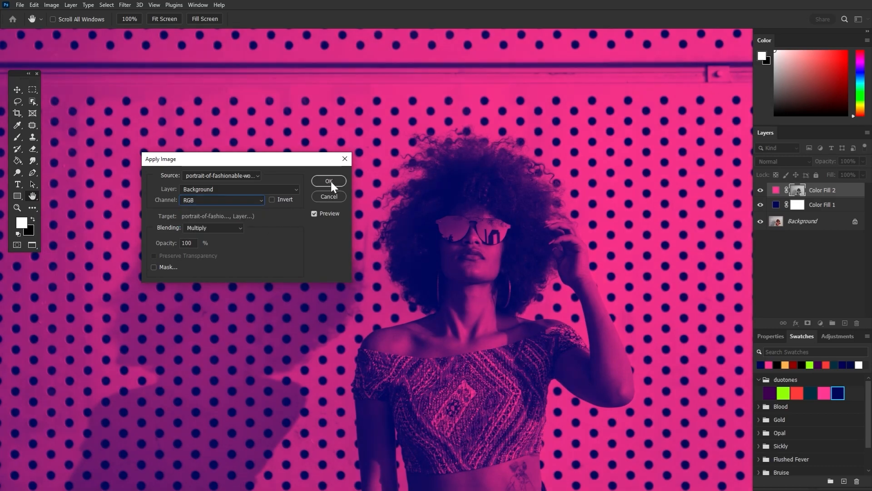
click(328, 181)
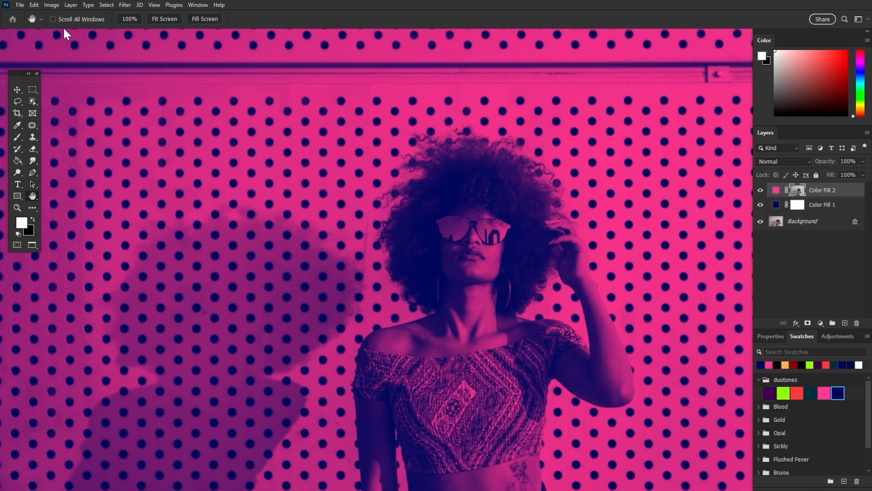
Step: Apply Brightness/Contrast with brightness 24 and contrast 34 to the mask
click(51, 5)
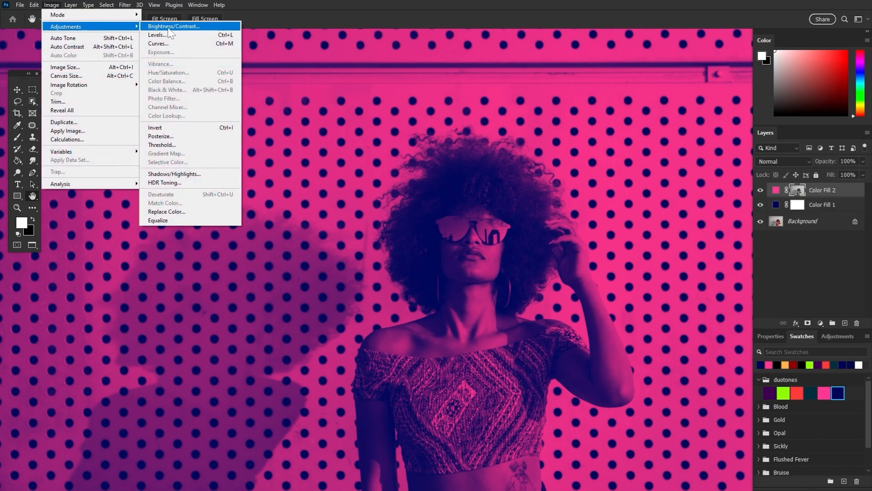
click(173, 26)
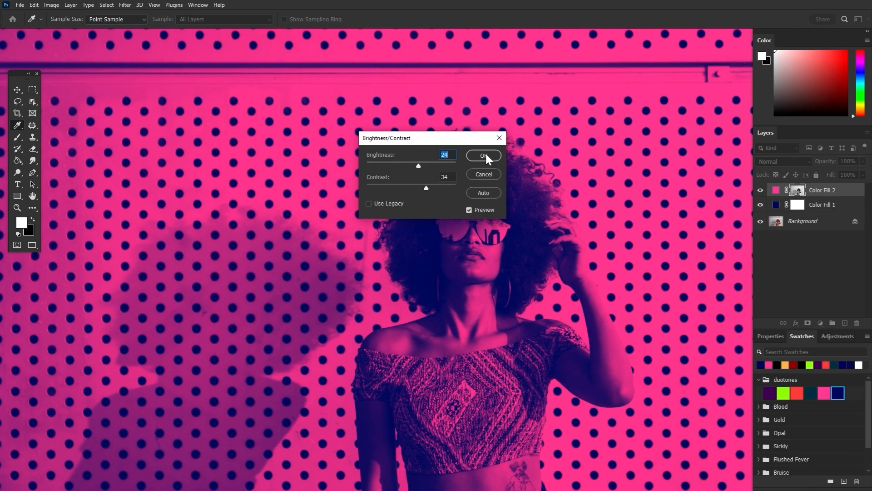
click(483, 155)
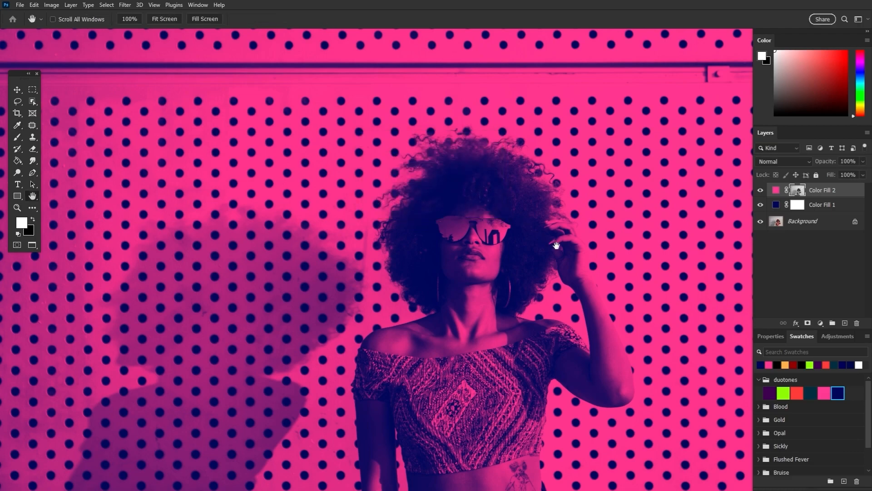
mouse_move(733, 195)
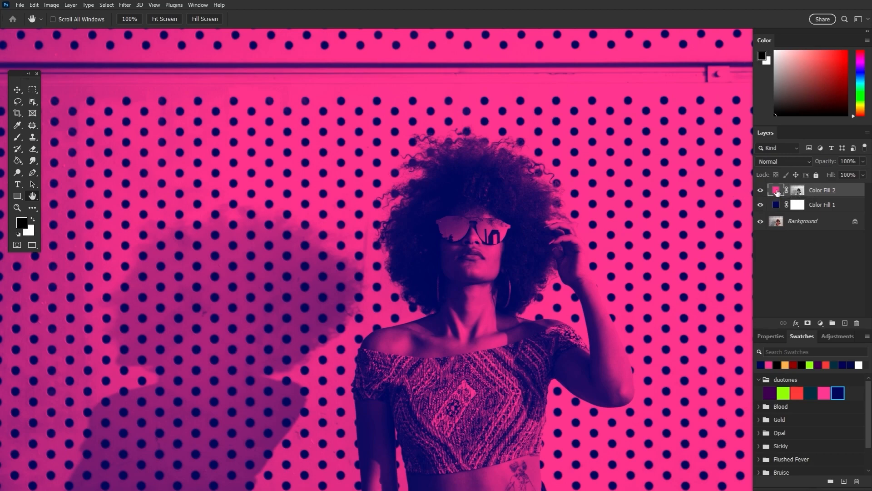
Step: Recolour the fills to lime green and #370050 purple, green at 89% opacity
double_click(776, 190)
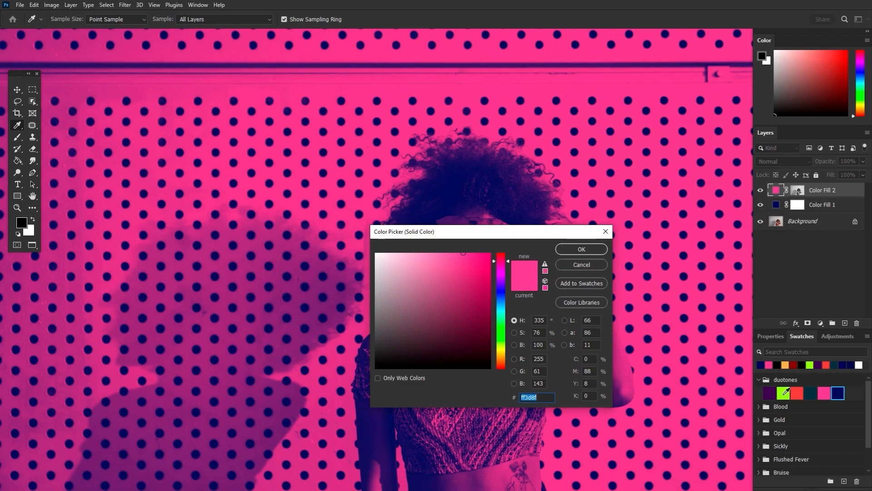
click(581, 248)
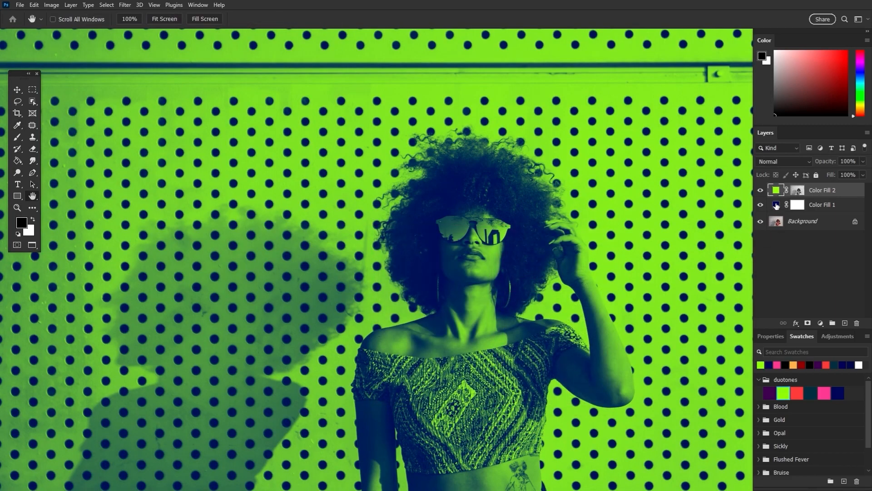
double_click(797, 204)
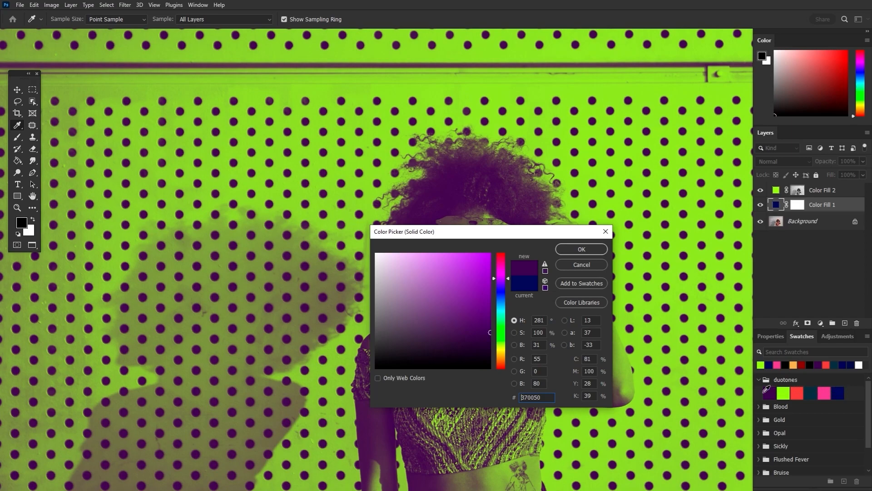
mouse_move(595, 288)
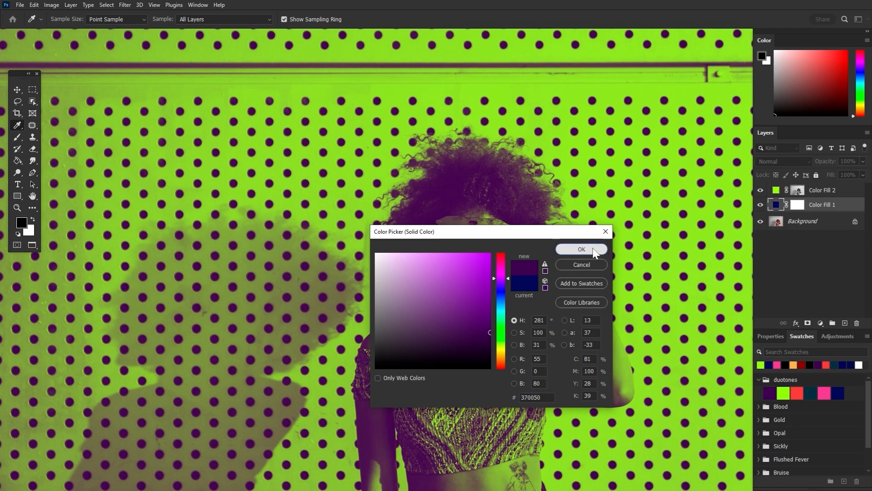
click(580, 249)
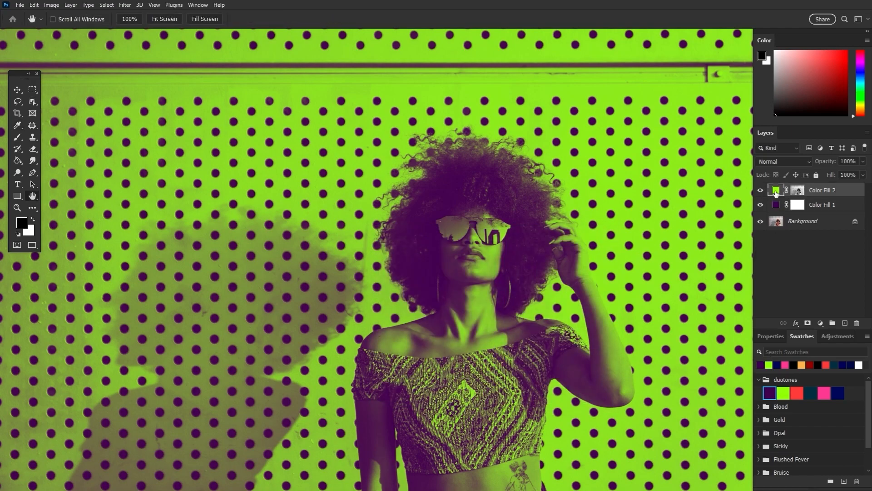
mouse_move(775, 192)
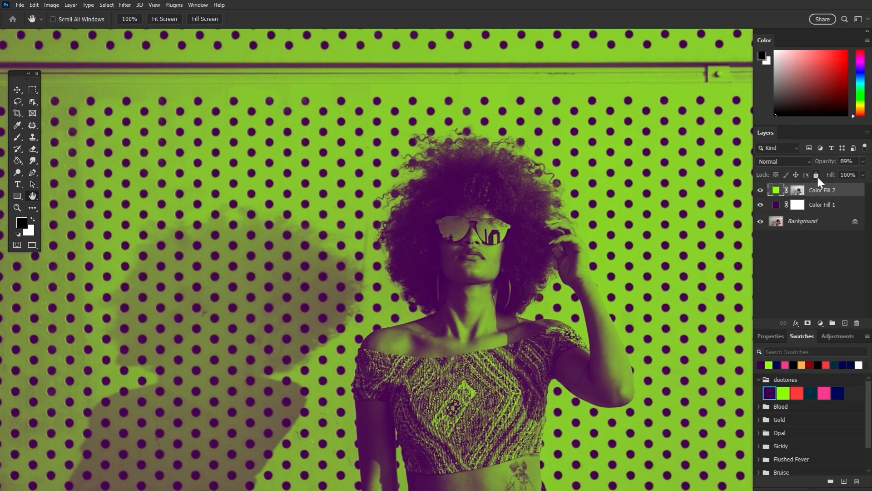
Step: Set Color Fill 2's blend mode to Linear Light
click(783, 162)
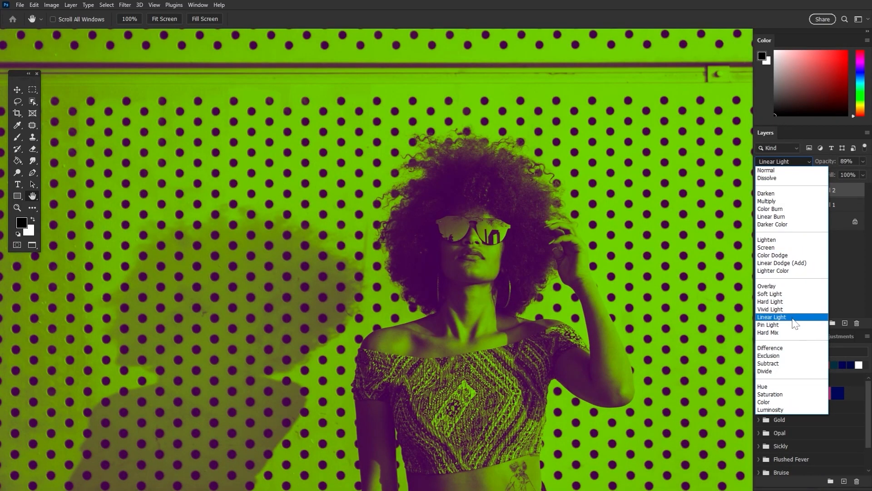
mouse_move(779, 320)
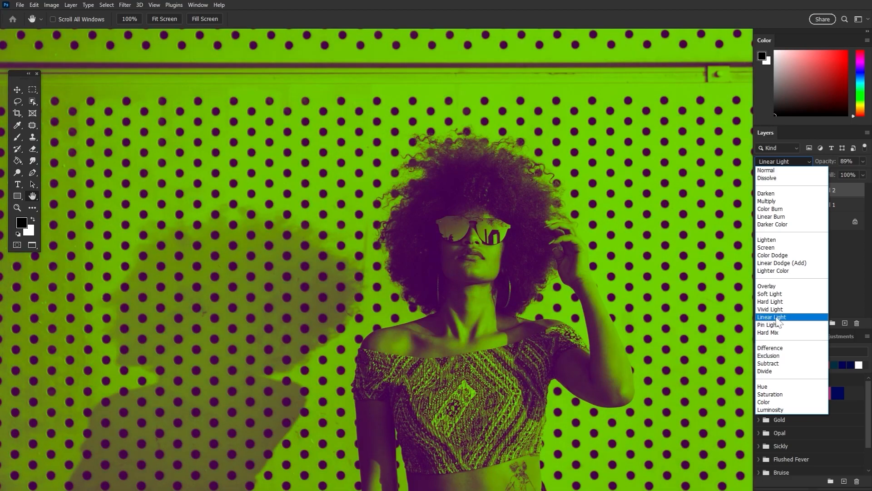
click(771, 316)
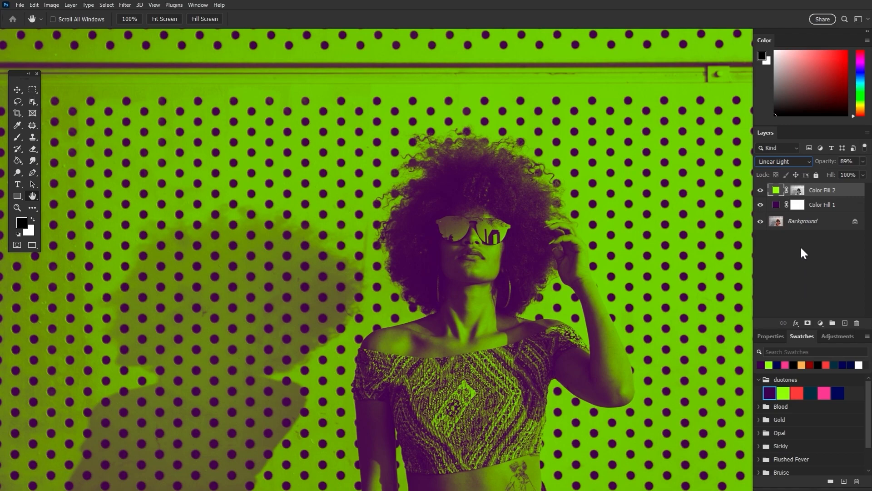
mouse_move(780, 257)
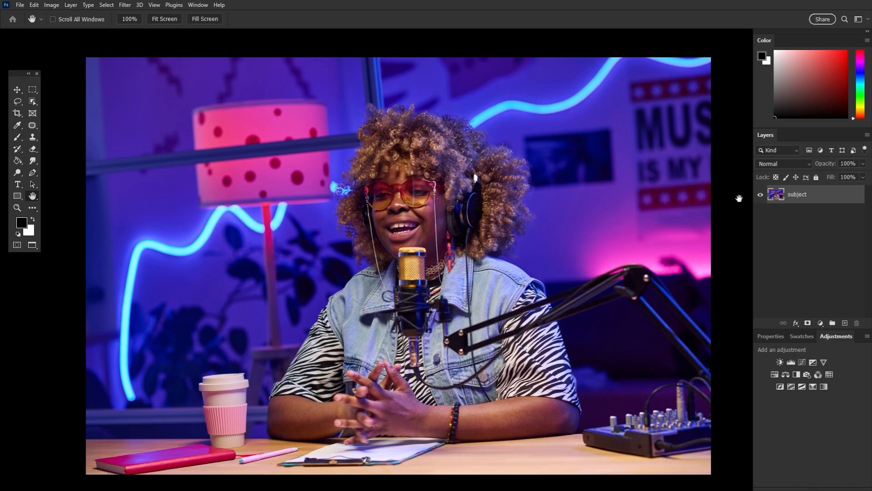
mouse_move(732, 201)
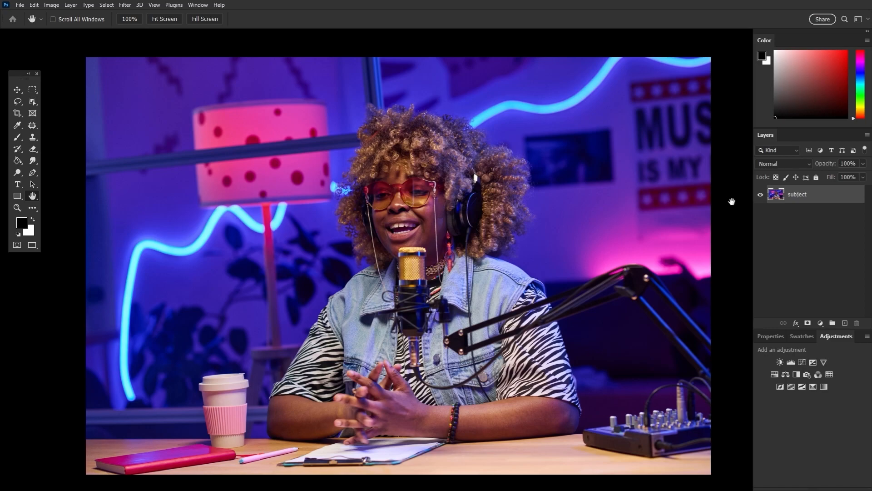
mouse_move(841, 196)
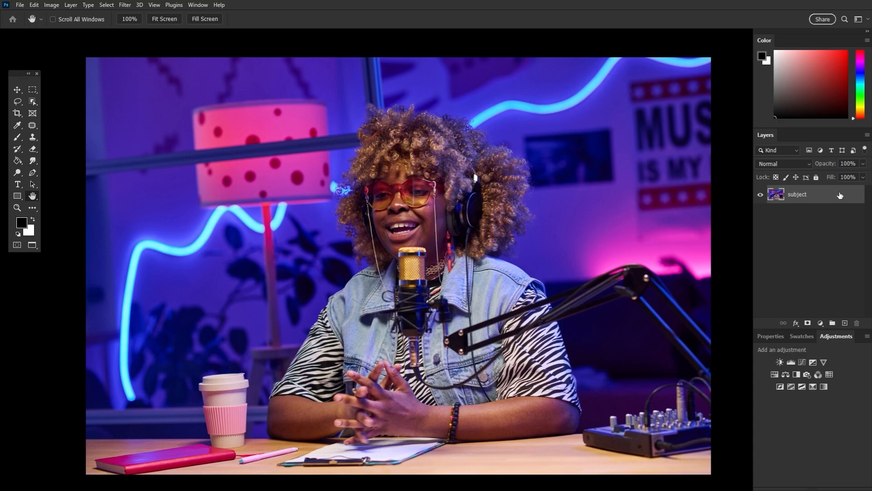
Step: Duplicate the podcaster's subject layer with Ctrl+J into 'subject copy'
click(17, 207)
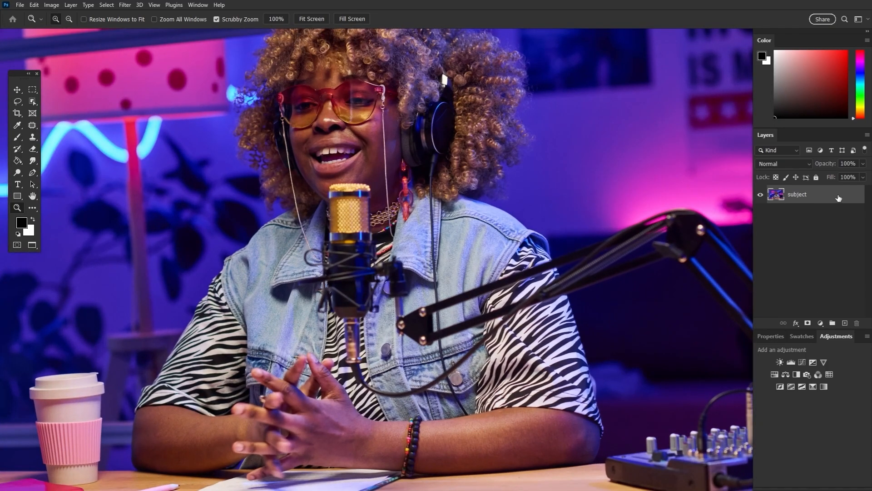
key(ctrl+j)
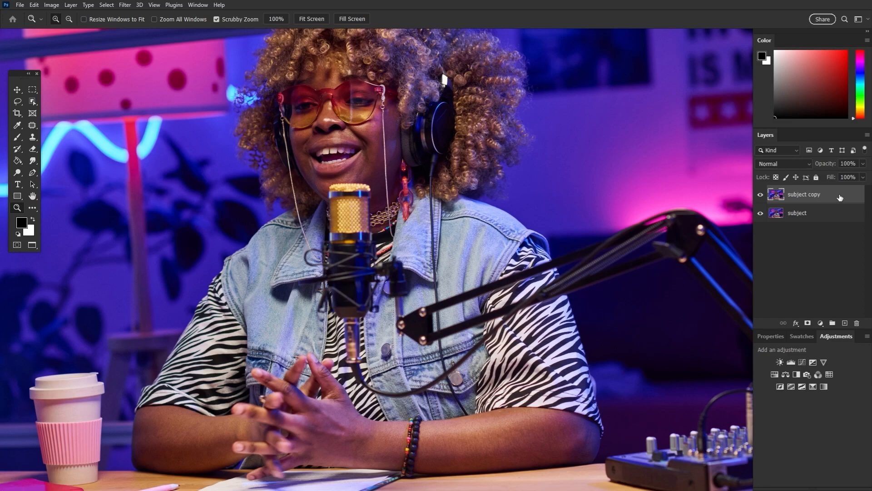
Step: Uncheck the R channel in subject copy's Advanced Blending options and confirm
double_click(803, 194)
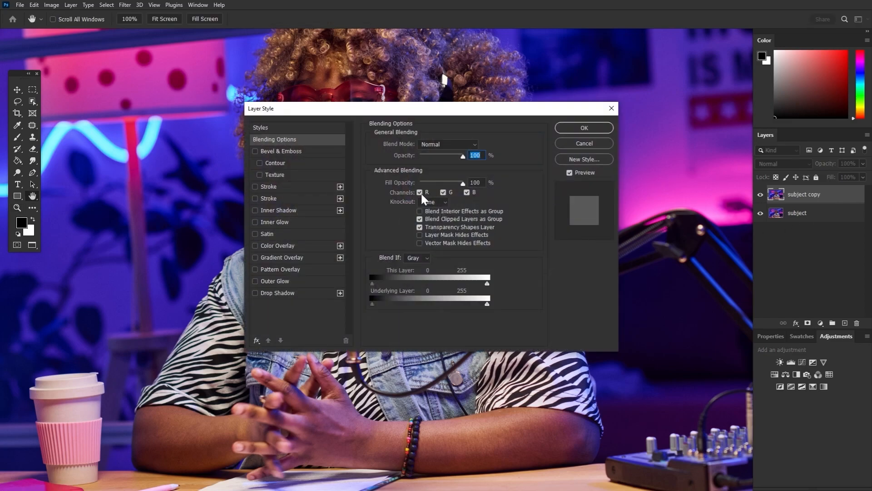
click(420, 191)
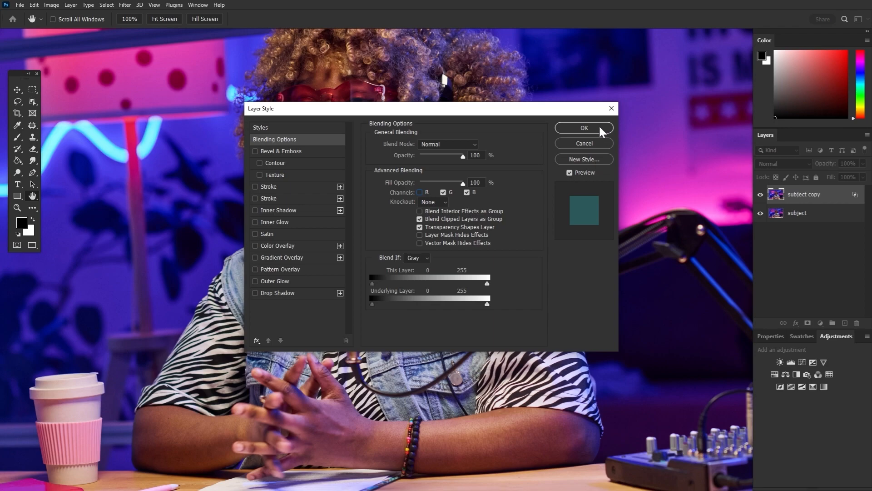
click(583, 127)
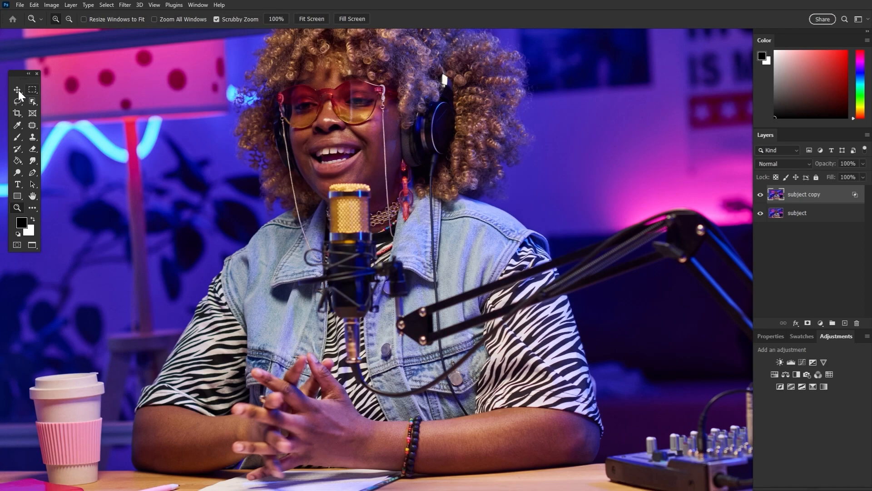
Step: Nudge the red-less subject copy sideways and paint black on its layer mask
click(18, 90)
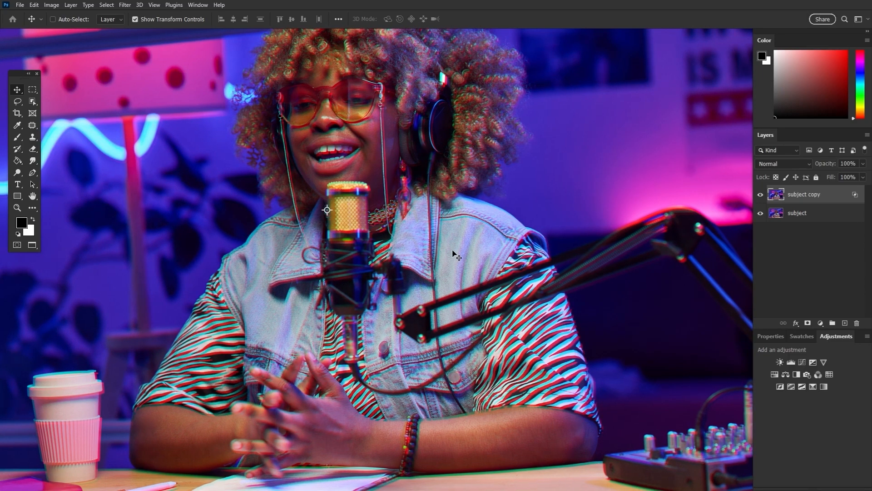
mouse_move(551, 349)
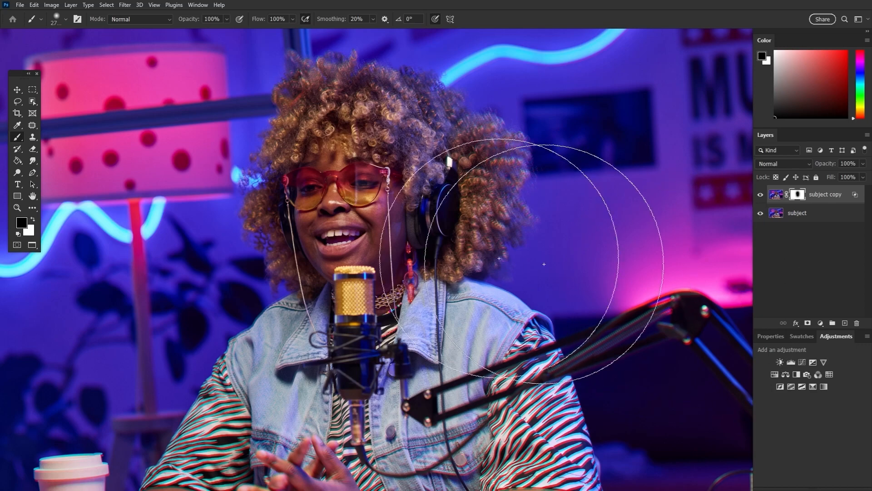
click(17, 207)
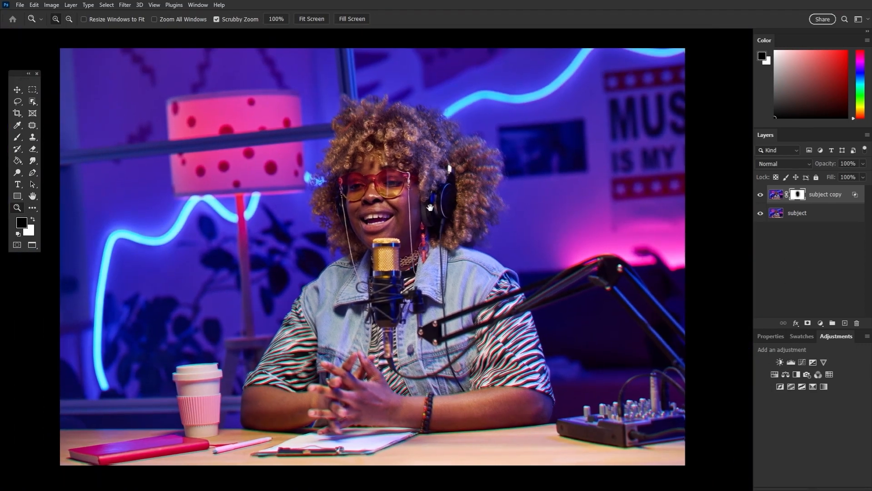
Step: Change subject copy's blending channels to red and blue on, green off
click(775, 194)
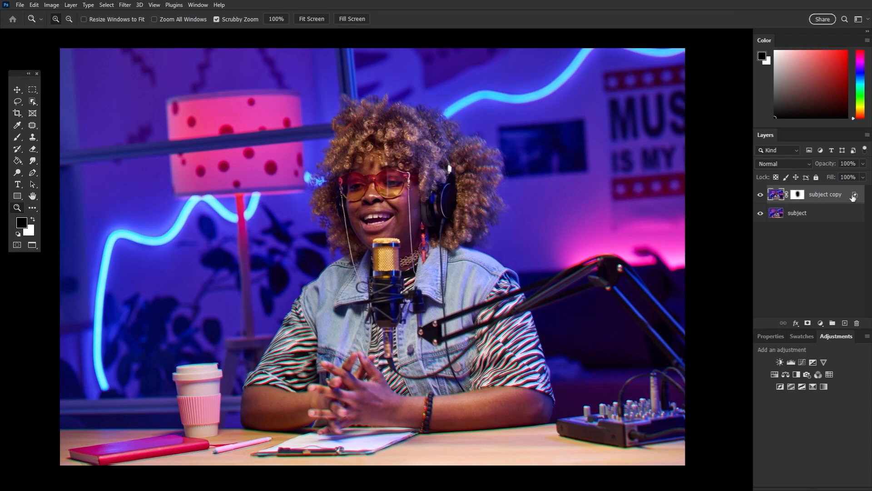
double_click(823, 194)
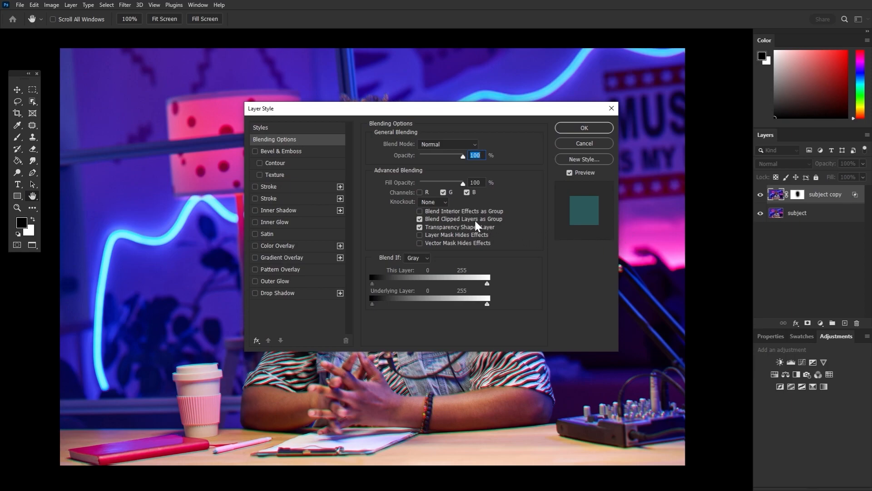
click(467, 192)
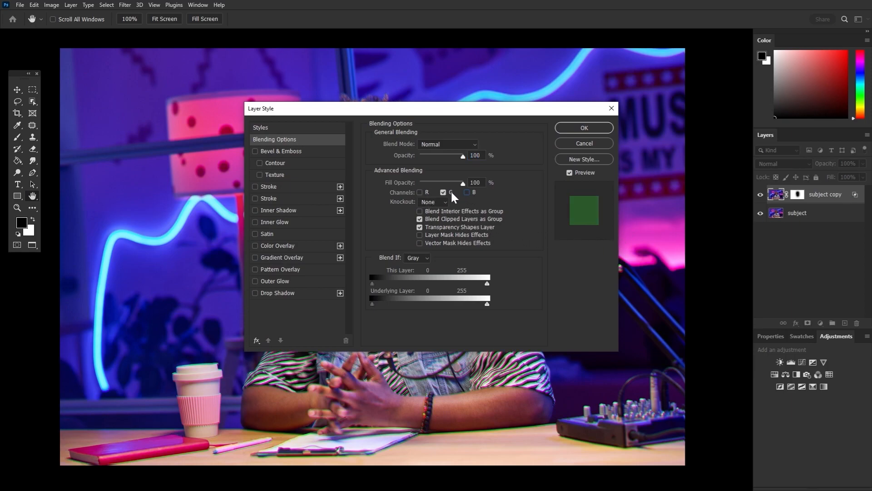
click(420, 191)
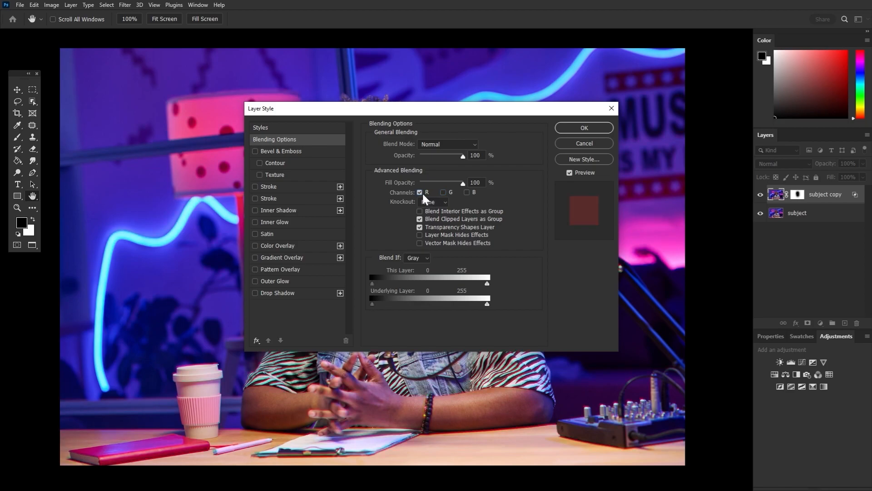
click(467, 192)
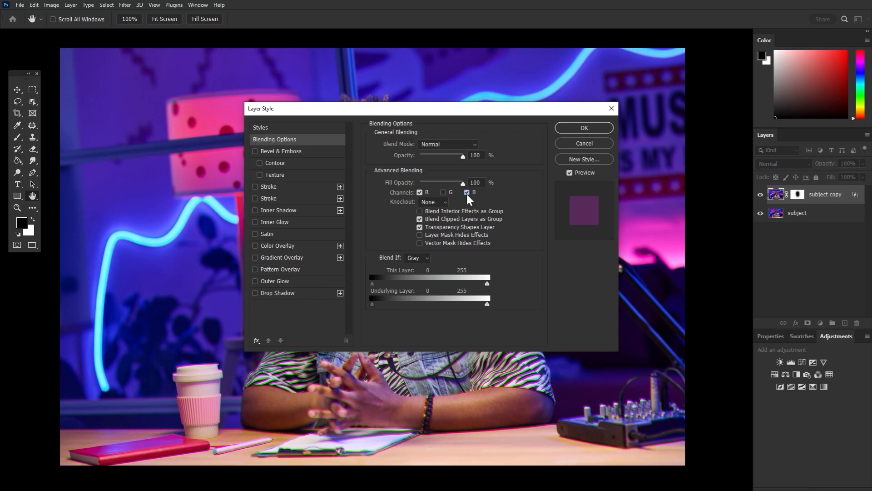
mouse_move(605, 136)
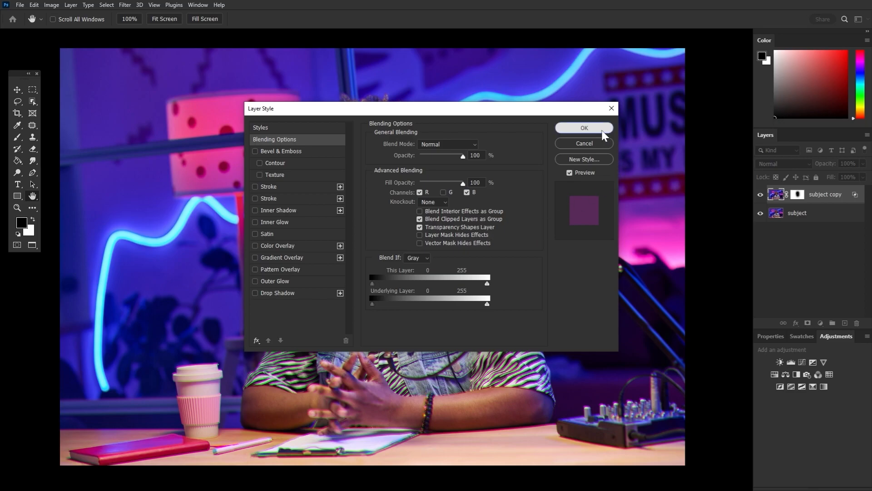
click(584, 128)
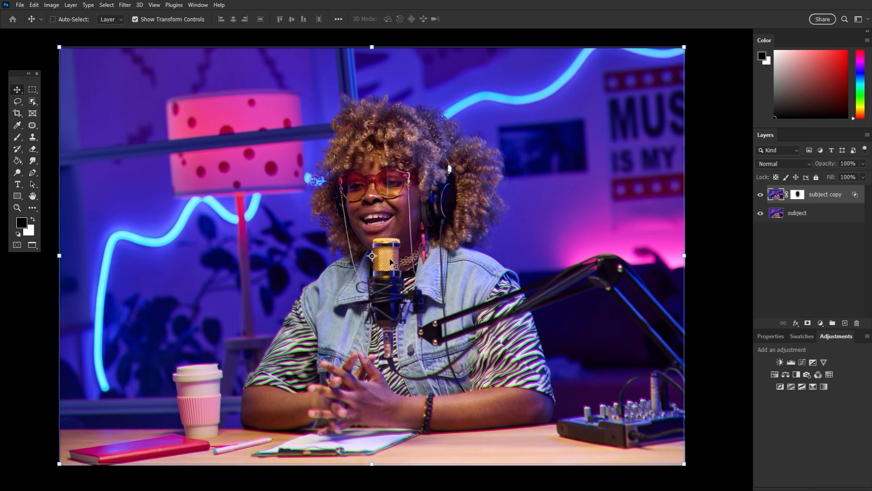
mouse_move(382, 241)
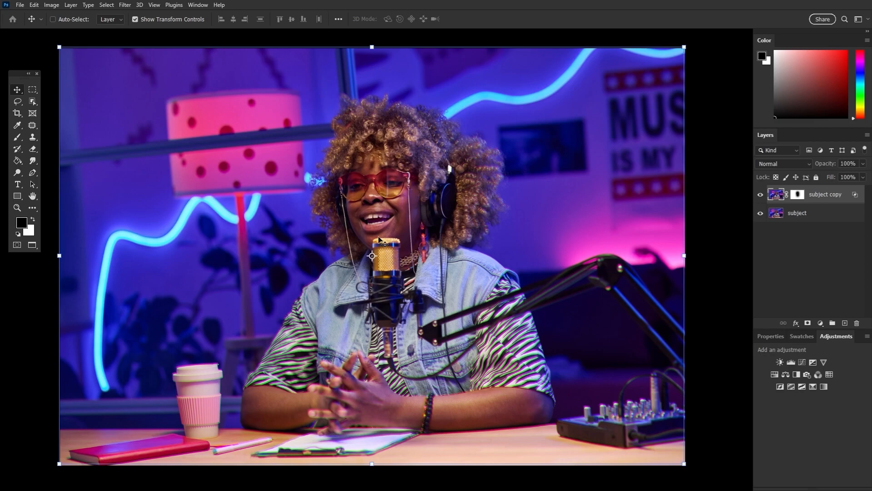
Step: Apply a Wave filter to subject copy with Wavelength Max around 833
click(124, 5)
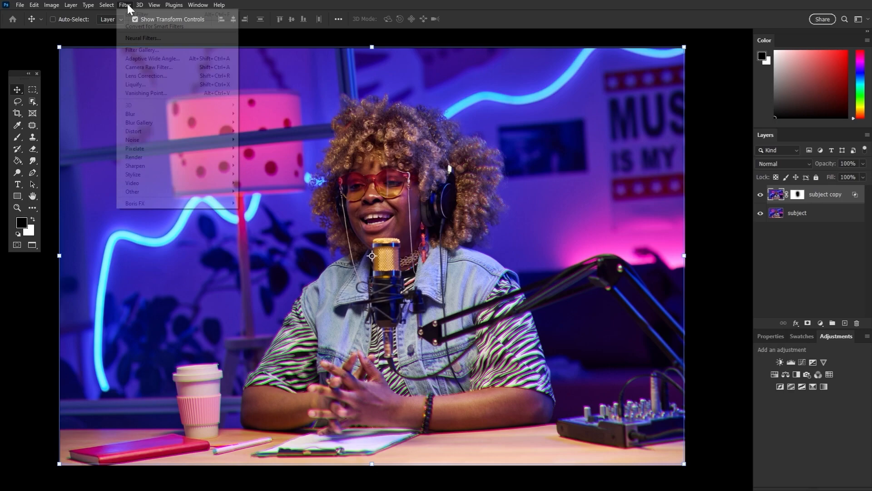
mouse_move(143, 38)
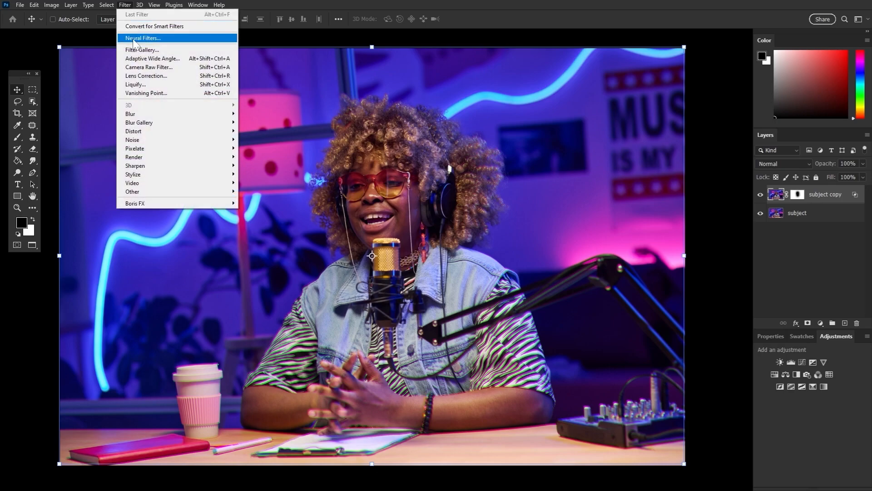
mouse_move(139, 122)
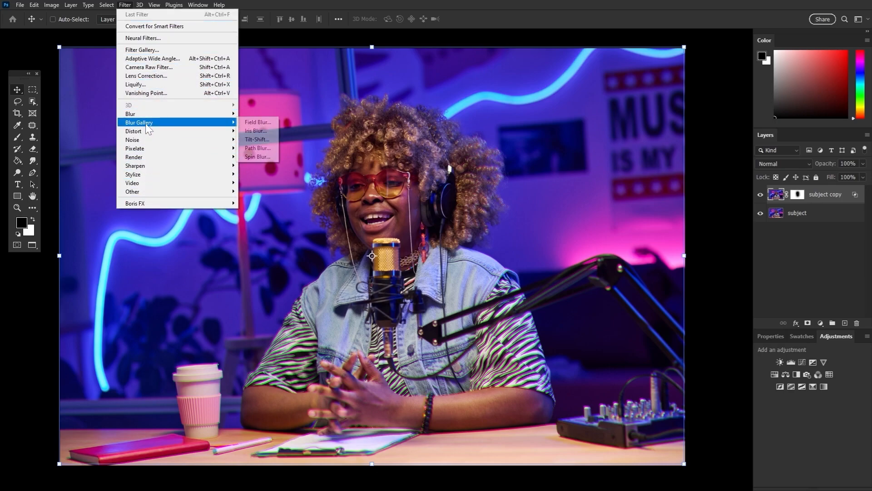
mouse_move(134, 131)
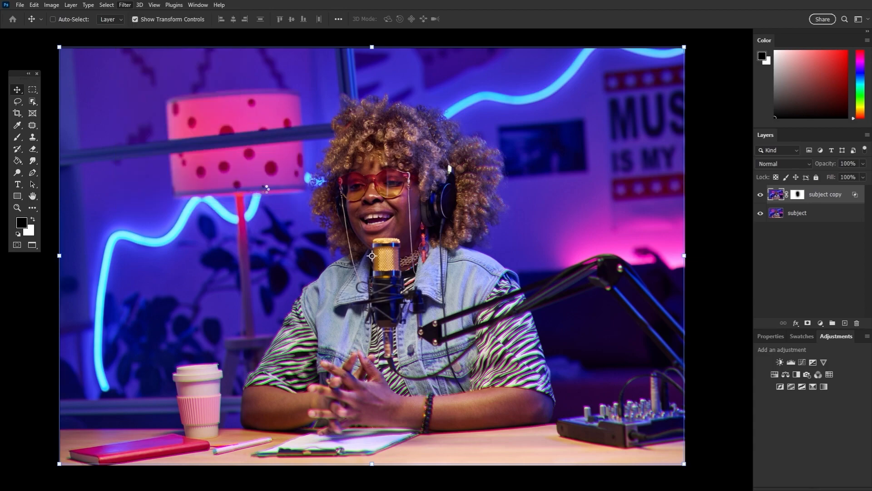
click(124, 5)
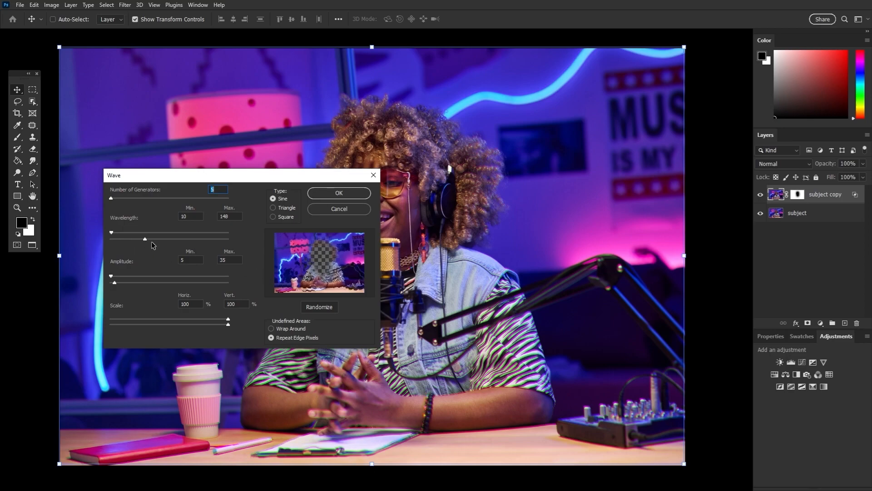
drag(145, 235, 212, 235)
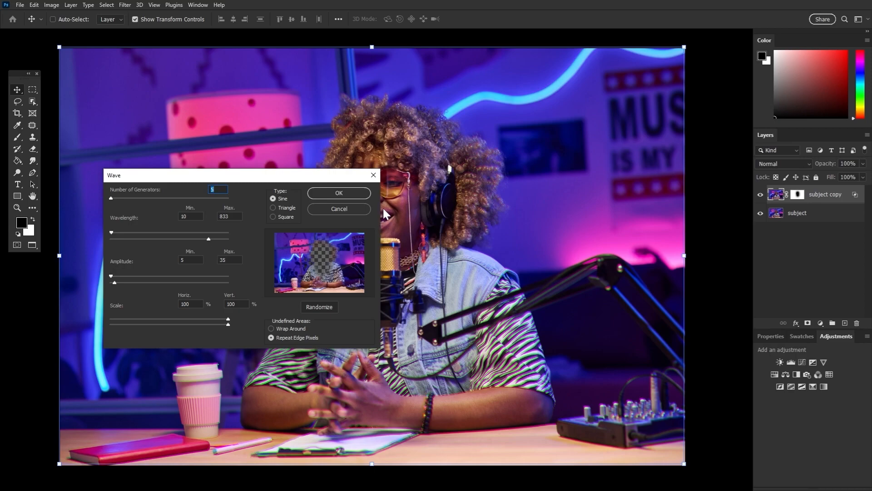
click(338, 193)
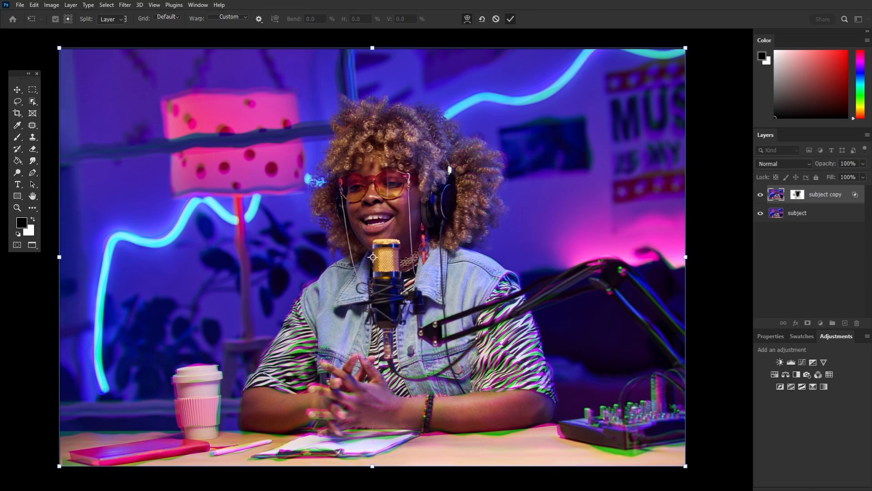
Step: Commit the warp and paint the copy's mask to keep the face undistorted
click(17, 137)
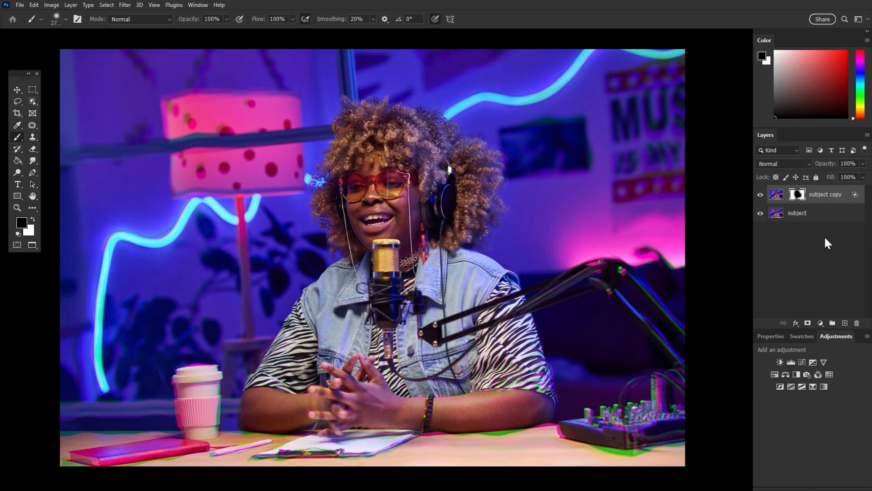
click(776, 194)
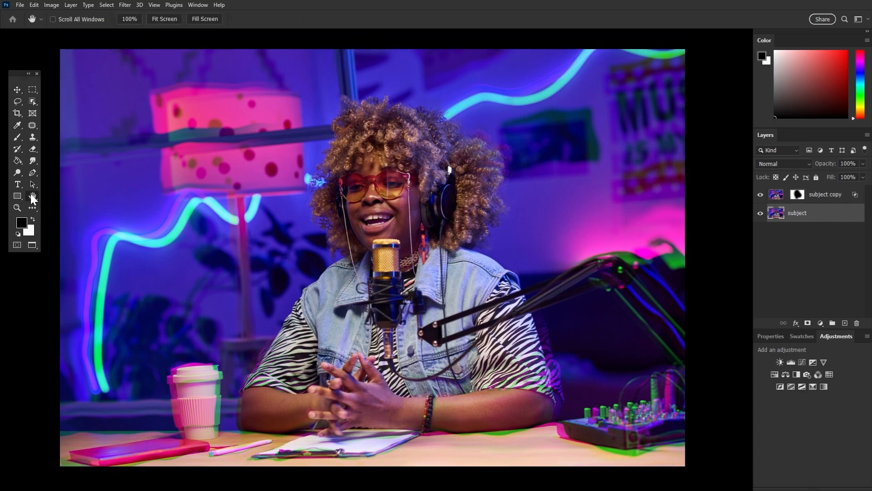
mouse_move(33, 199)
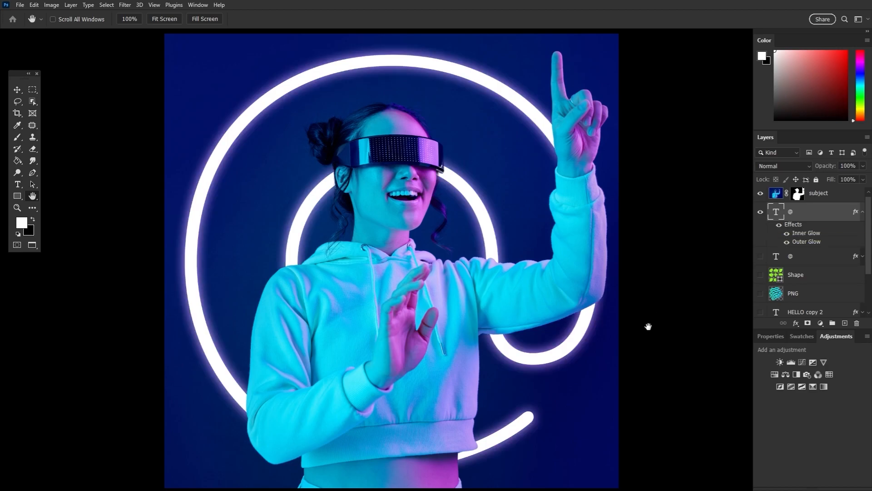
mouse_move(431, 200)
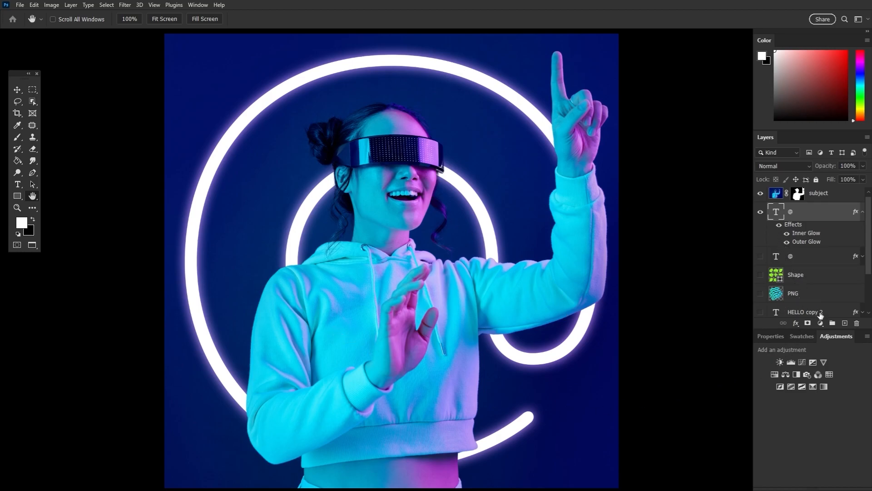
Step: Hide the glow-only @ layer and show the @ layer with full effects
click(760, 211)
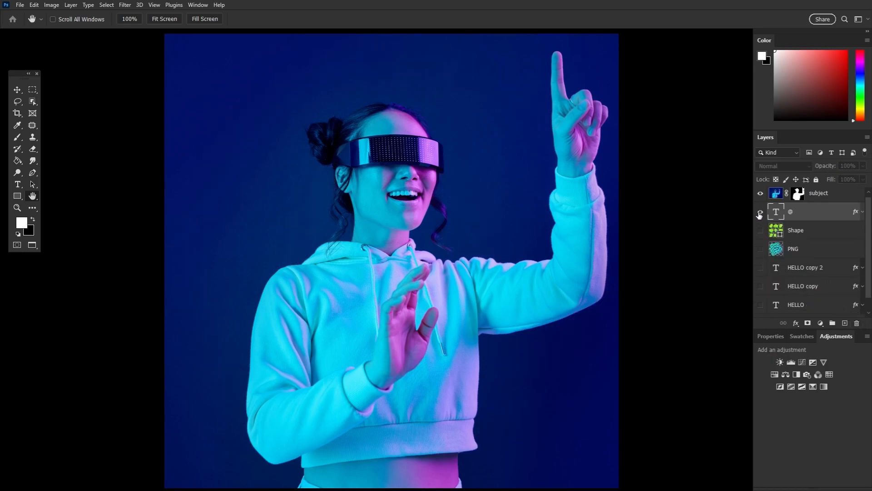
click(761, 211)
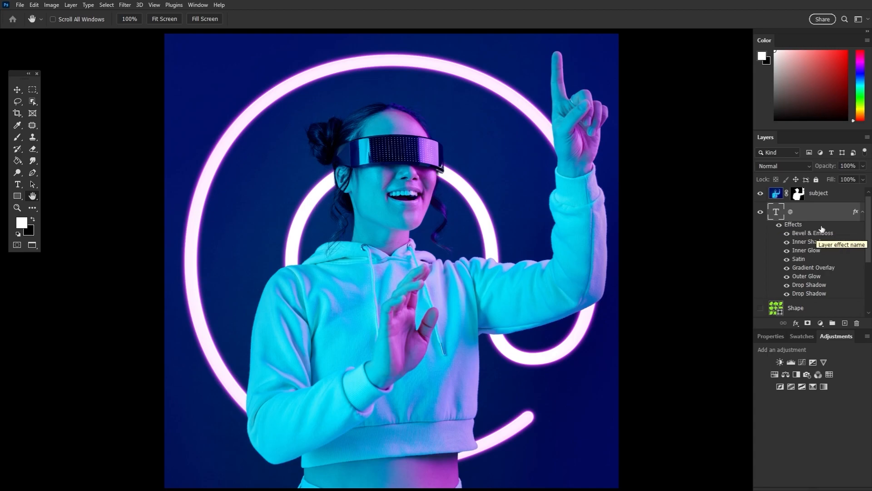
mouse_move(820, 228)
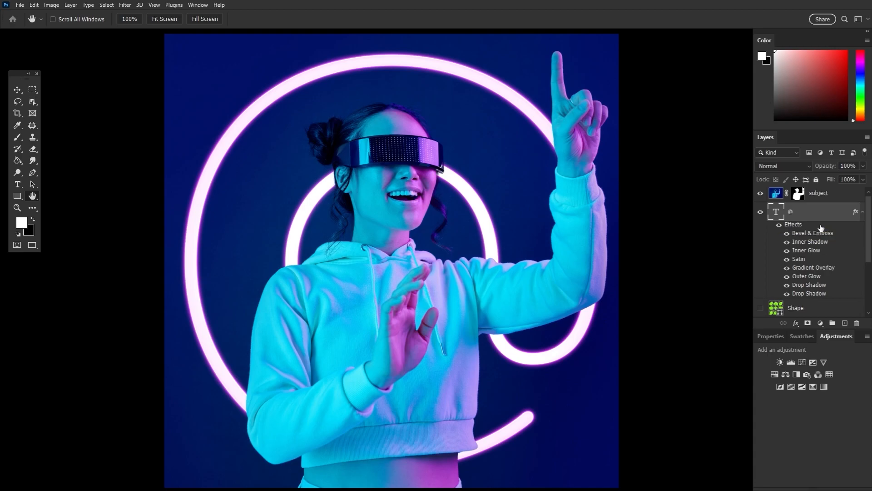
Step: Review the @ layer's effects, from Bevel & Emboss through Outer Glow and Drop Shadows
double_click(793, 224)
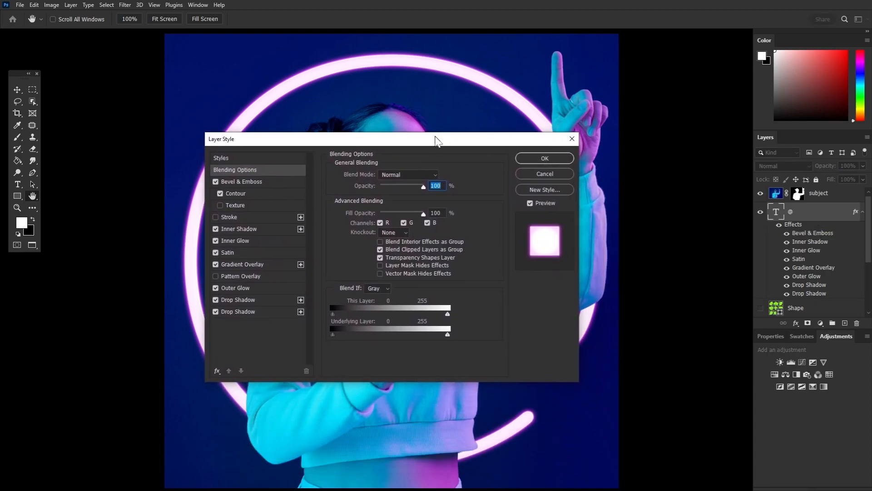
click(240, 181)
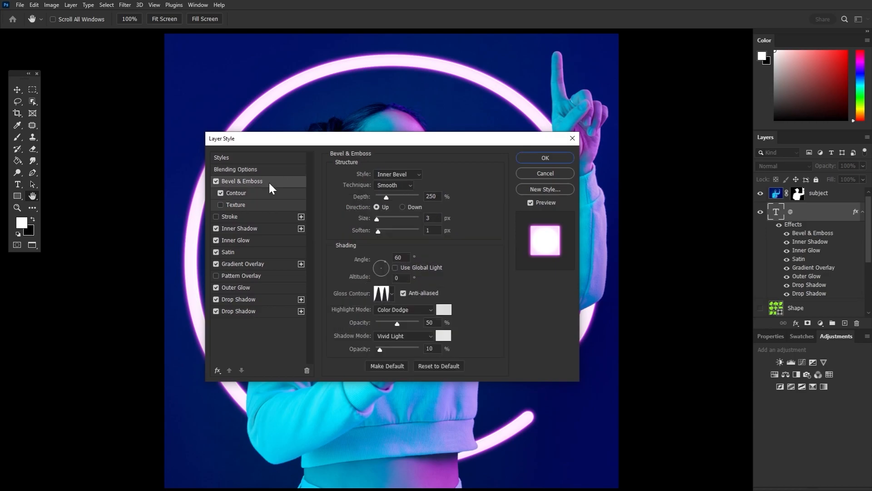
click(236, 193)
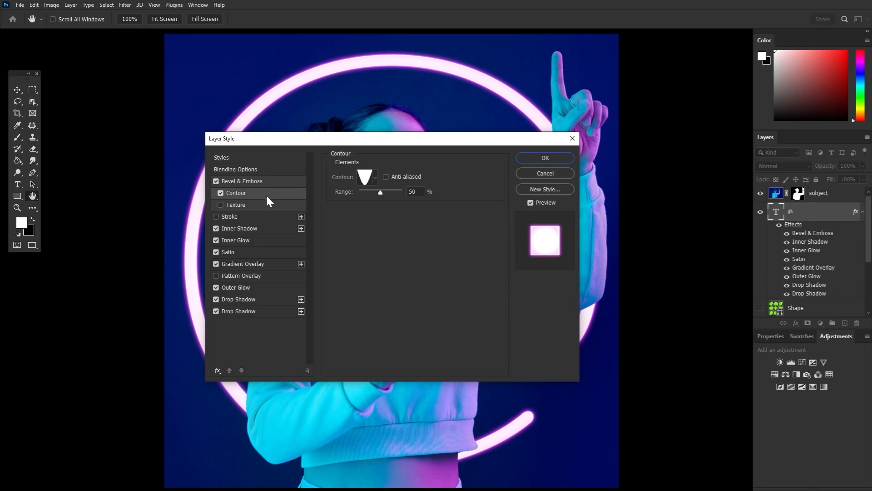
click(240, 228)
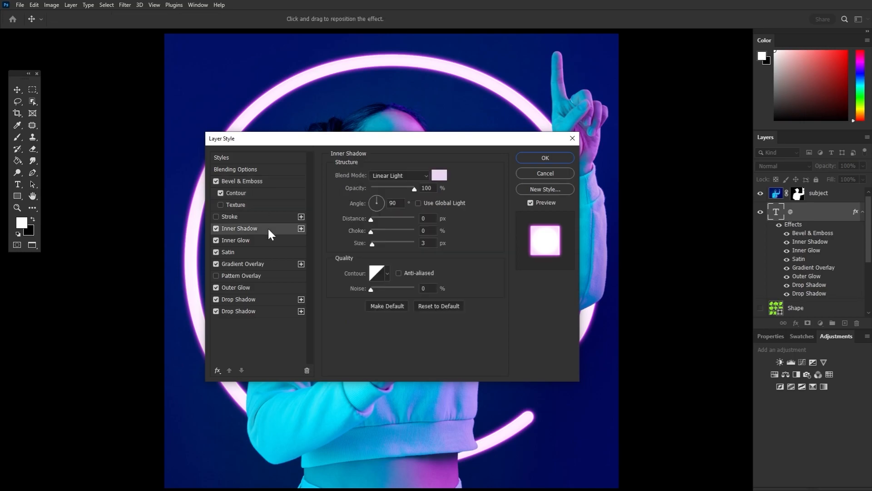
mouse_move(267, 245)
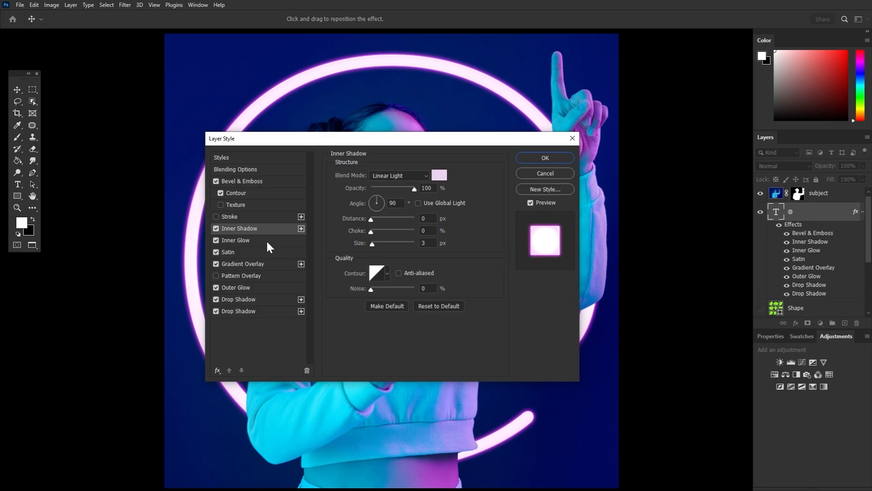
click(236, 240)
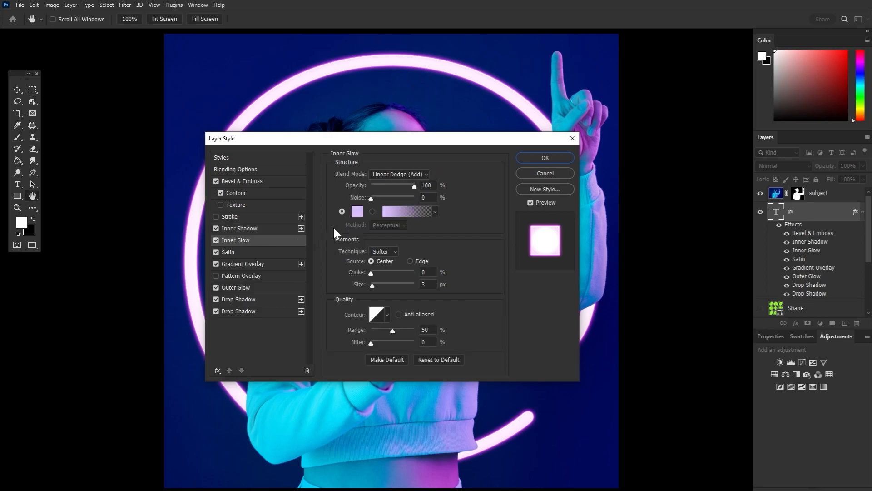
mouse_move(545, 255)
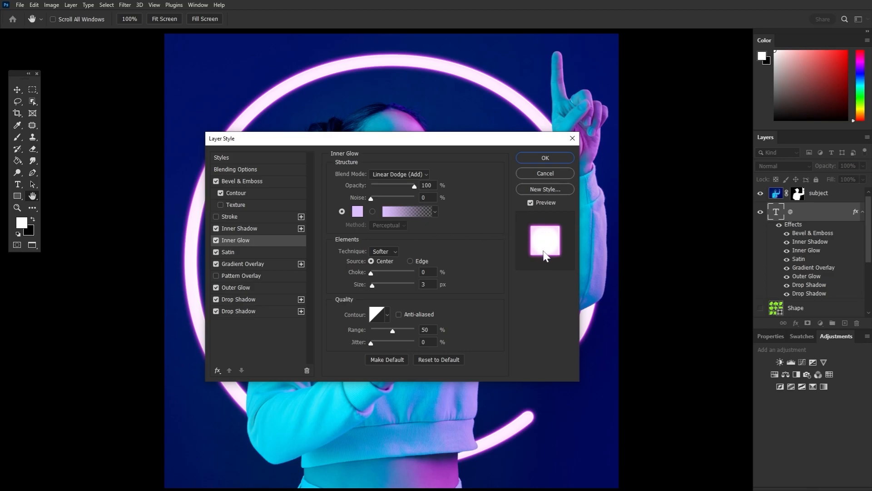
mouse_move(284, 257)
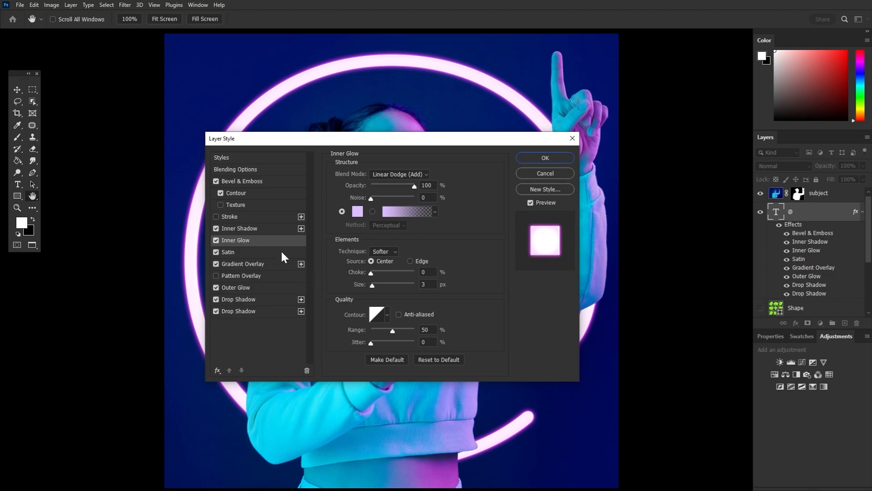
click(228, 251)
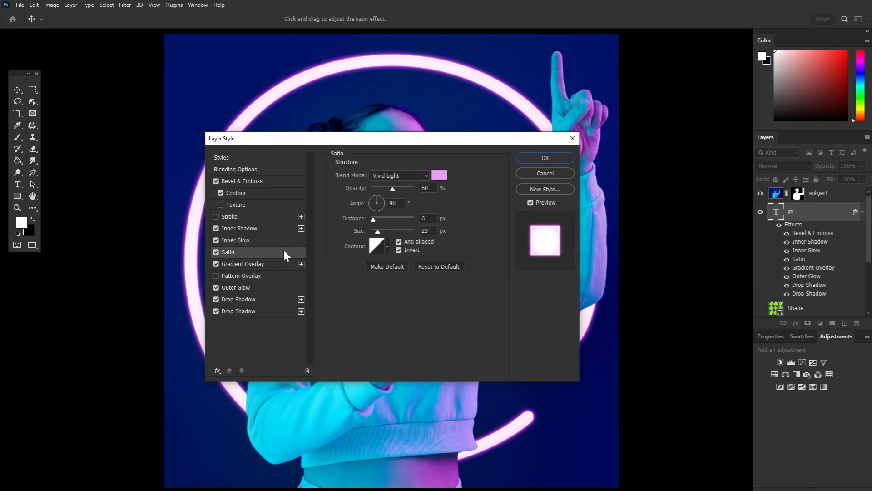
click(242, 264)
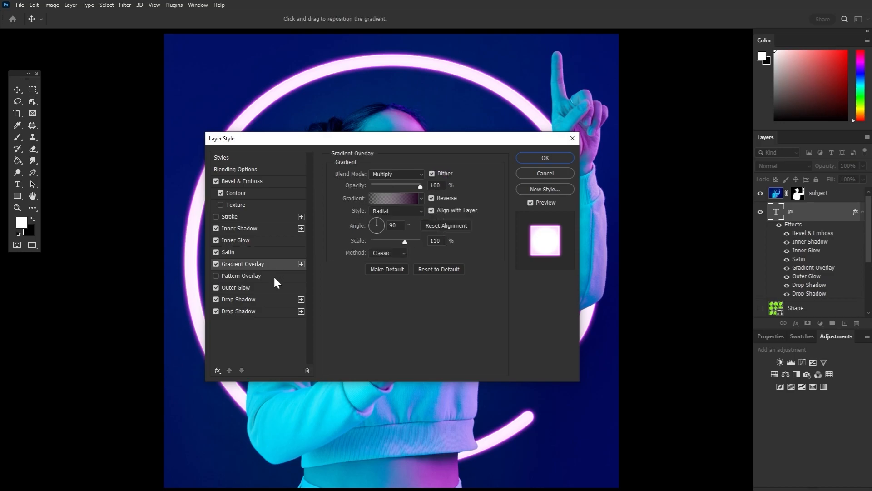
click(236, 287)
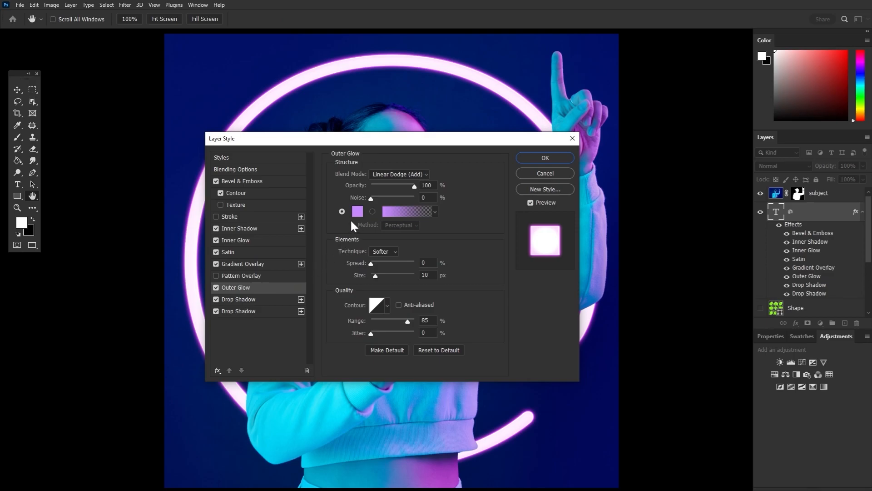
mouse_move(265, 306)
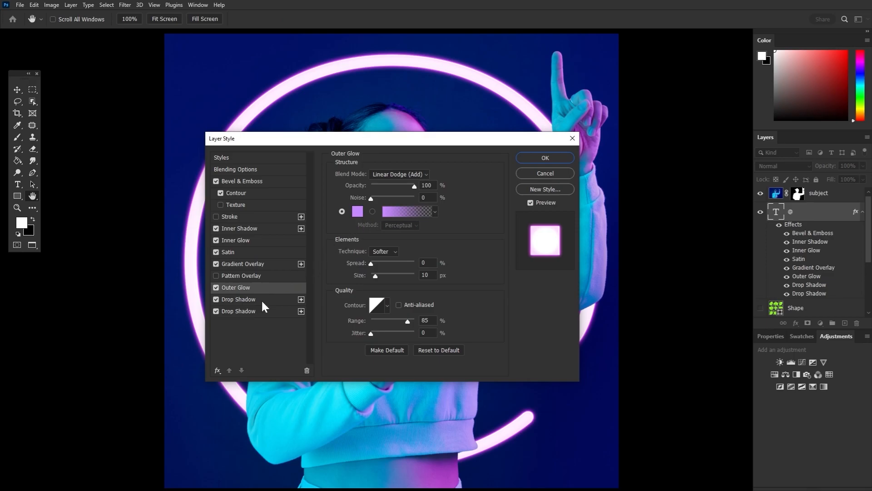
click(238, 299)
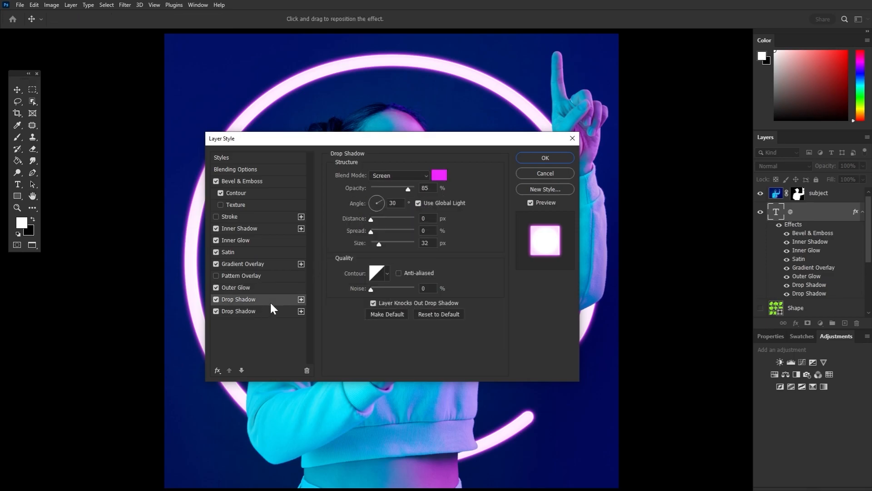
mouse_move(266, 315)
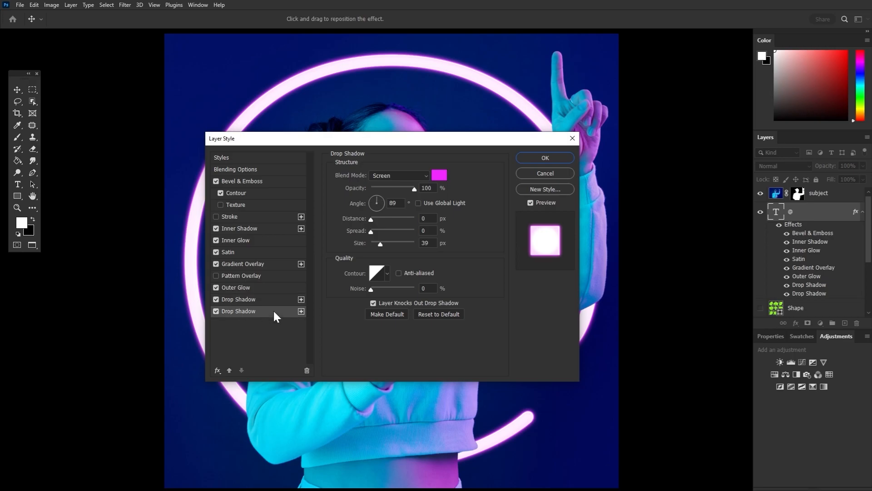
mouse_move(299, 325)
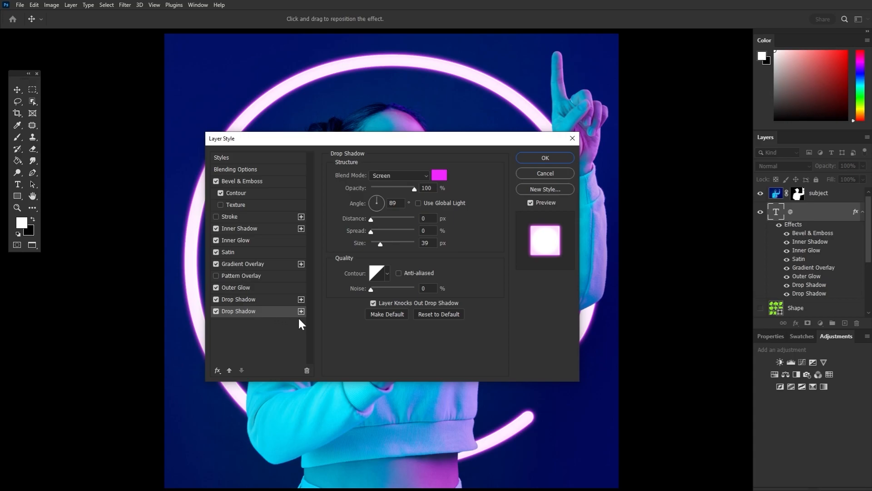
Step: Save the @ layer's effects as a new style named 'neon' and close Layer Style
click(545, 189)
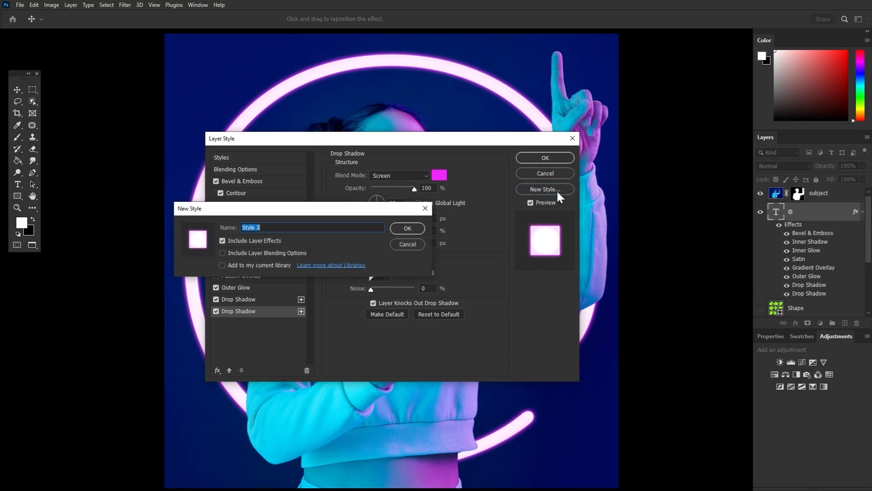
text(neon)
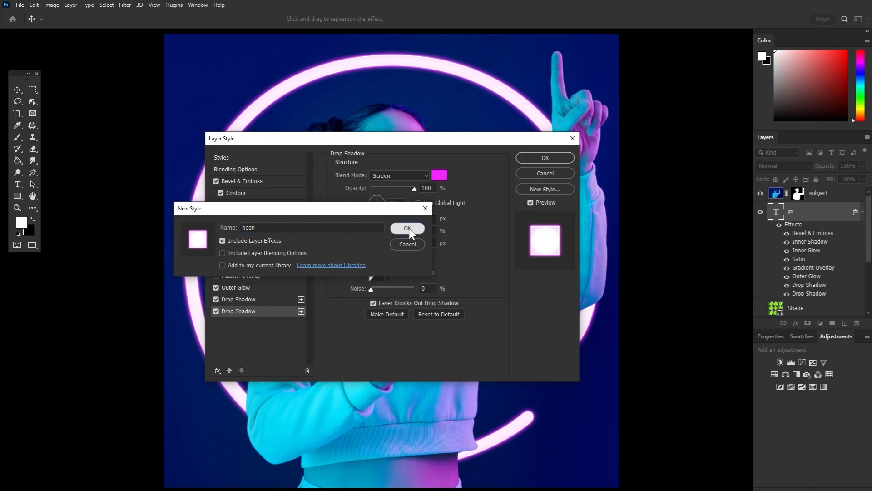
click(407, 228)
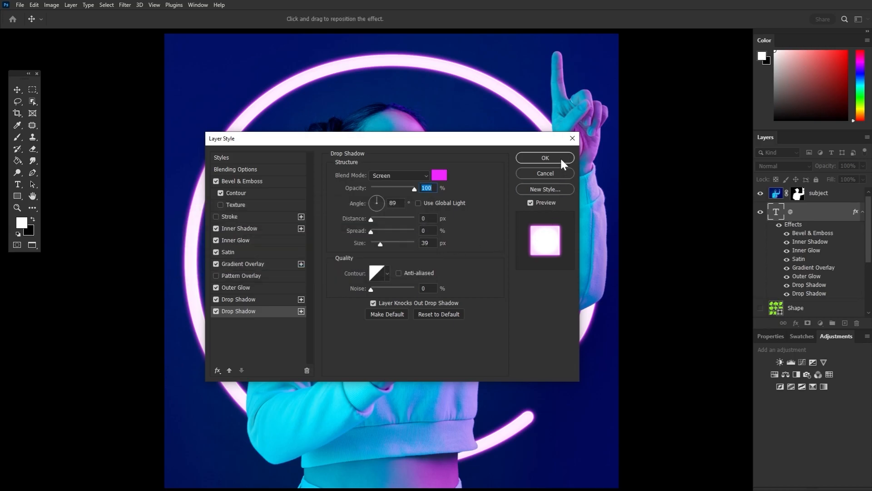
click(545, 158)
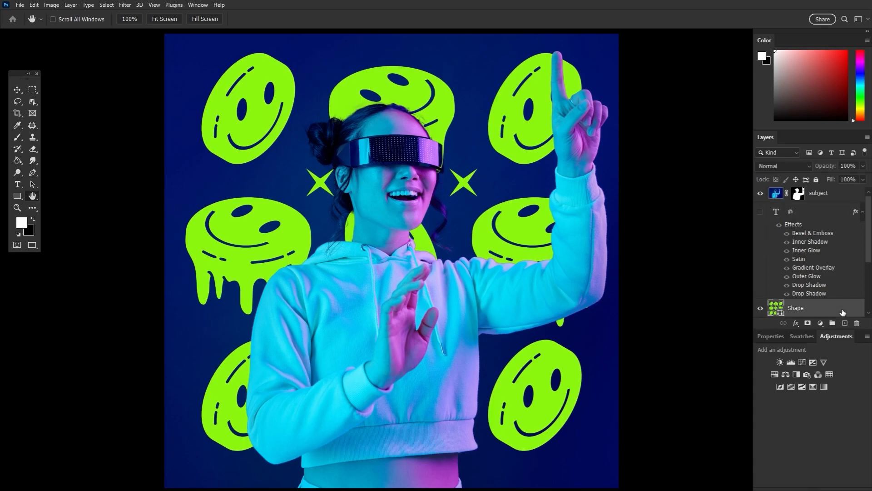
Step: Apply the saved neon style to the smiley-pattern Shape layer
double_click(805, 307)
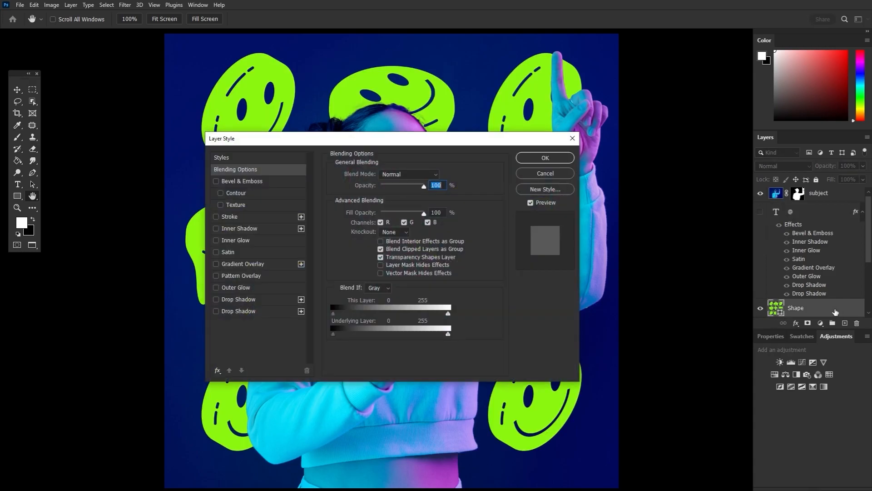
click(221, 157)
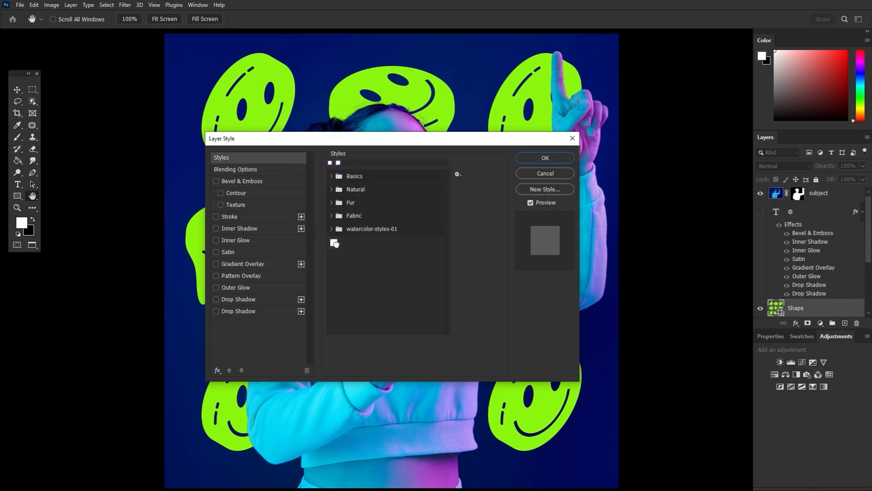
click(334, 242)
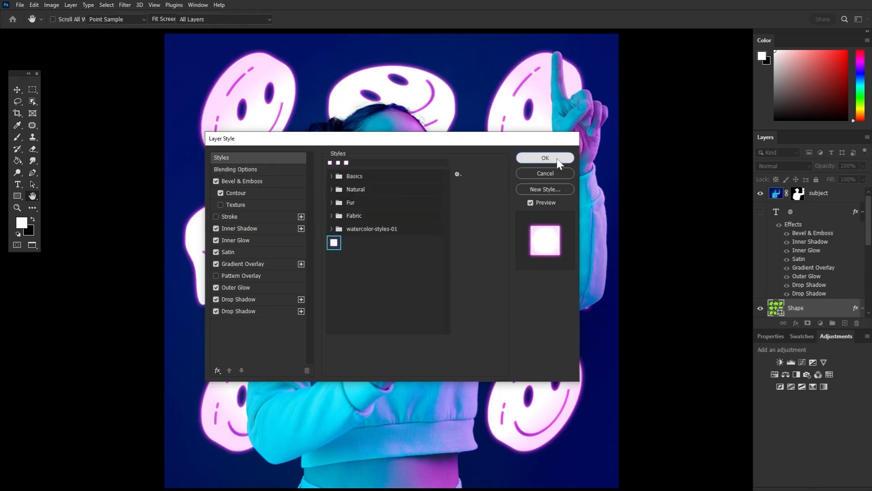
click(544, 157)
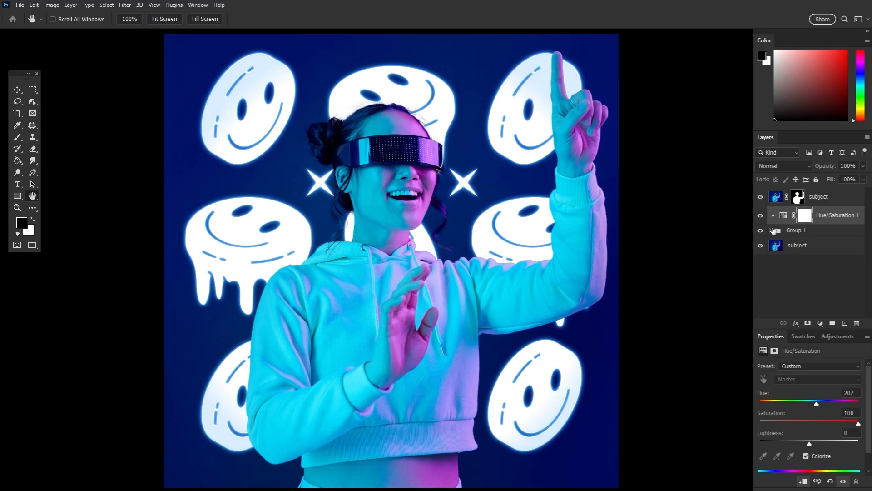
Step: Expand Group 1 in Layers and switch to the umbrella night photo
click(761, 230)
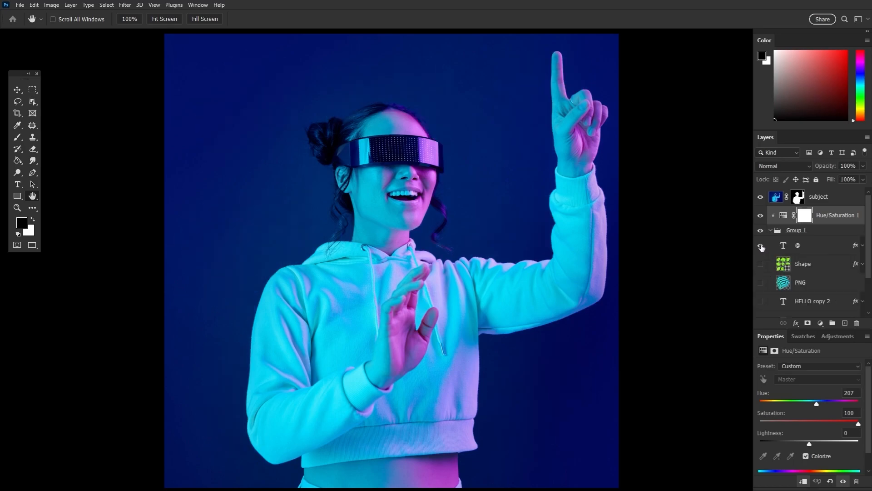
click(761, 246)
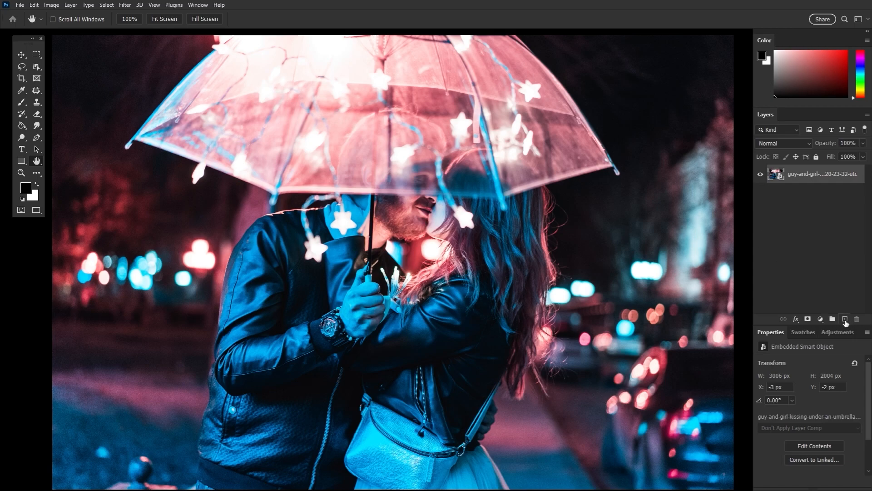
Step: Add a black-filled layer above the photo and apply a Coarse Dots Mezzotint filter
click(844, 318)
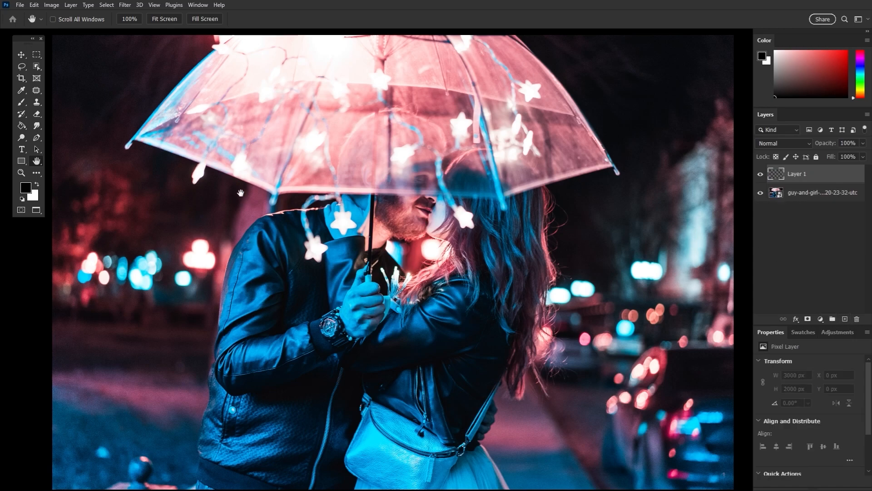
click(267, 189)
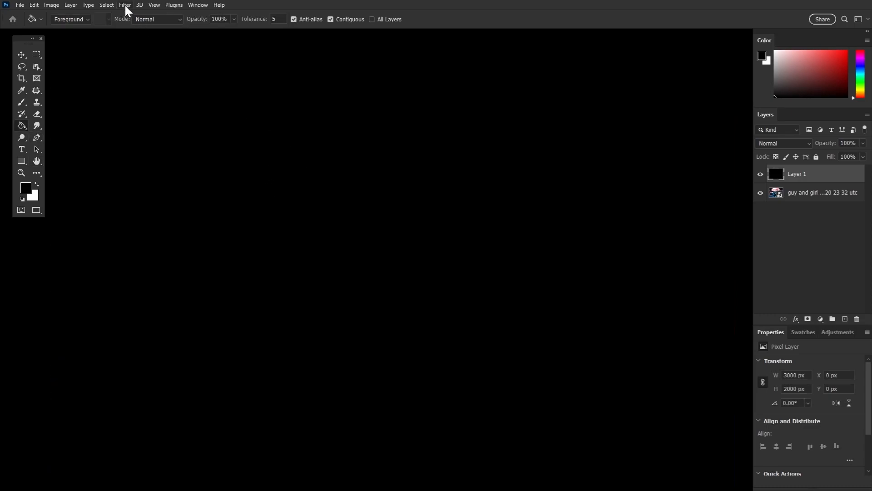
click(124, 5)
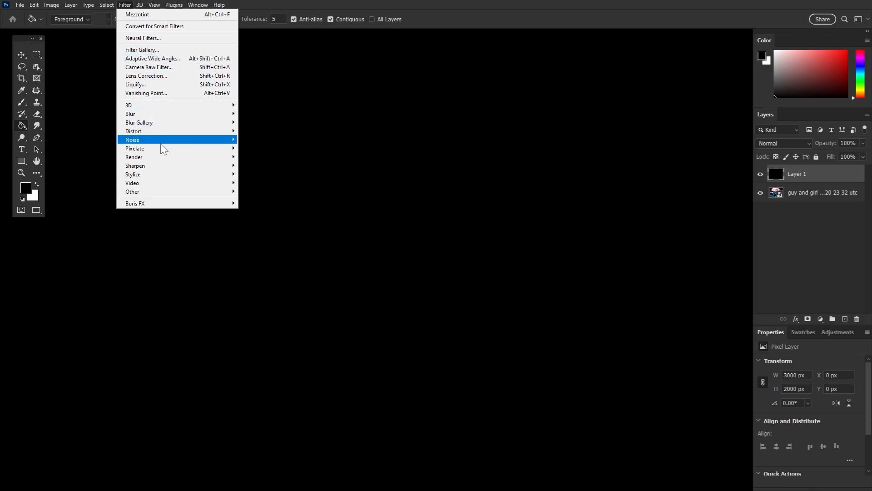
click(132, 140)
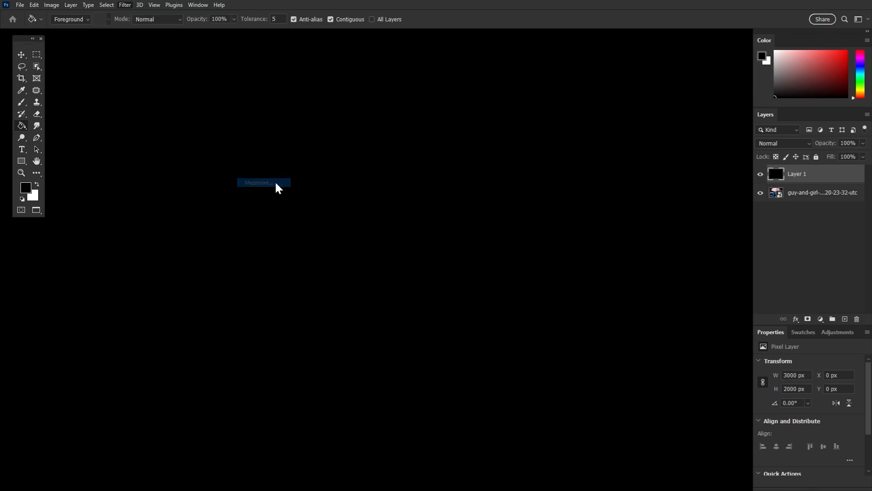
click(257, 183)
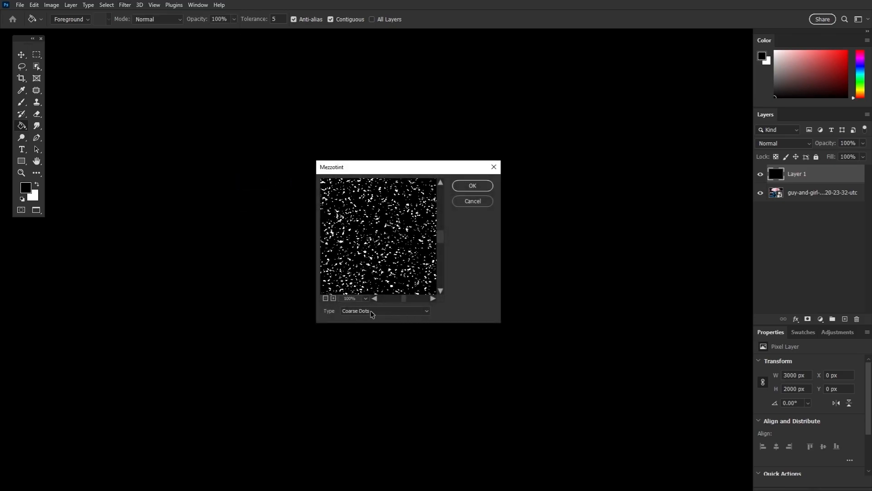
click(471, 185)
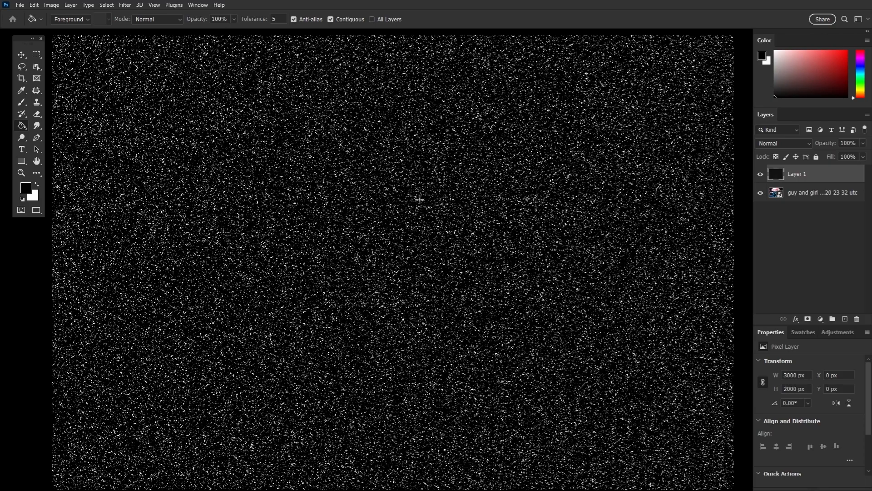
Step: Select the white dots with Color Range and turn the selection into a layer mask
click(22, 173)
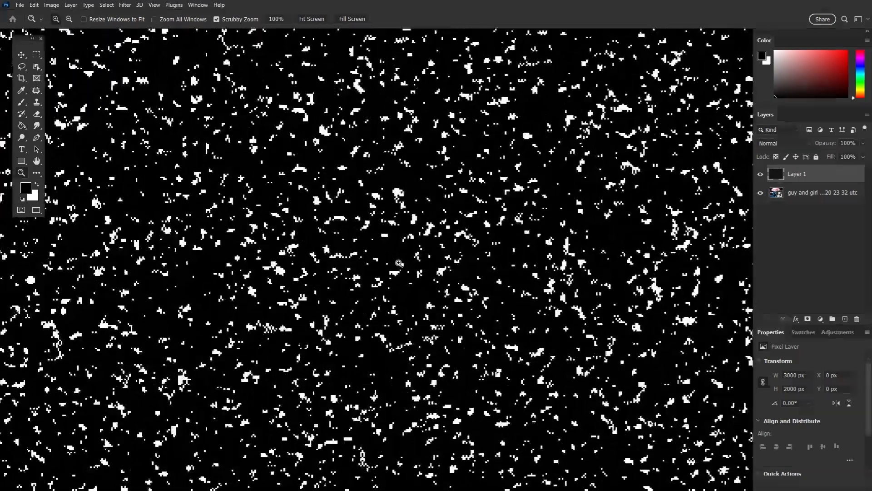
click(106, 5)
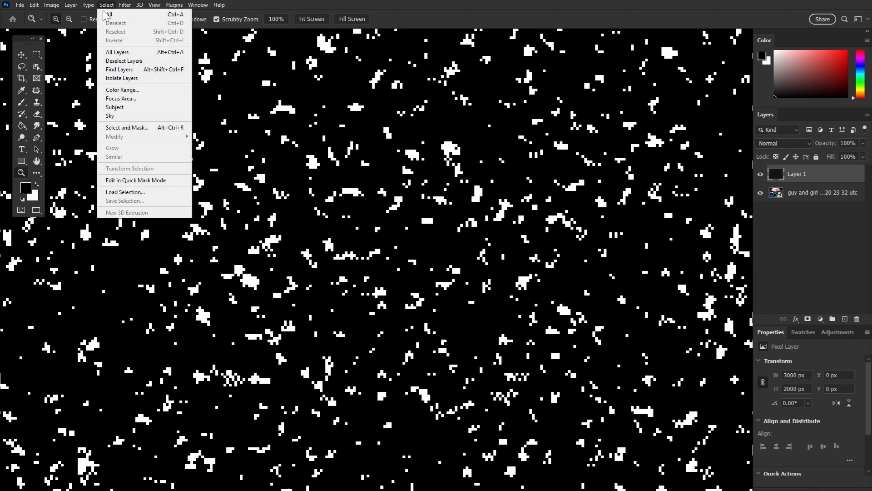
click(121, 89)
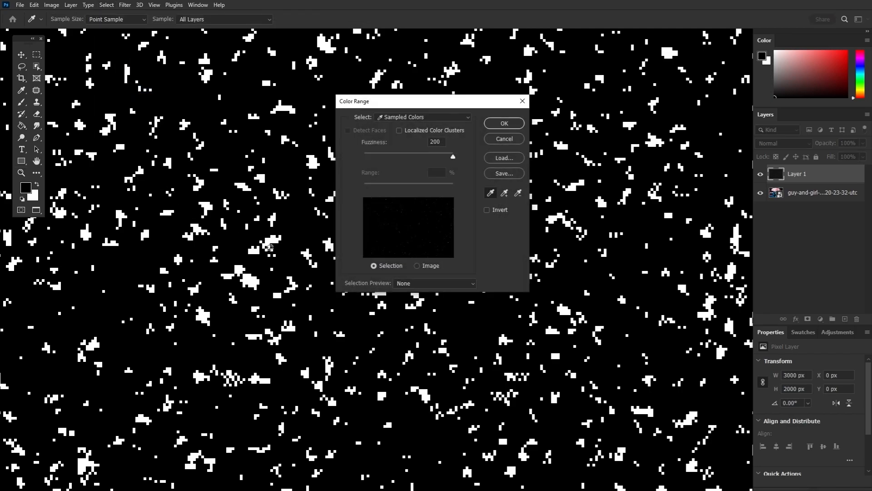
mouse_move(466, 164)
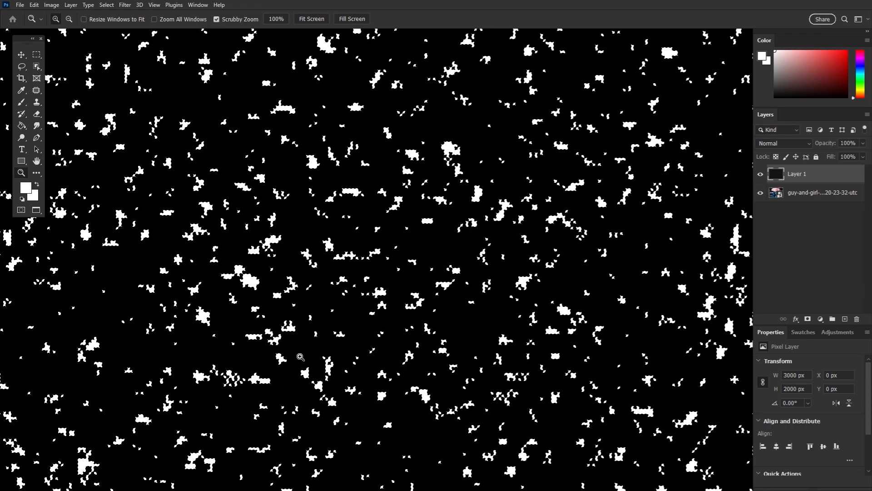
click(808, 319)
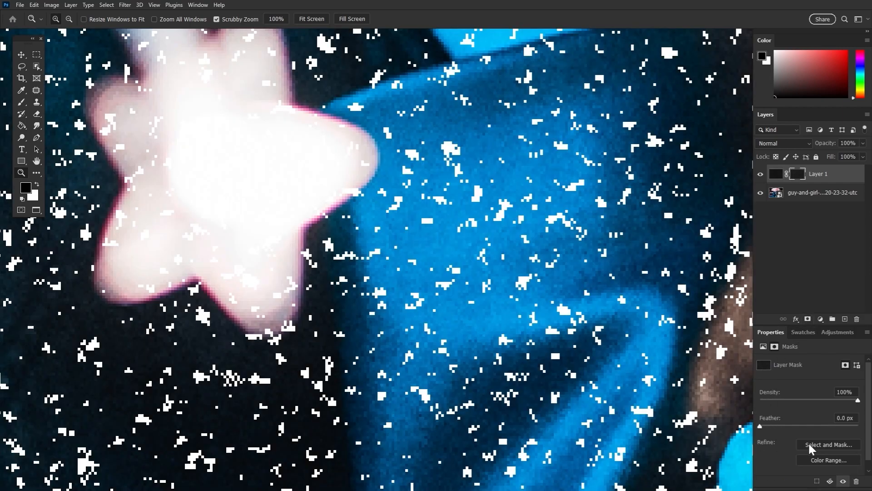
Step: Refine the dot mask in Select and Mask with 2.5 px feather and 50% contrast
click(828, 444)
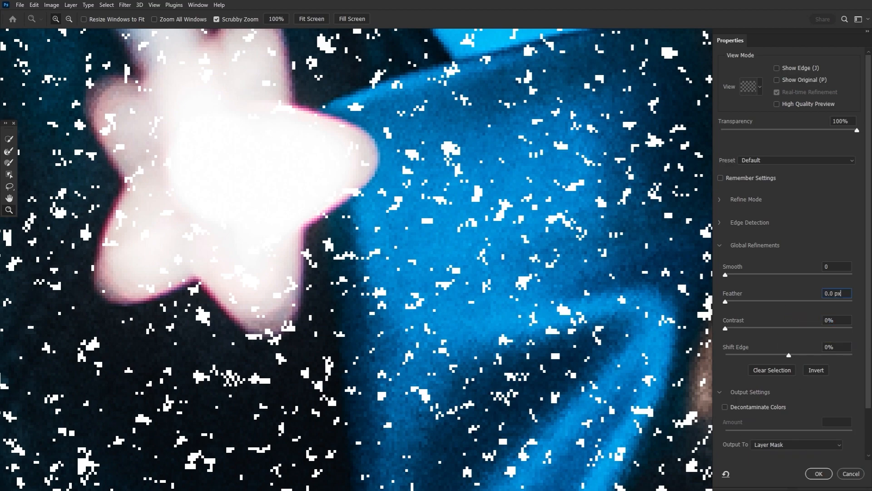
text(2.5)
click(837, 320)
text(50)
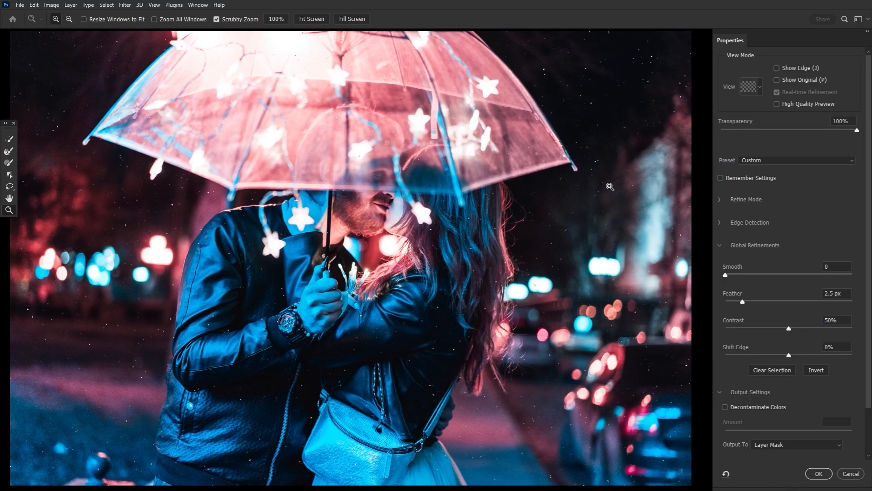
mouse_move(185, 408)
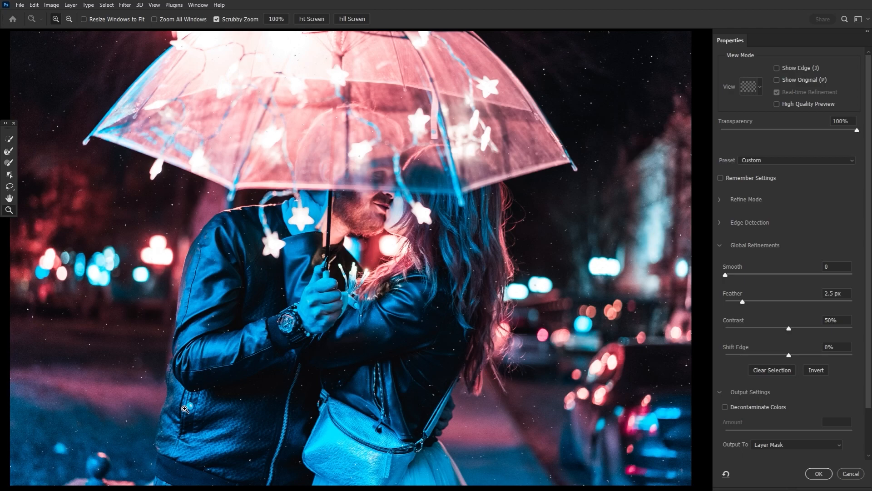
mouse_move(662, 333)
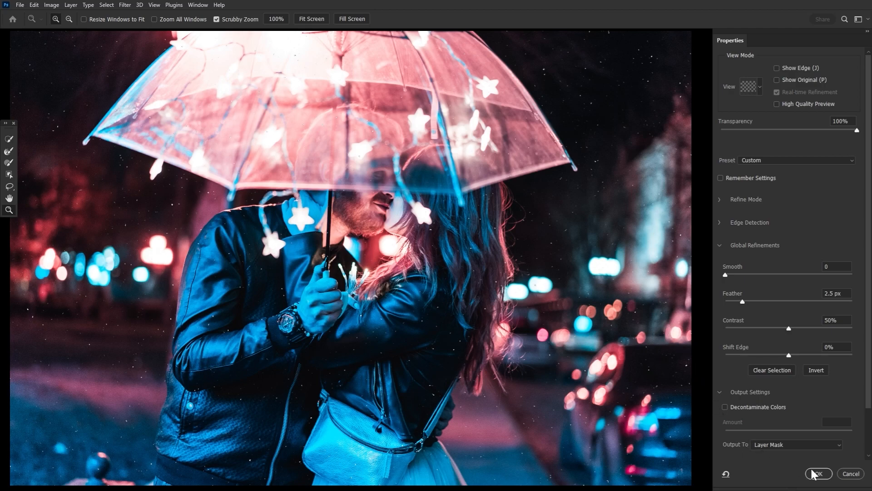
click(818, 474)
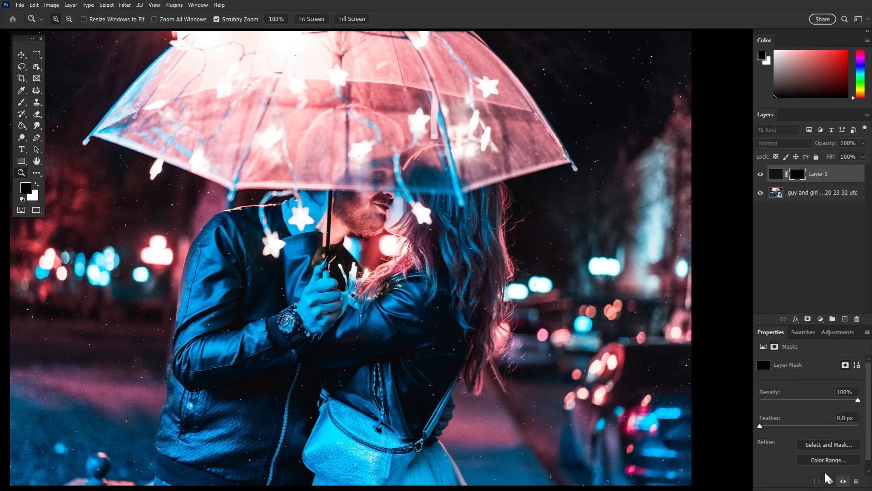
Step: Duplicate the dot layer and merge the copies with their masks into layers 1, 2 and 3
click(776, 173)
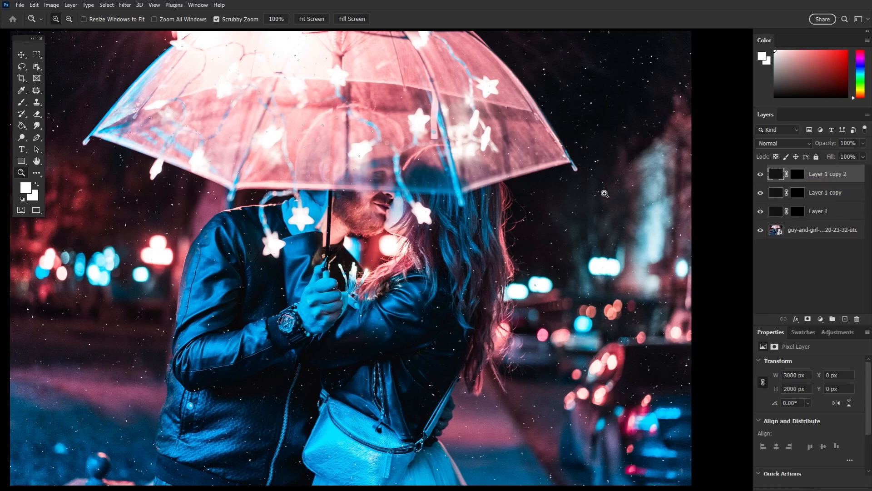
mouse_move(726, 230)
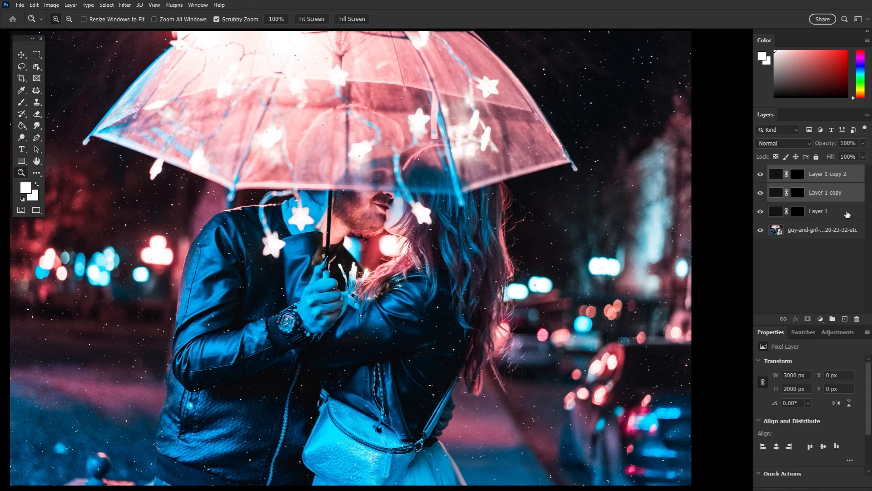
right_click(817, 211)
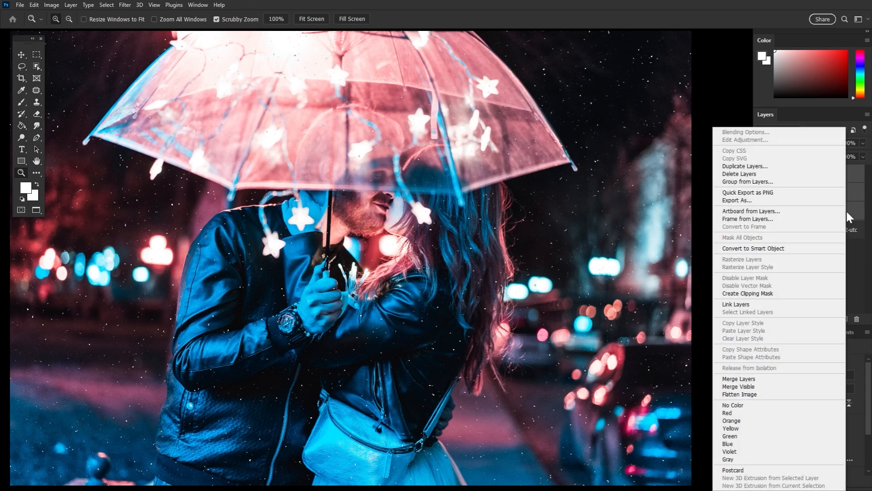
mouse_move(766, 382)
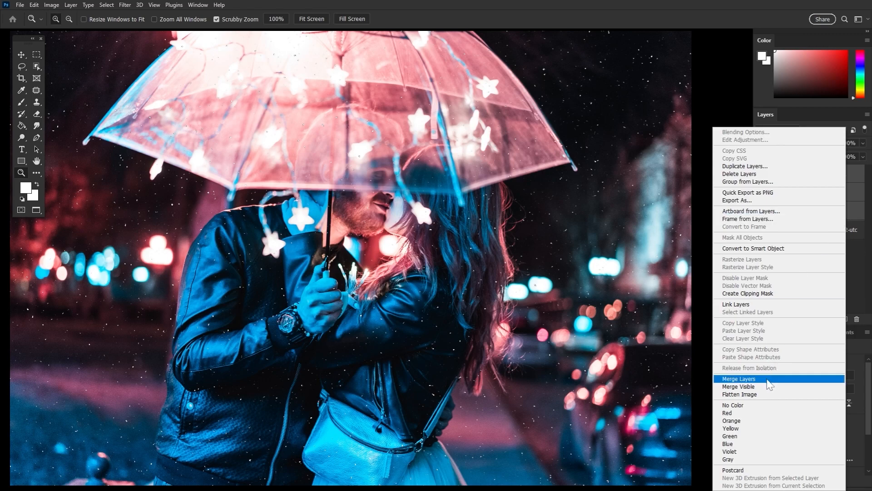
click(739, 378)
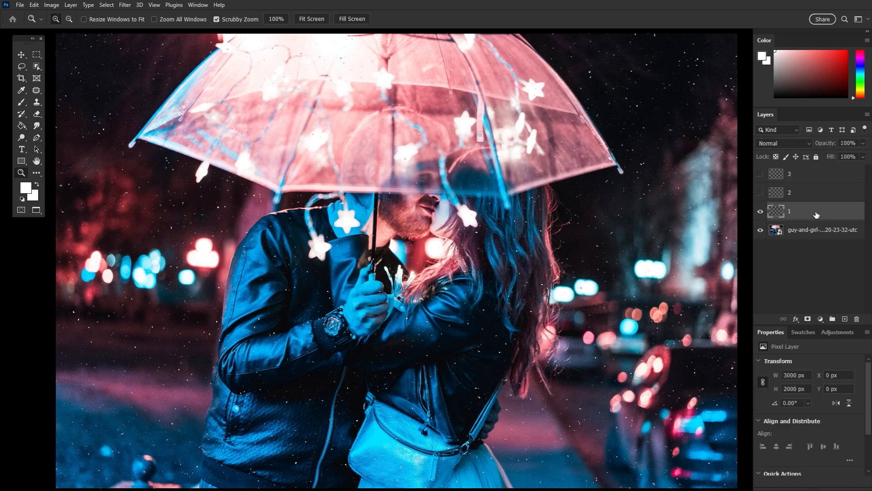
Step: Streak layer 1's dots diagonally with a Blur Gallery Path Blur
click(124, 5)
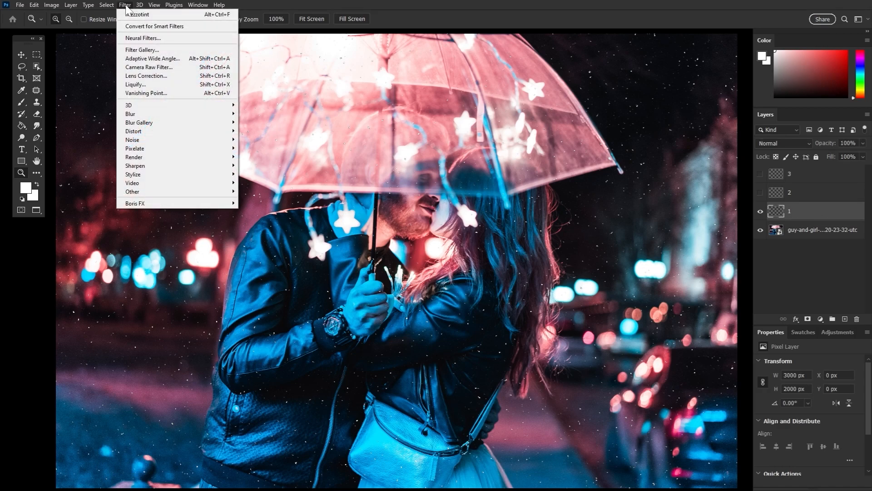
mouse_move(139, 122)
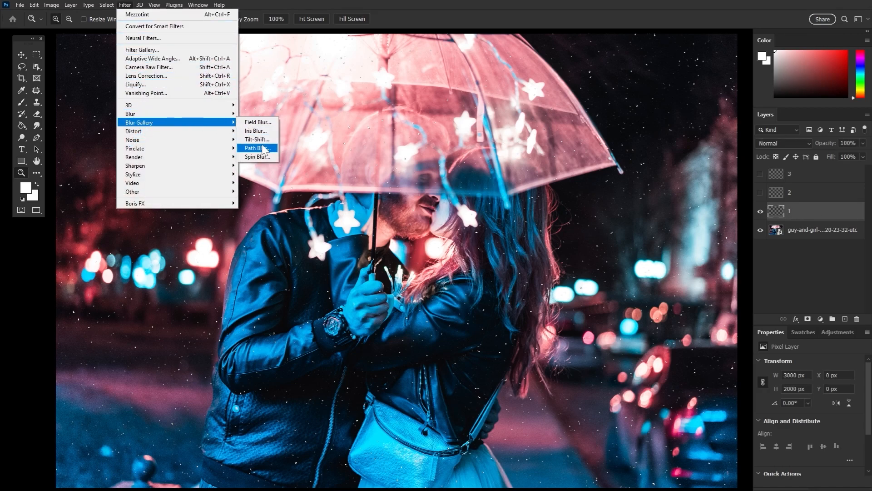
click(257, 148)
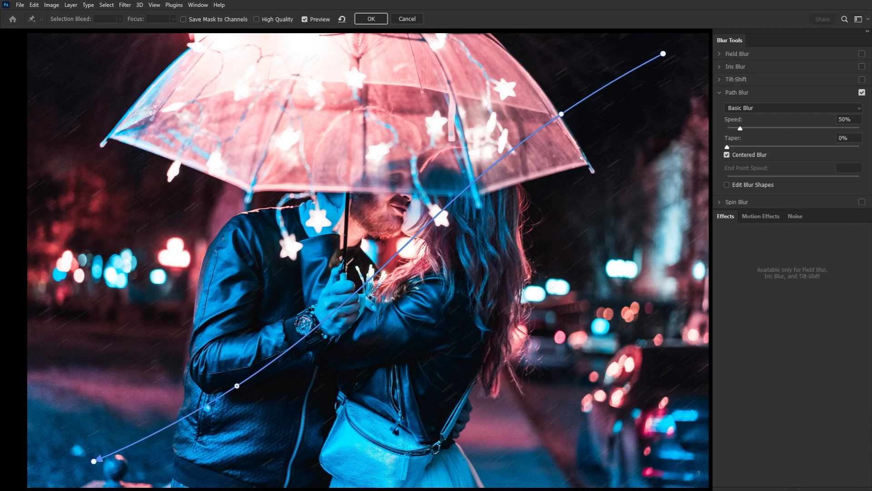
click(371, 18)
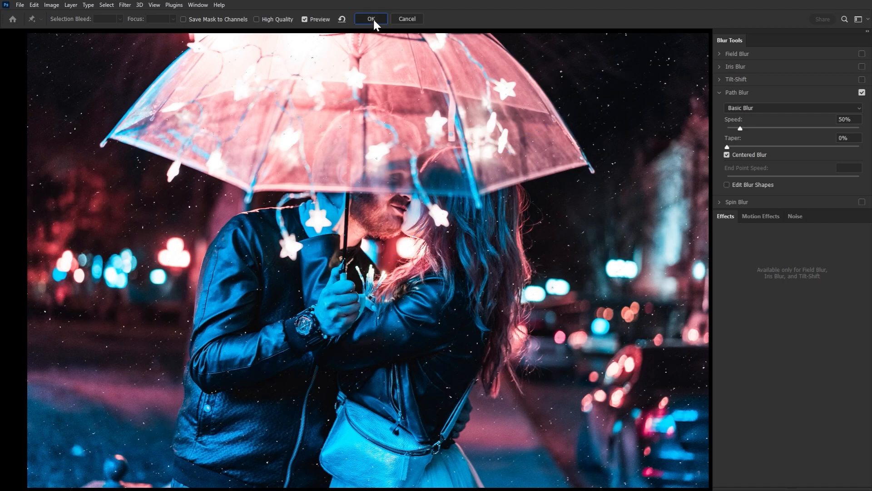
click(371, 18)
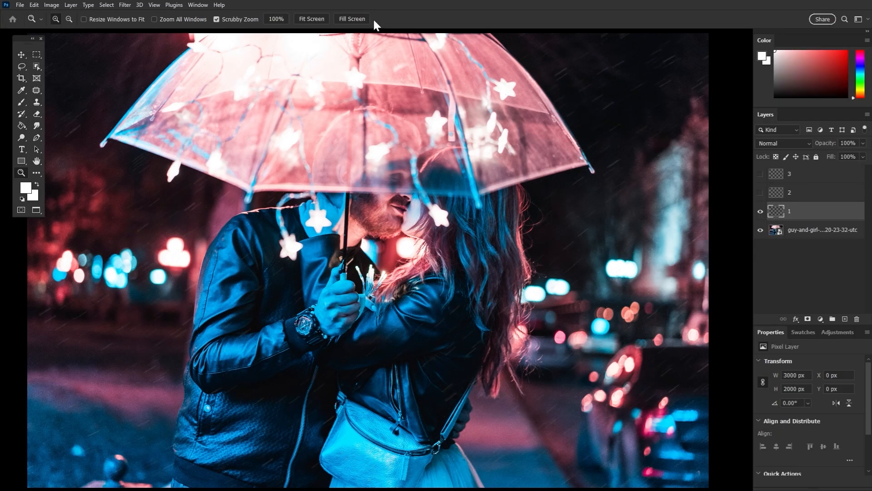
Step: Show layer 2, flip and enlarge it, then streak it with a Path Blur
click(760, 193)
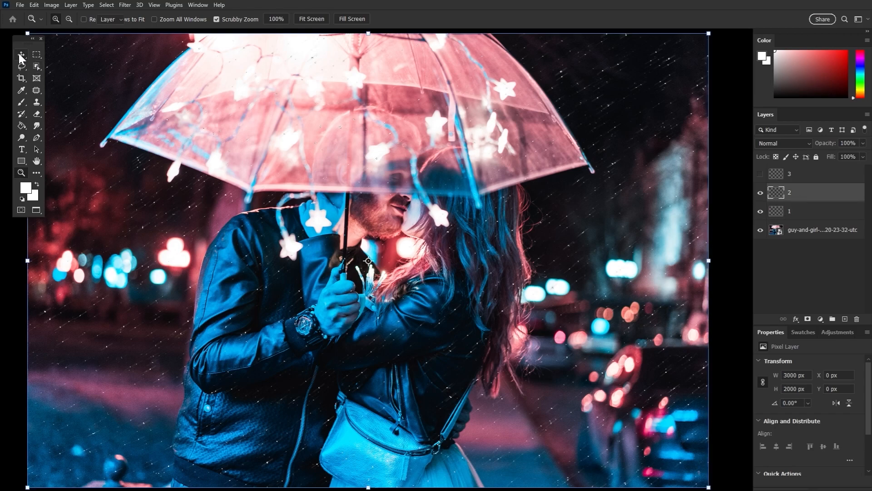
key(ctrl+t)
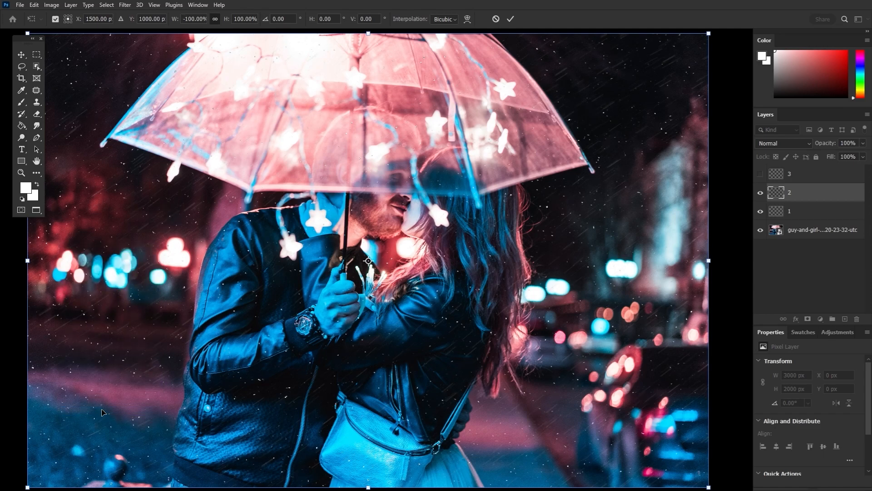
mouse_move(540, 59)
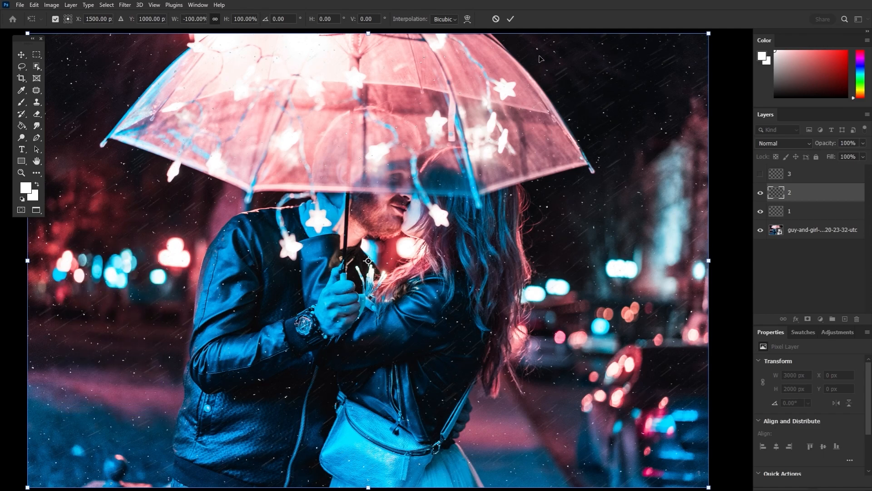
mouse_move(354, 36)
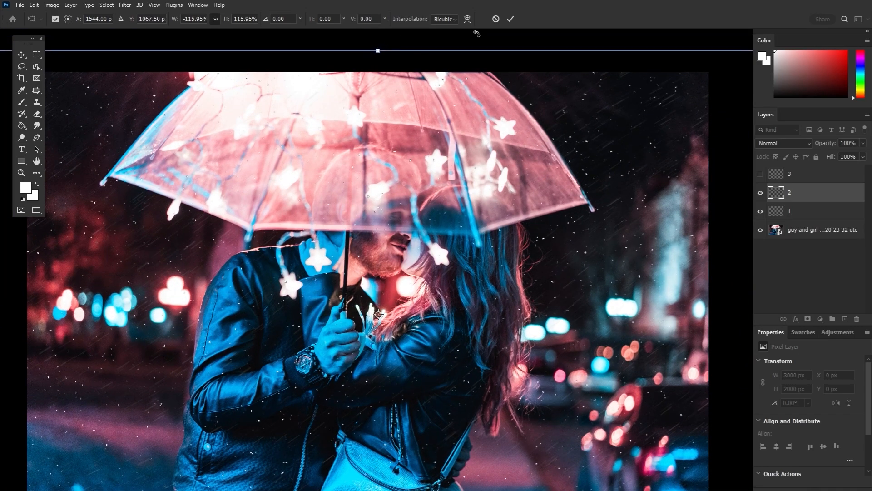
click(125, 5)
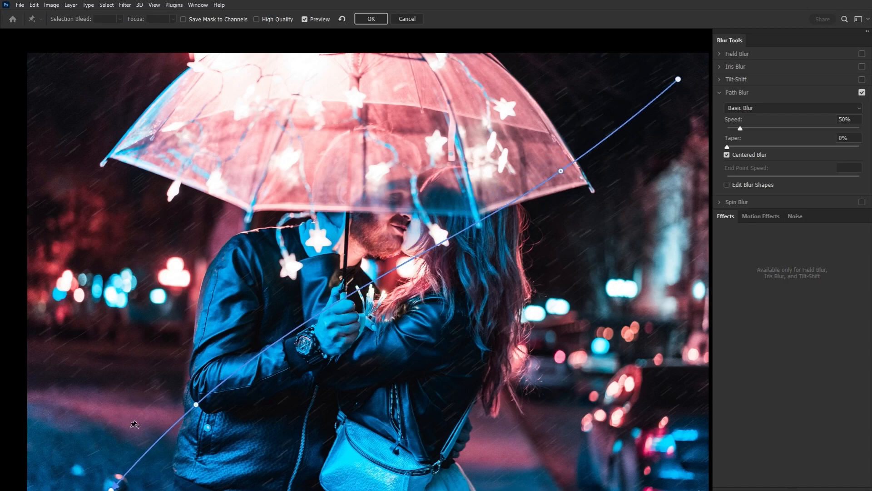
mouse_move(370, 18)
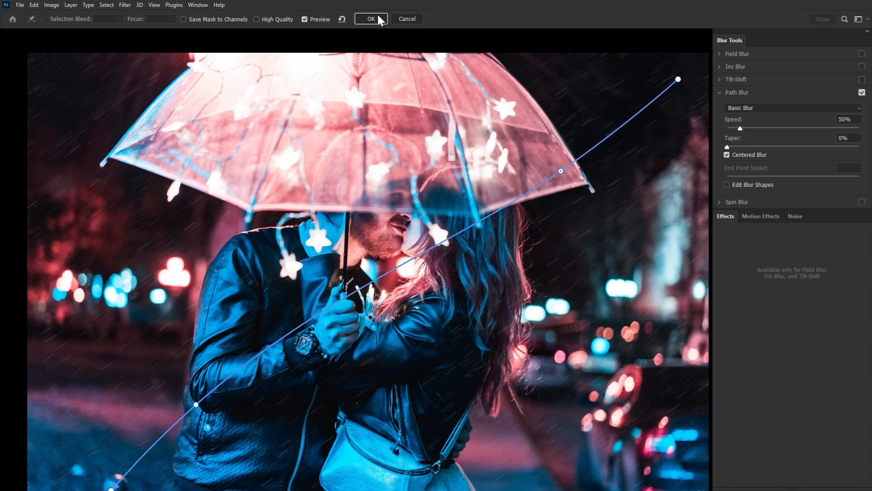
click(370, 18)
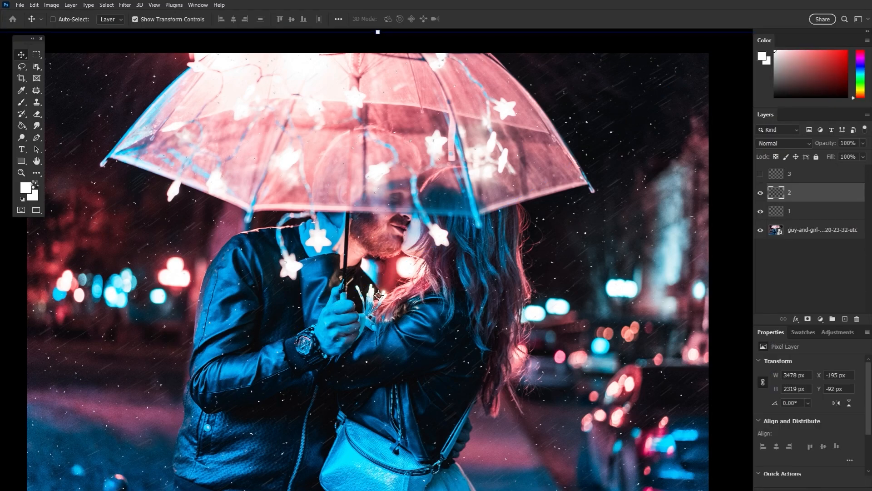
Step: Show layer 3 and enlarge it to 7500 × 5000 px with Free Transform
click(22, 173)
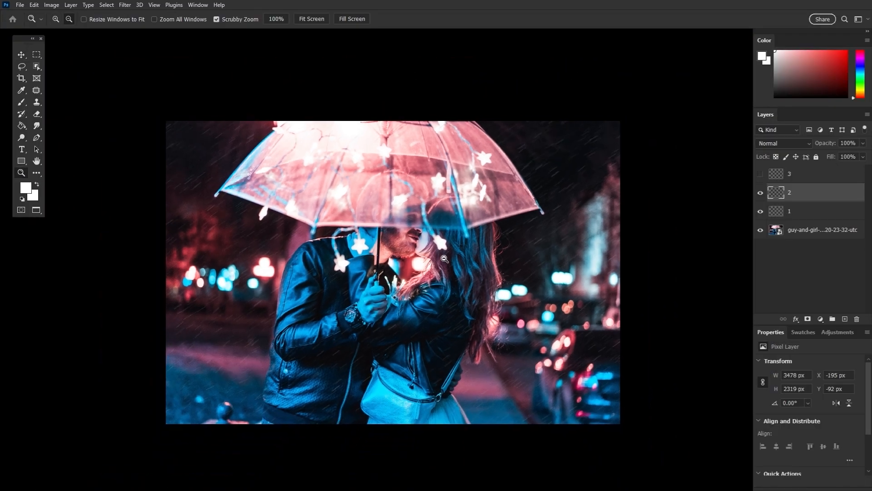
click(760, 174)
text(2)
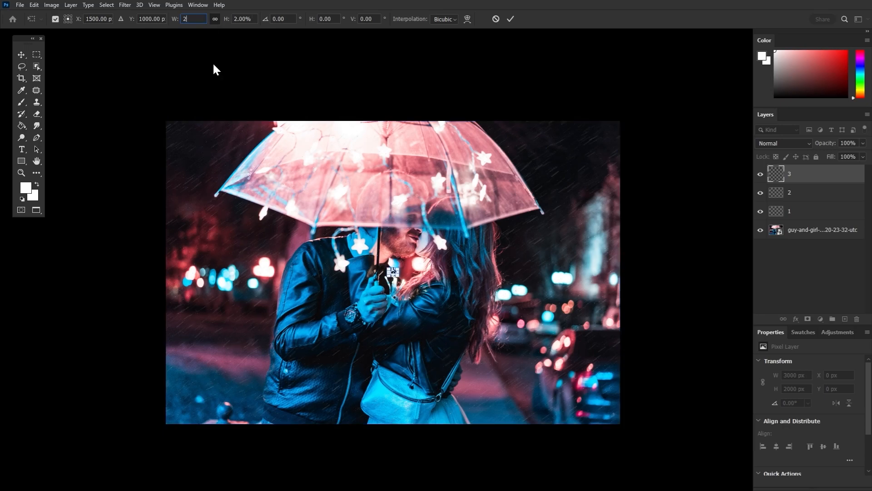
text(50)
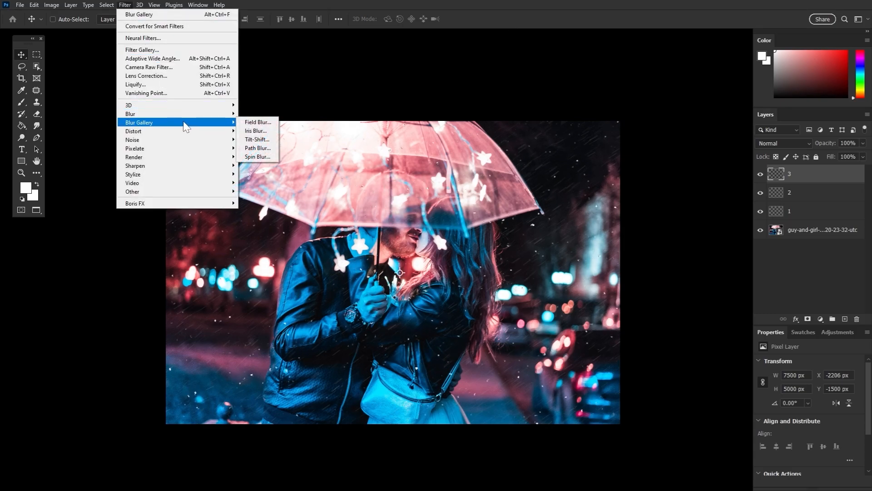
Step: Streak layer 3 with a stronger Path Blur at Speed 70
click(258, 148)
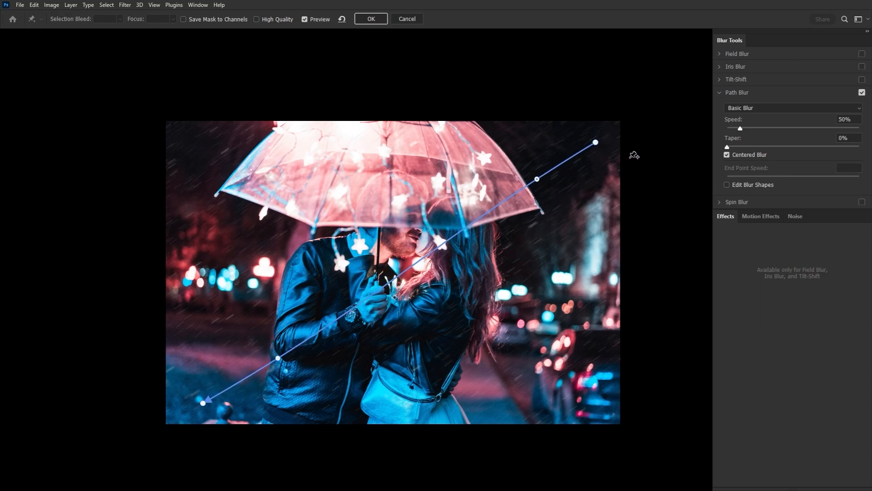
triple_click(847, 119)
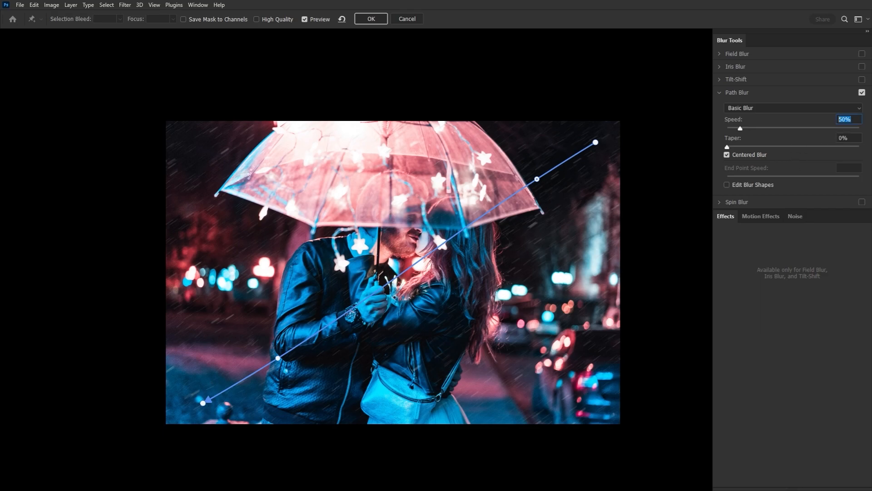
text(70)
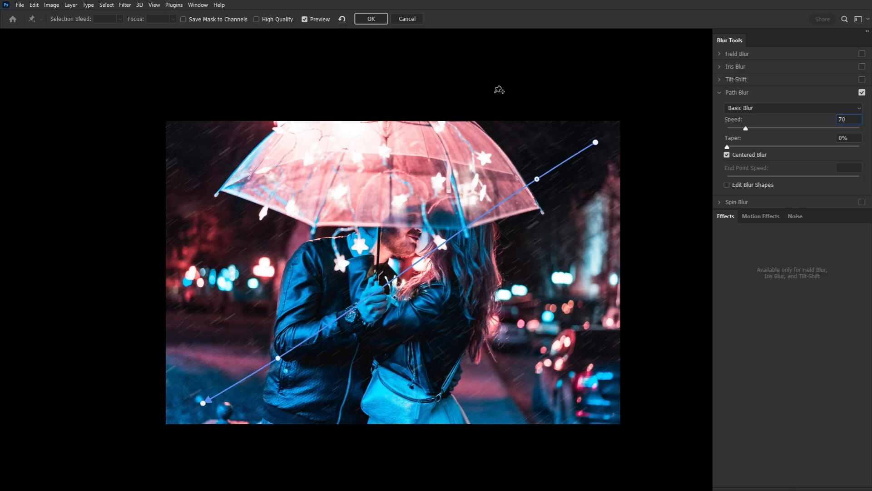
click(369, 18)
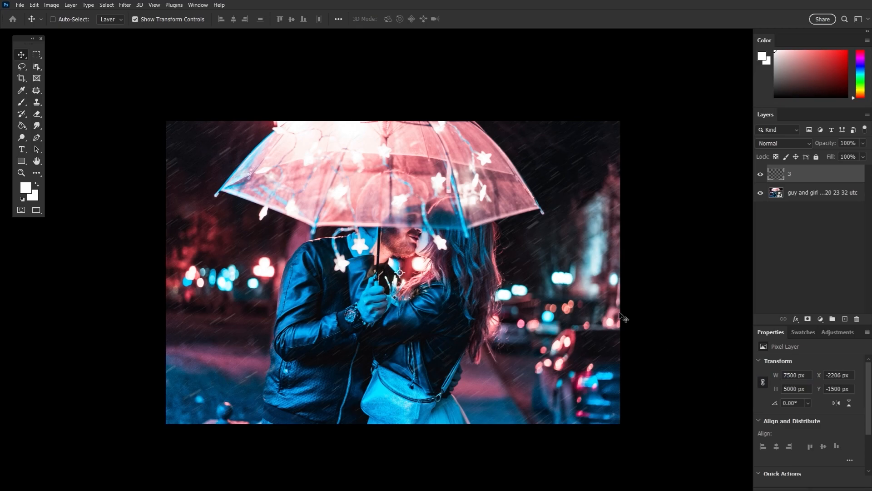
Step: Colorize layer 3's rain red with Hue/Saturation at +100 saturation
click(52, 5)
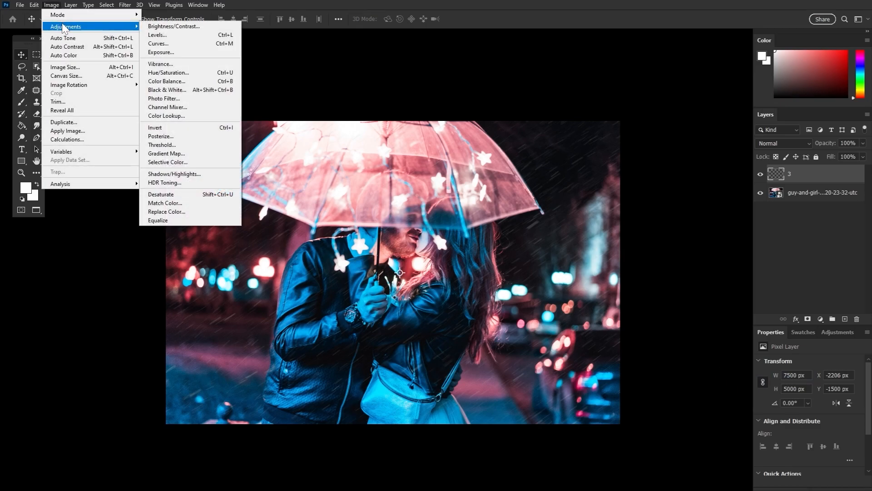
click(168, 72)
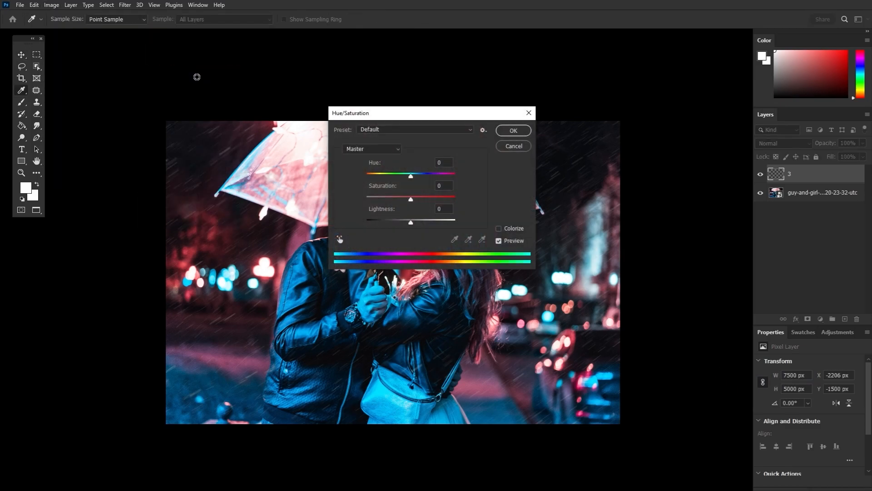
click(498, 228)
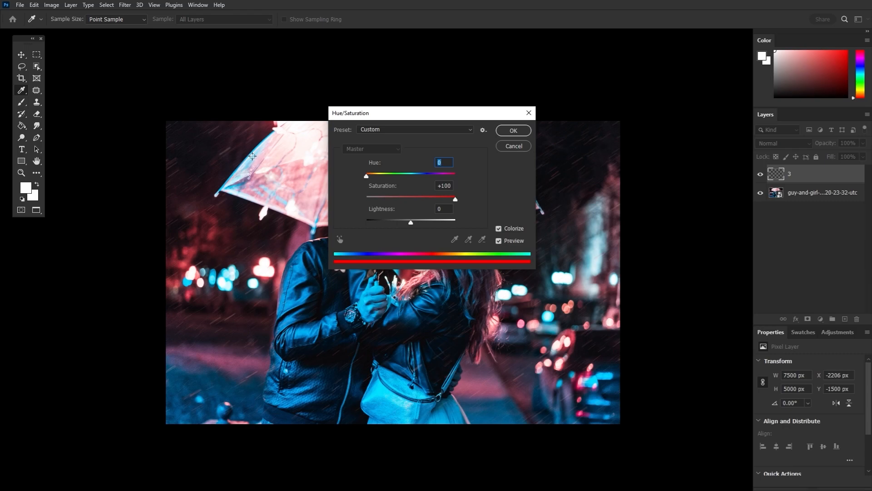
mouse_move(411, 236)
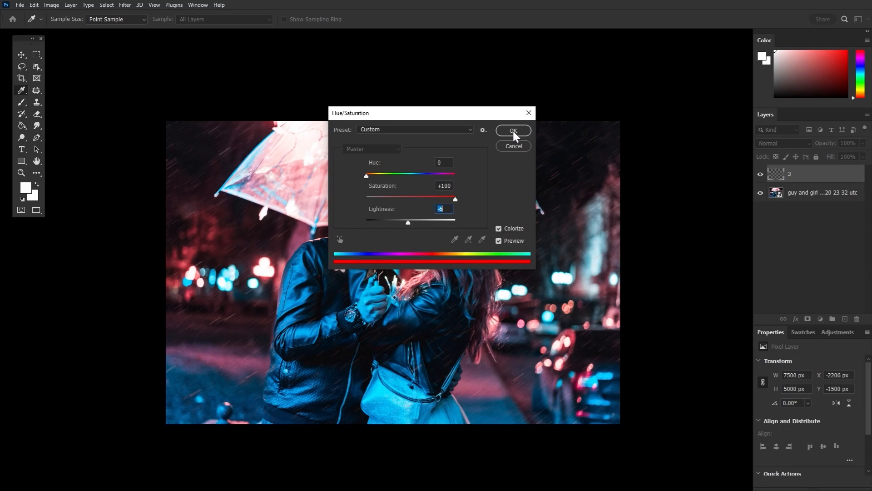
click(513, 131)
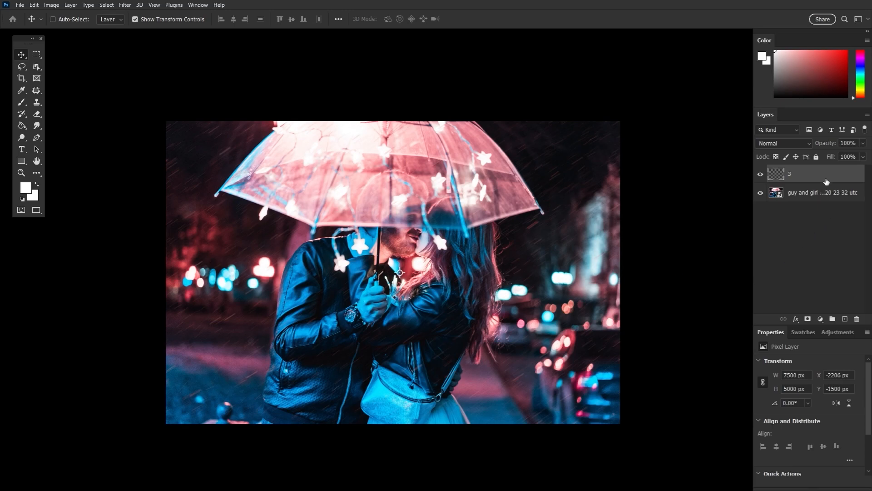
Step: Duplicate the red rain layer, add a layer mask and brush out parts of the rain
key(ctrl+j)
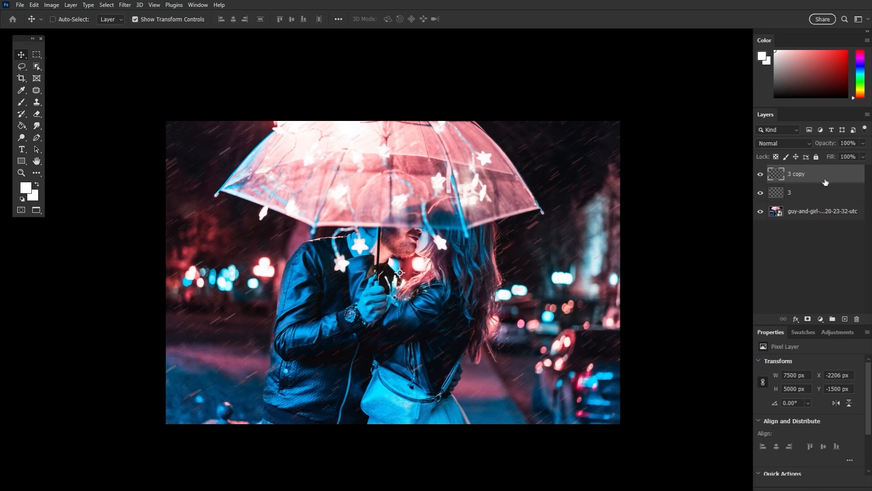
mouse_move(808, 344)
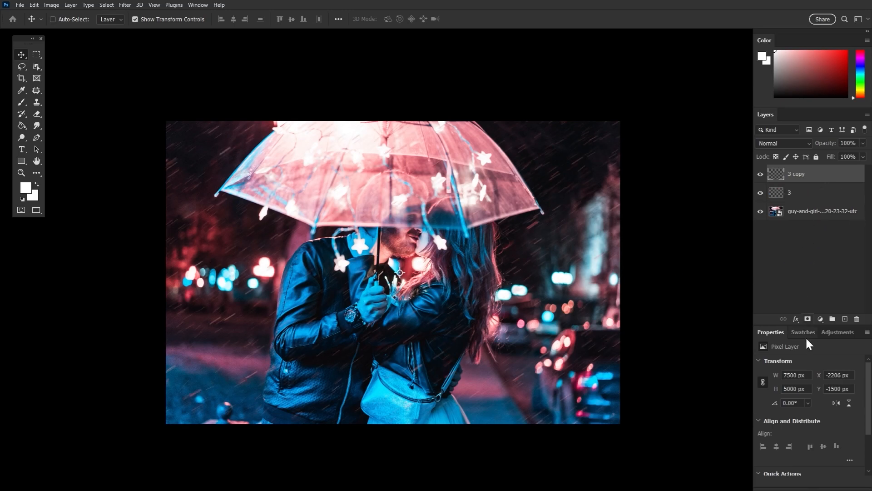
click(820, 318)
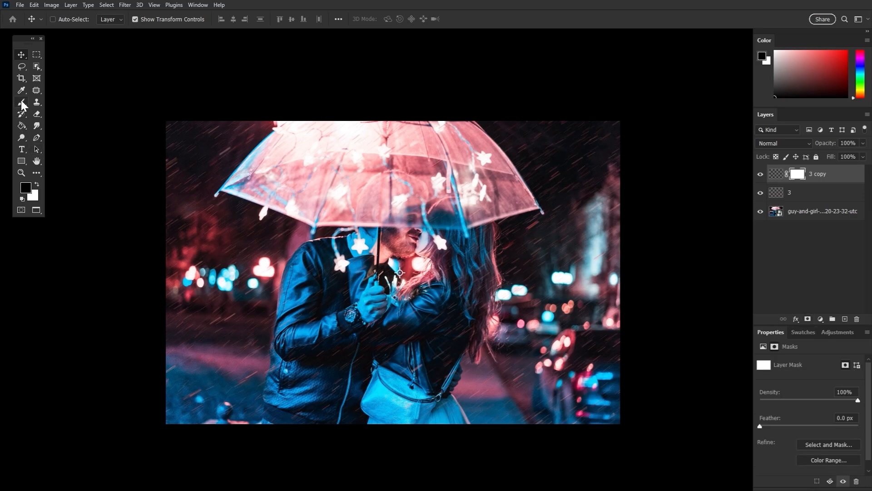
click(21, 103)
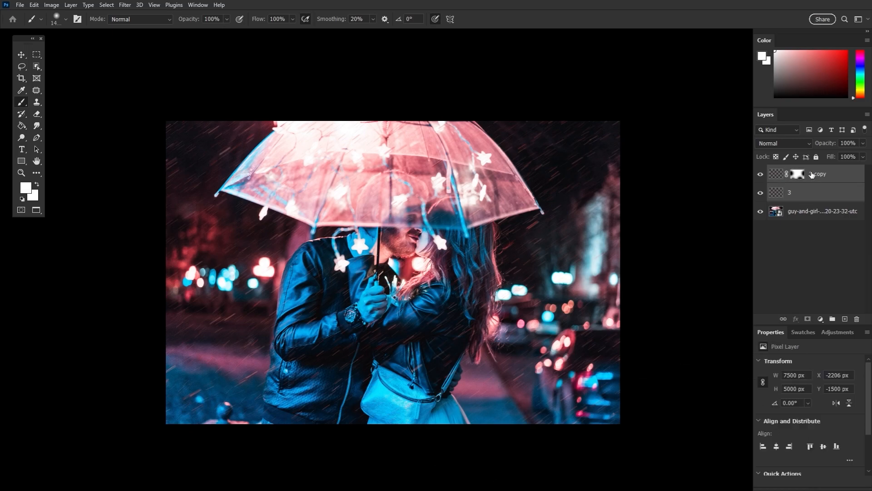
click(783, 143)
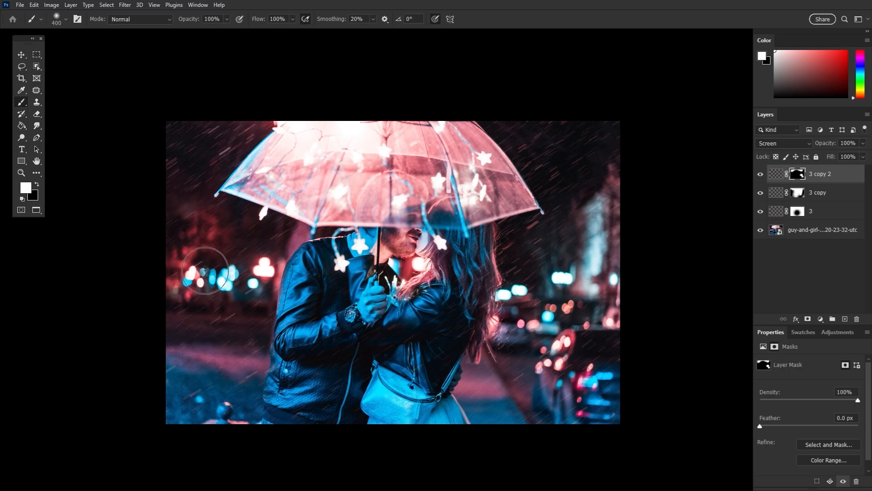
click(21, 173)
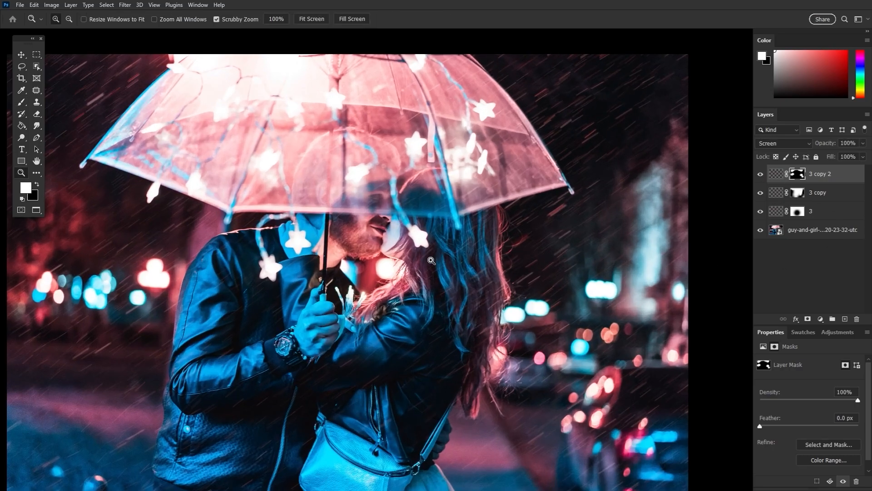